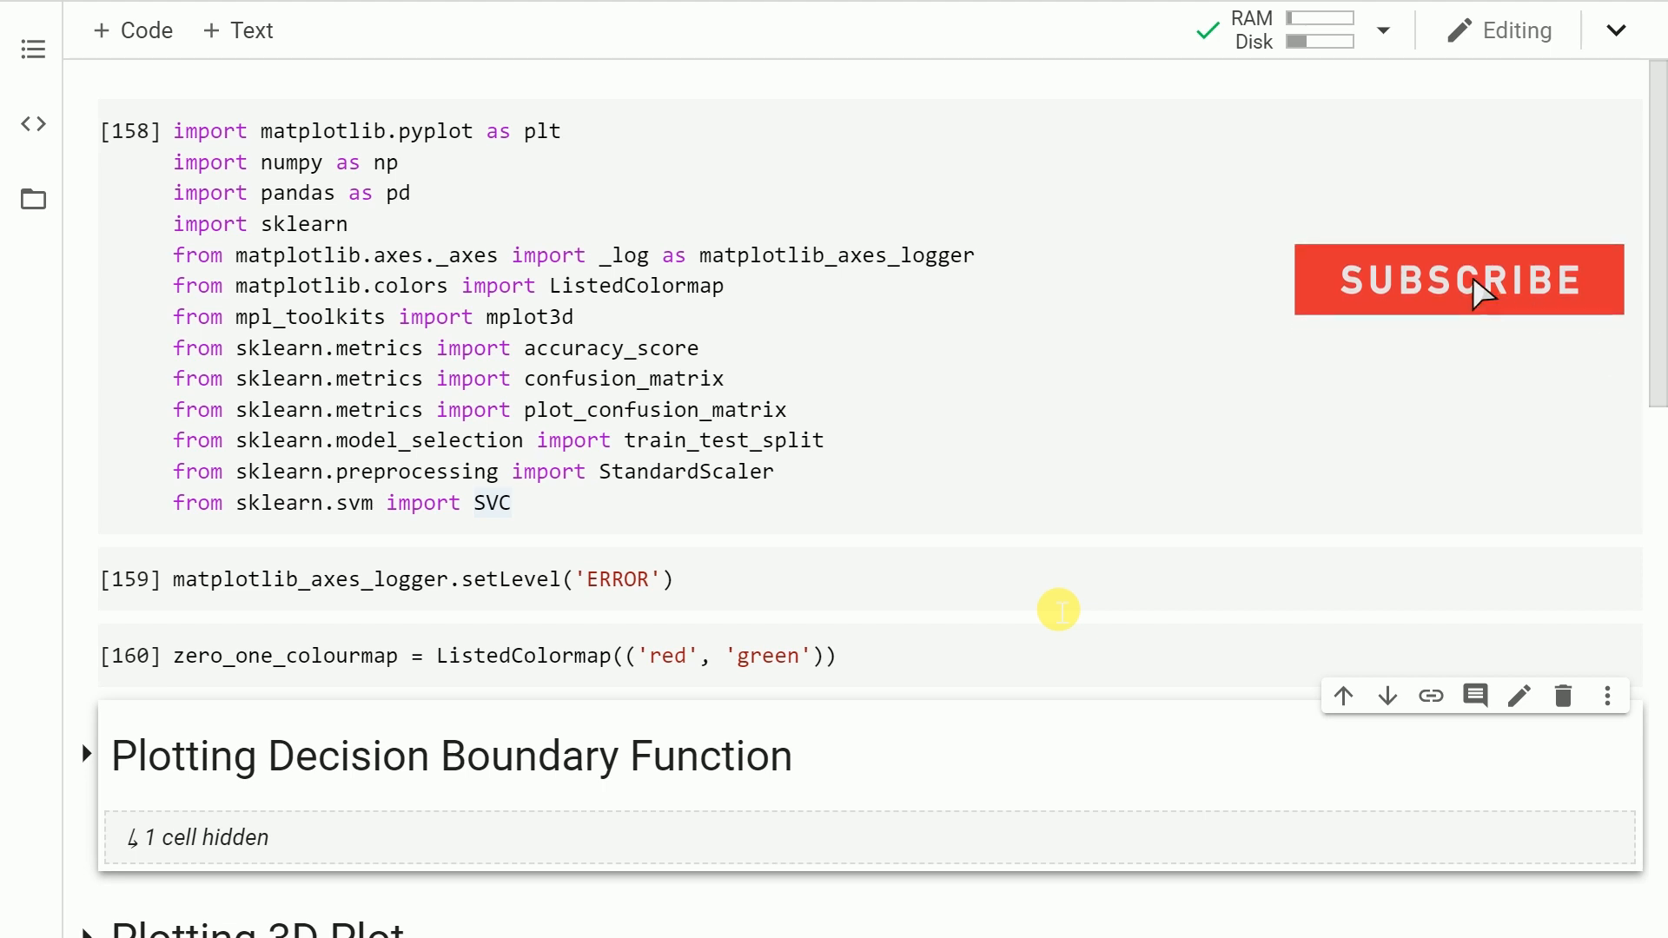
Expand and run the plotting decision boundary function cell after the imports and colour map.
left_click(1458, 279)
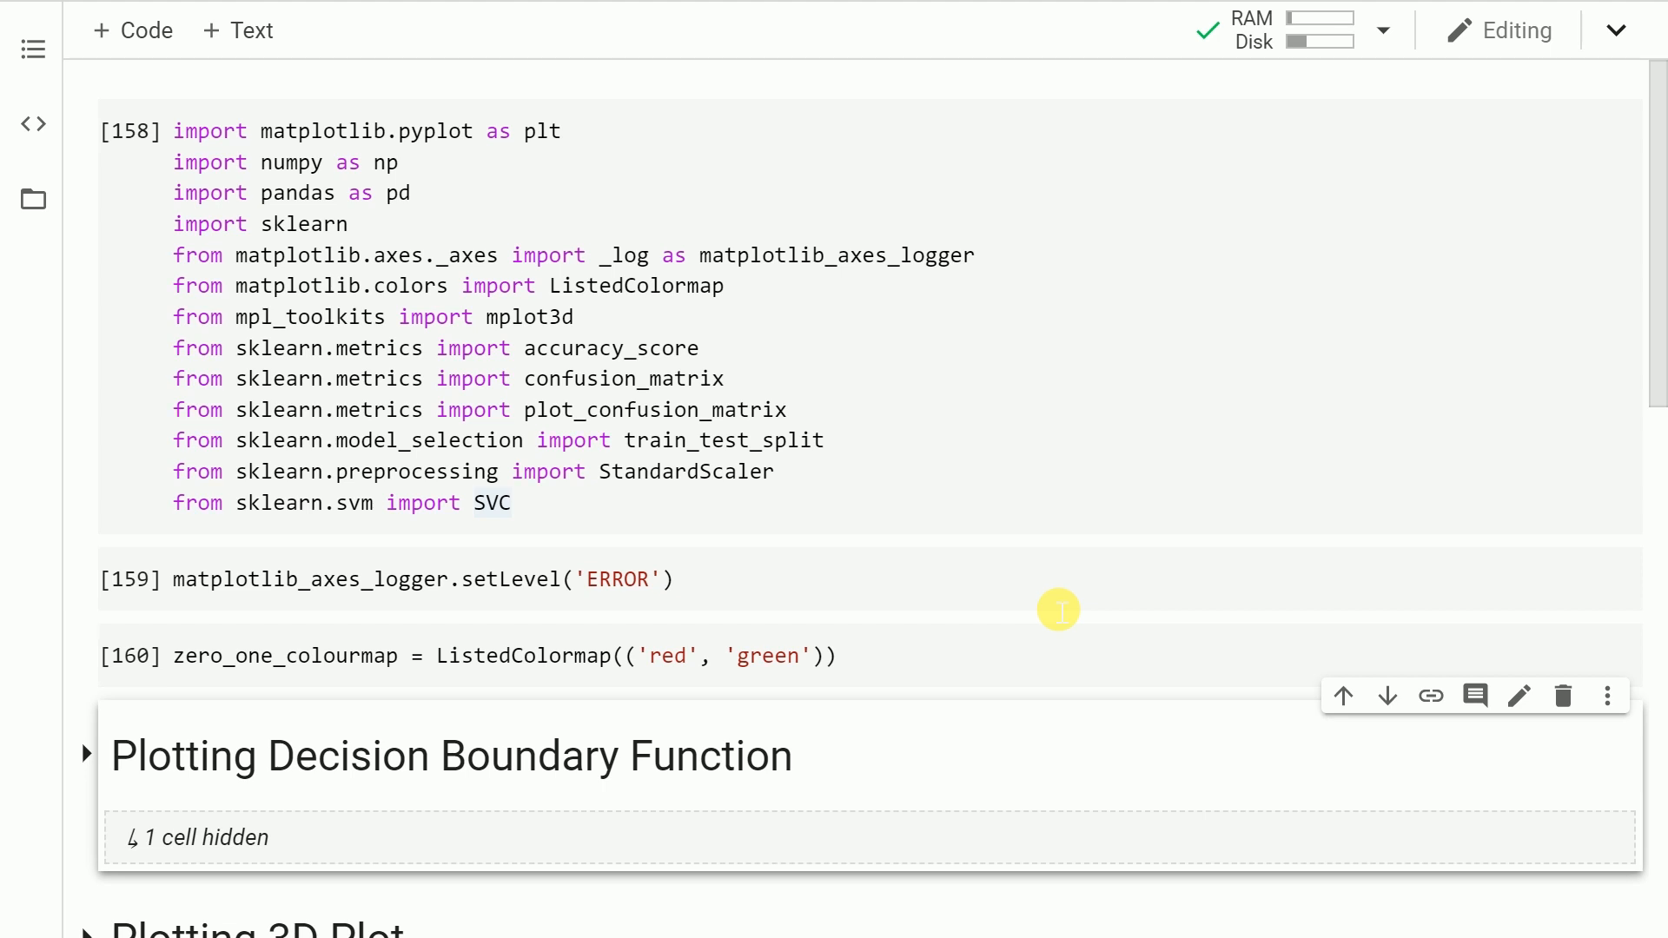
scroll("down", 3)
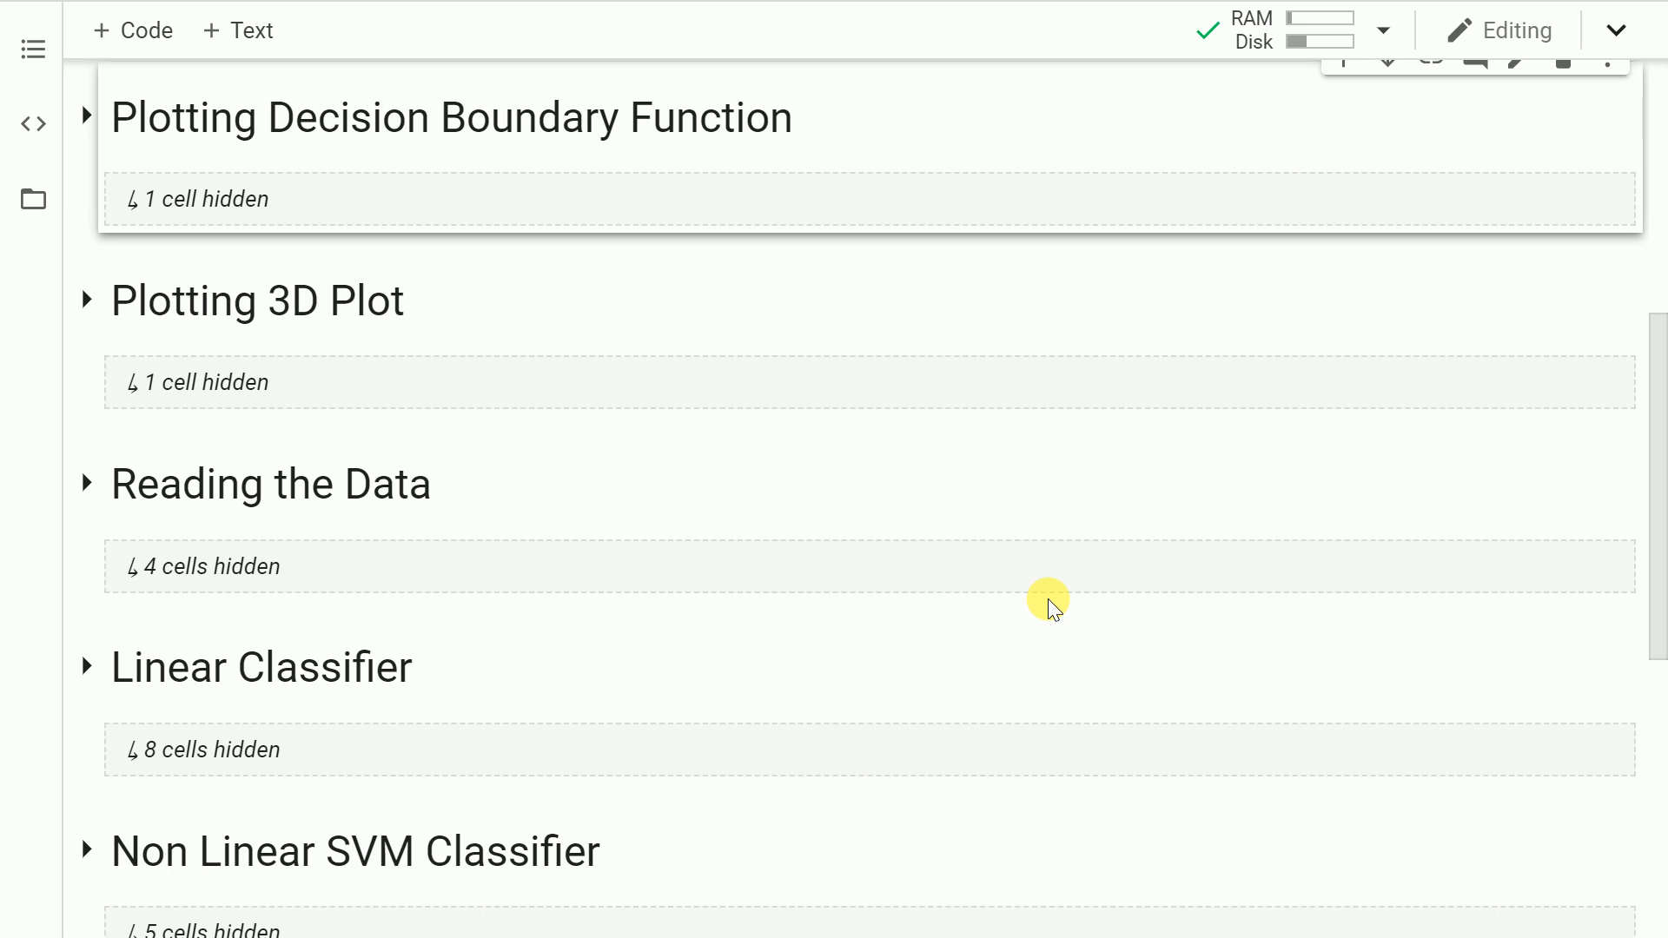
mouse_move(191, 200)
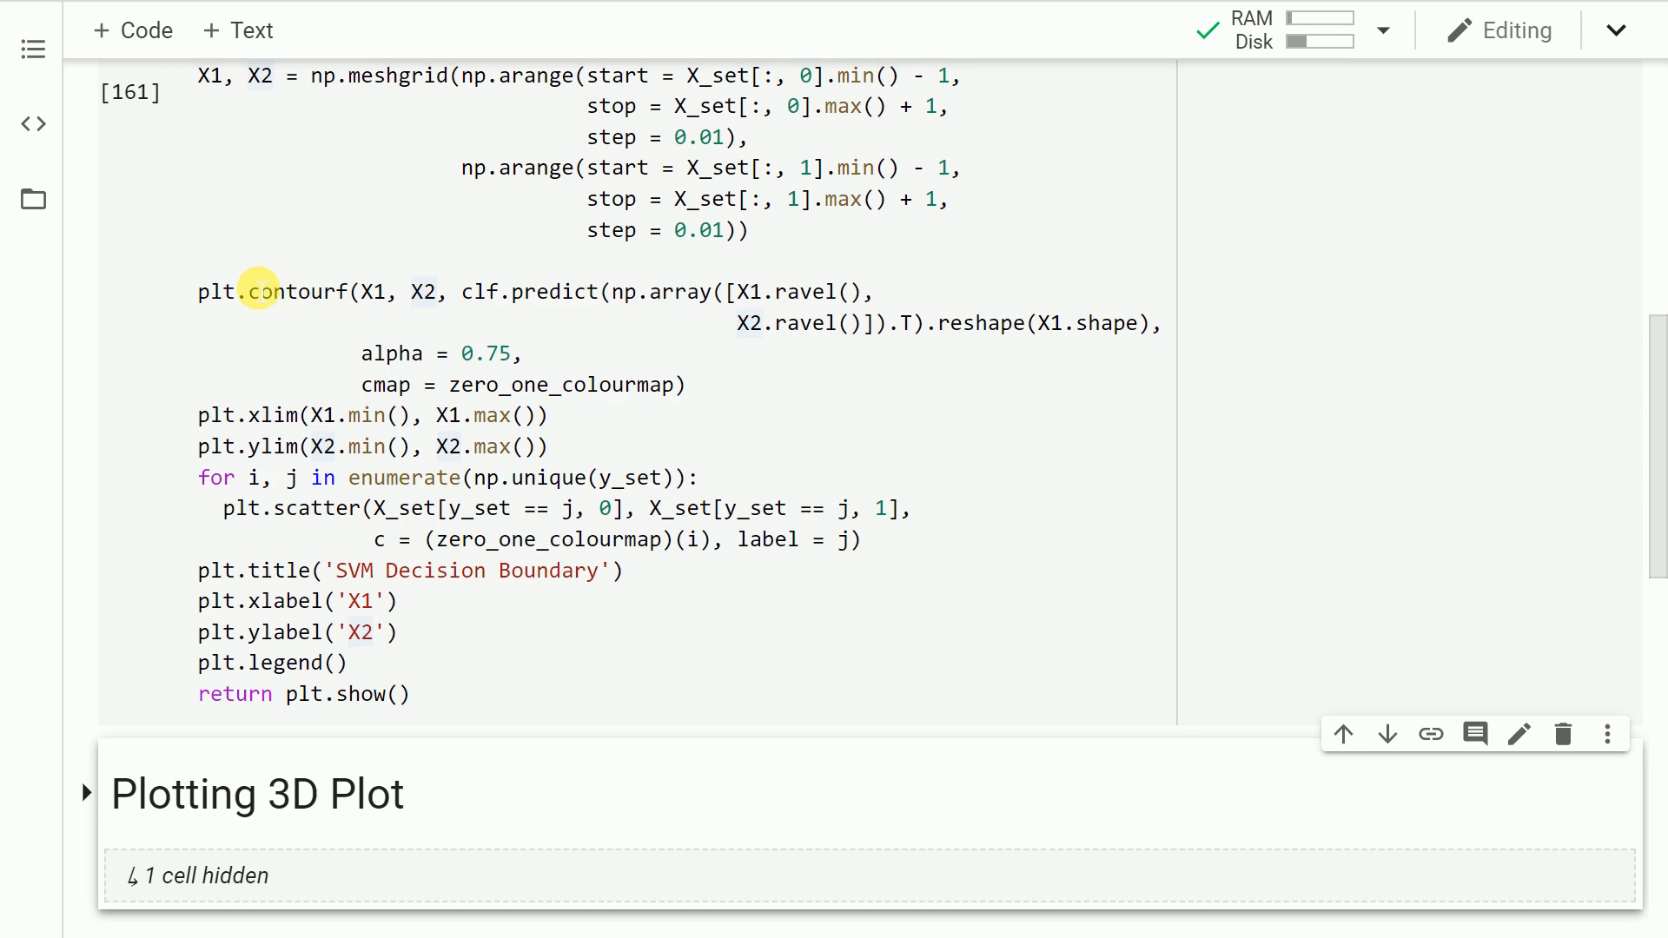
Reveal the hidden plot_3d_plot cell and run its function definition.
scroll("down", 3)
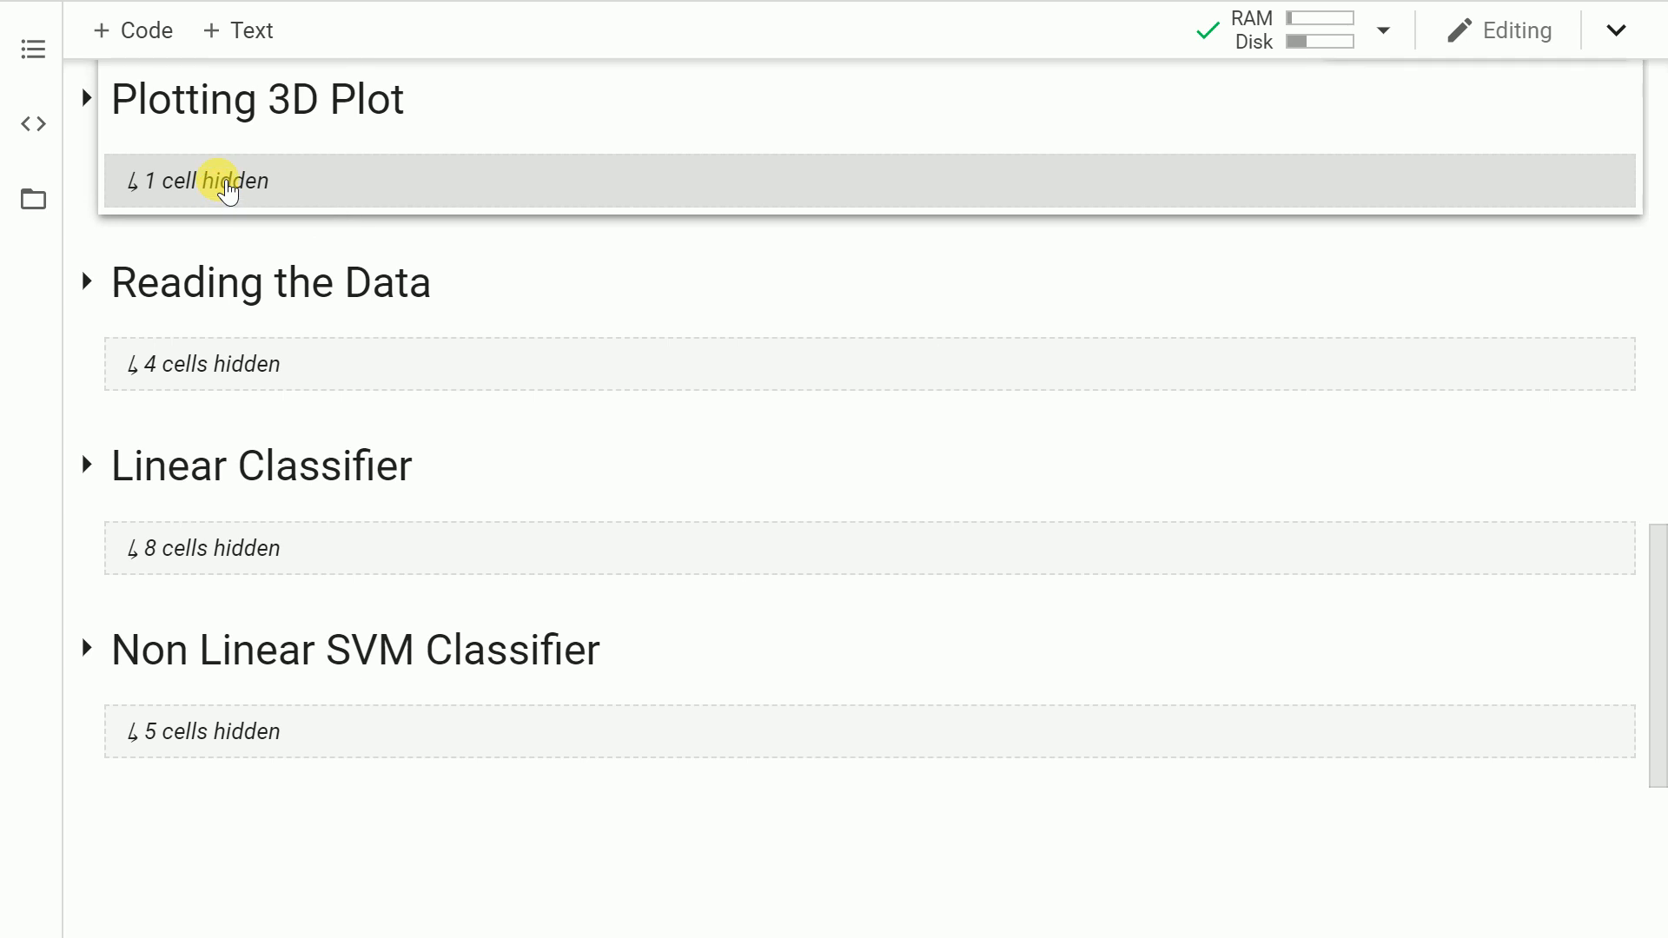
left_click(224, 180)
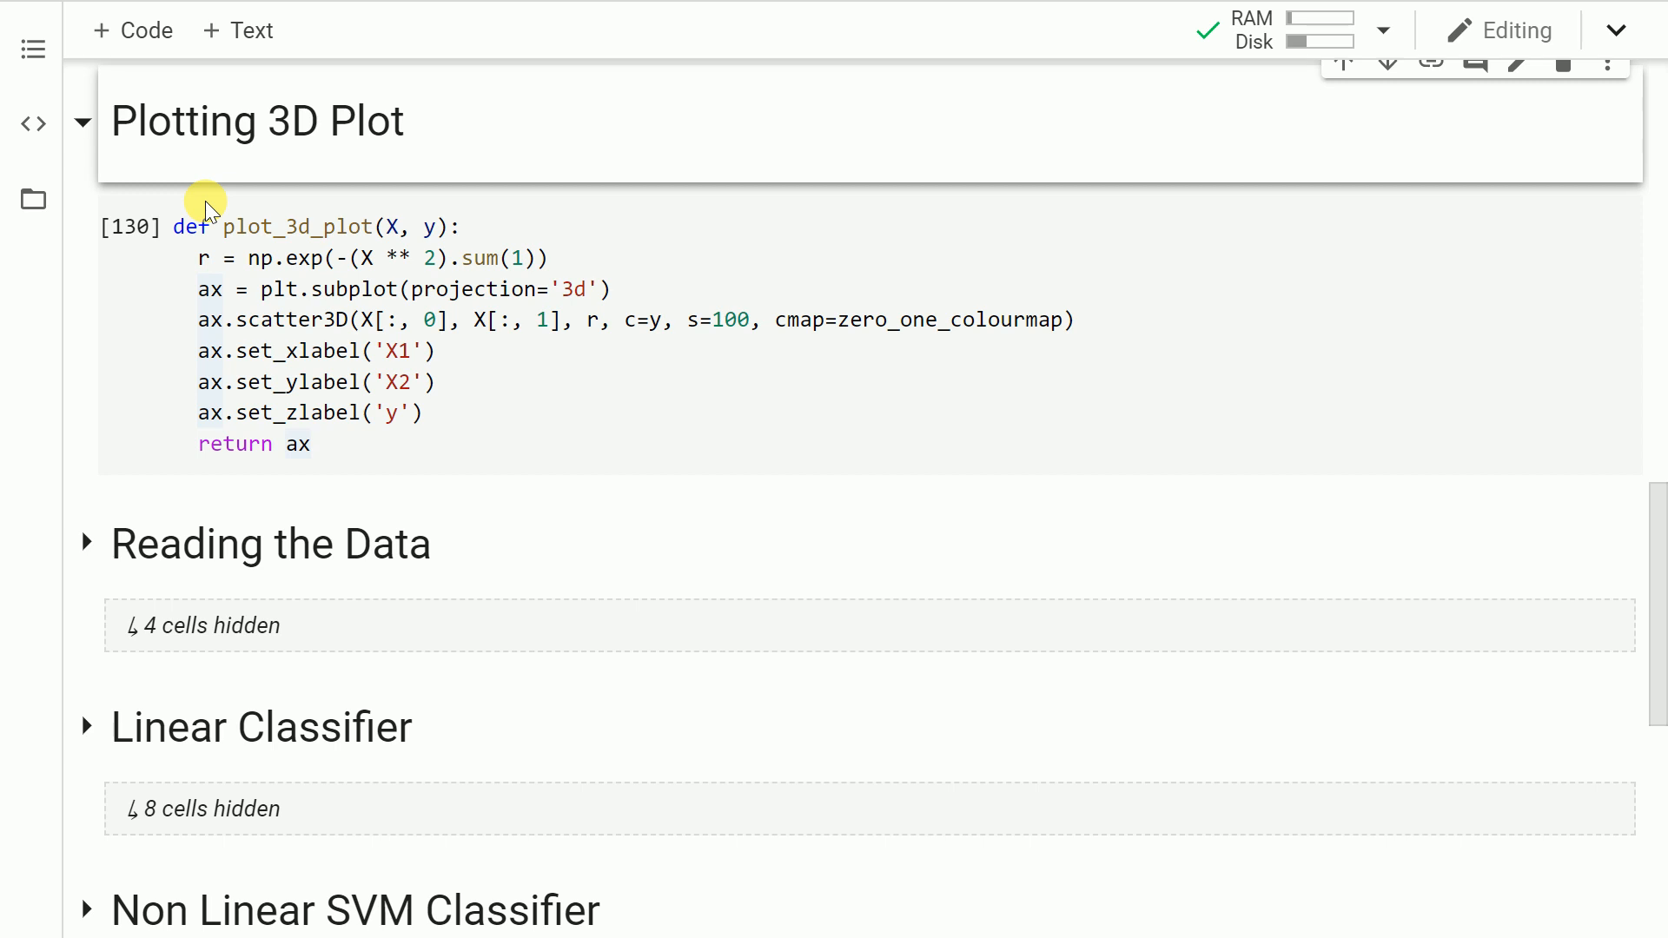
mouse_move(297, 320)
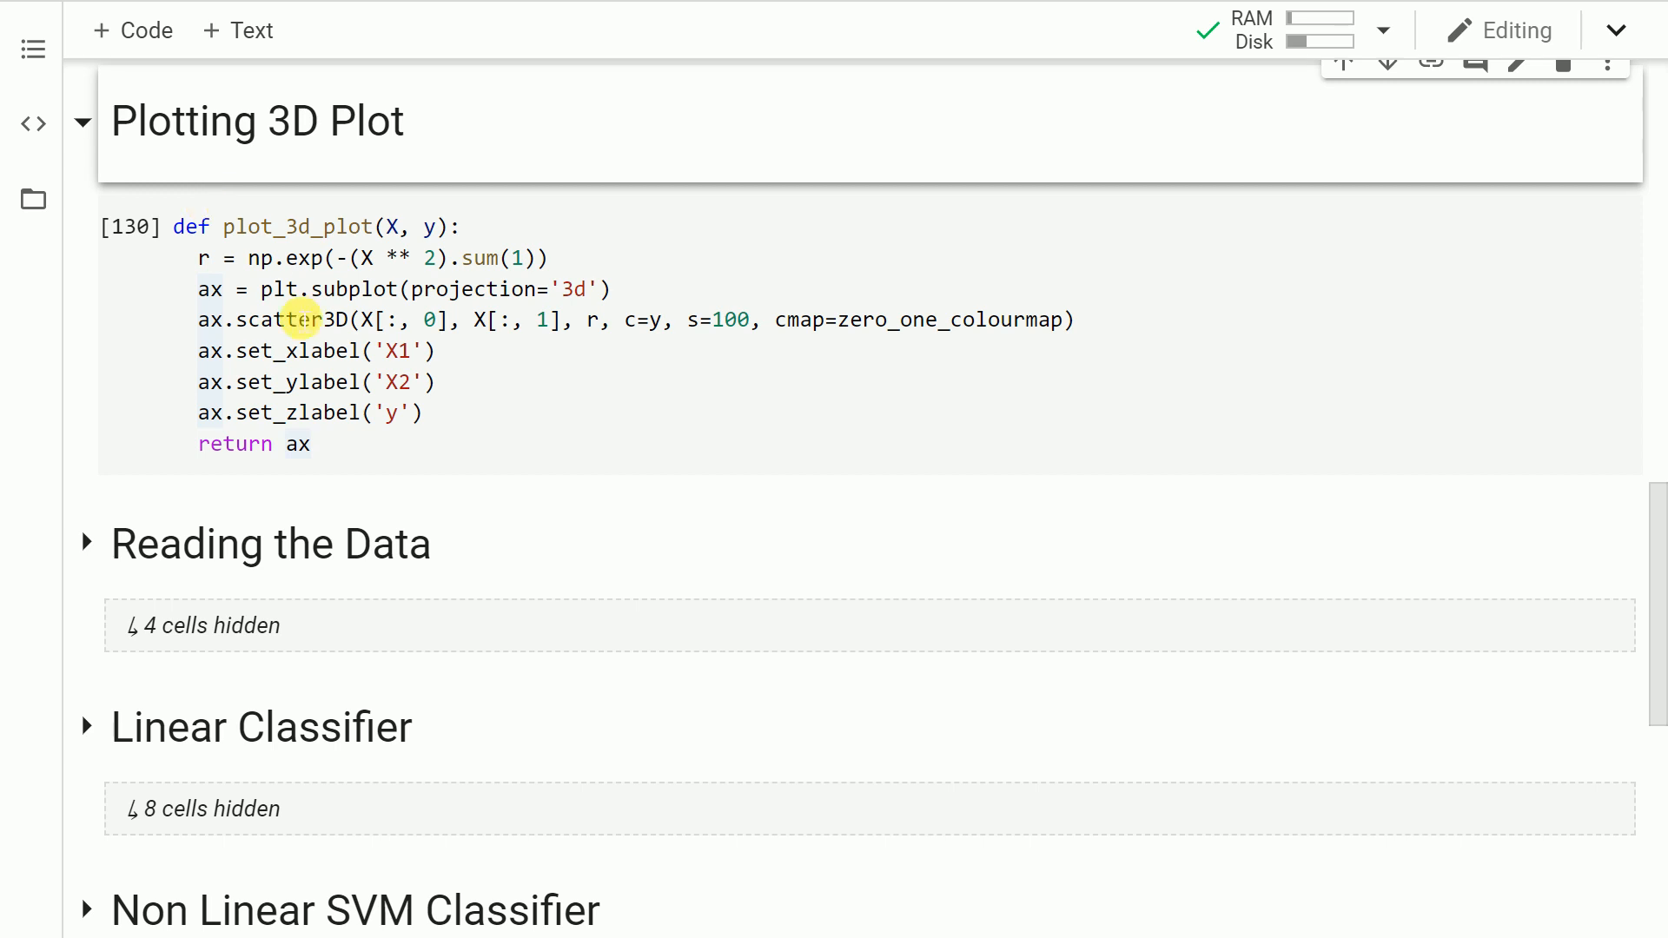
left_click(372, 436)
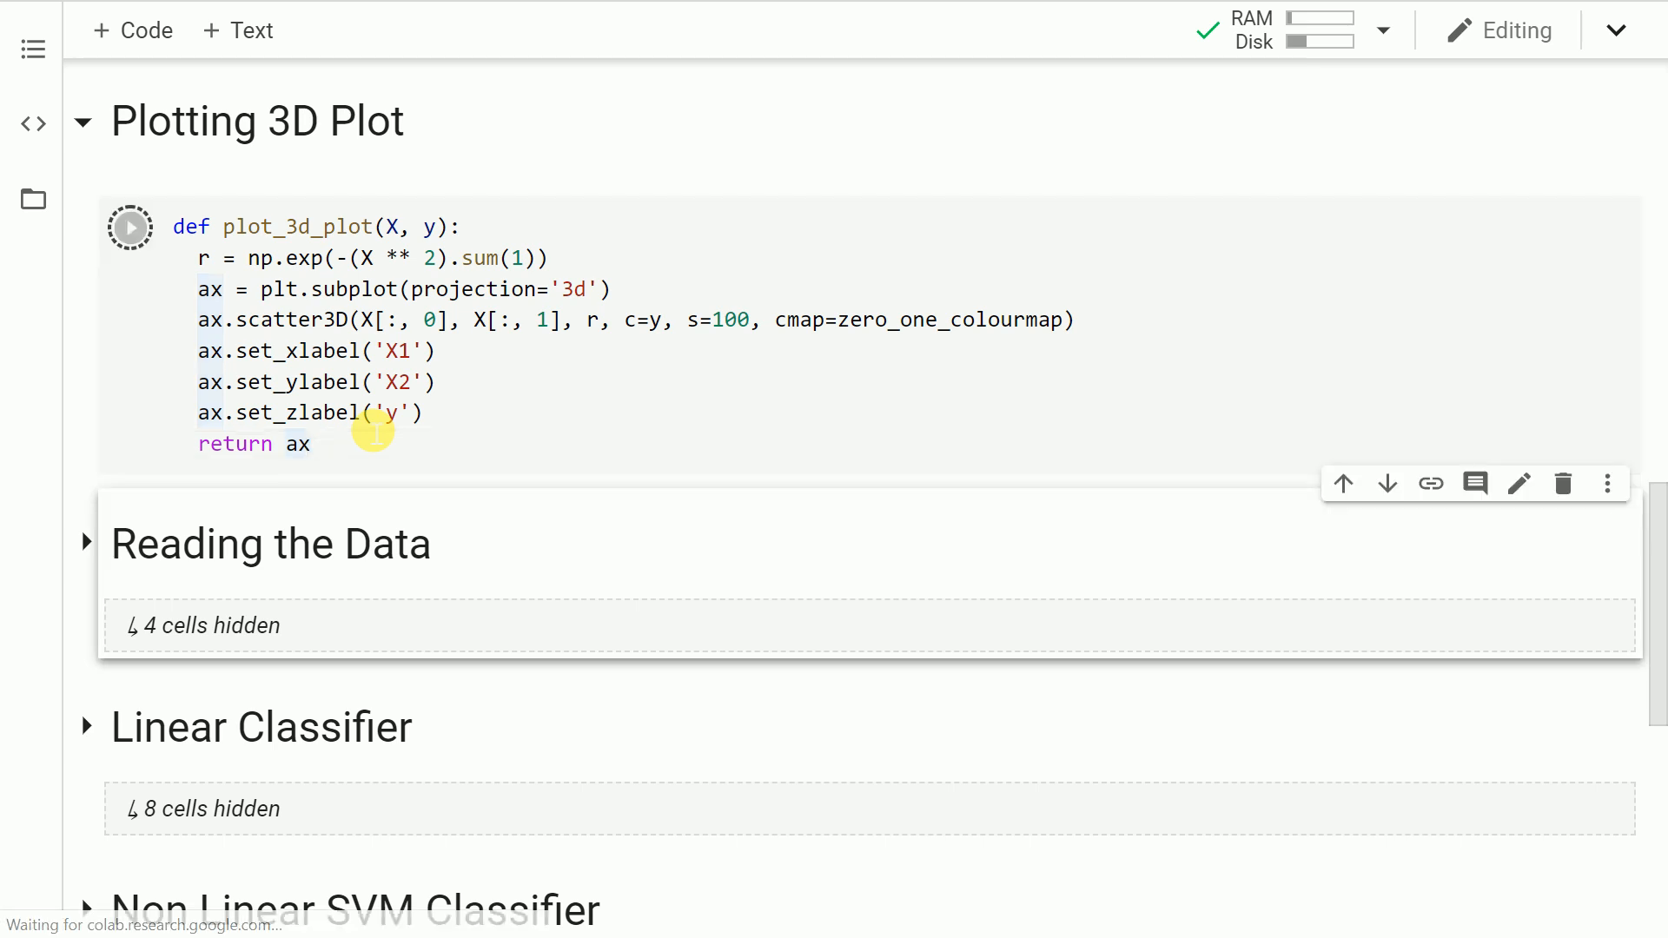
left_click(129, 225)
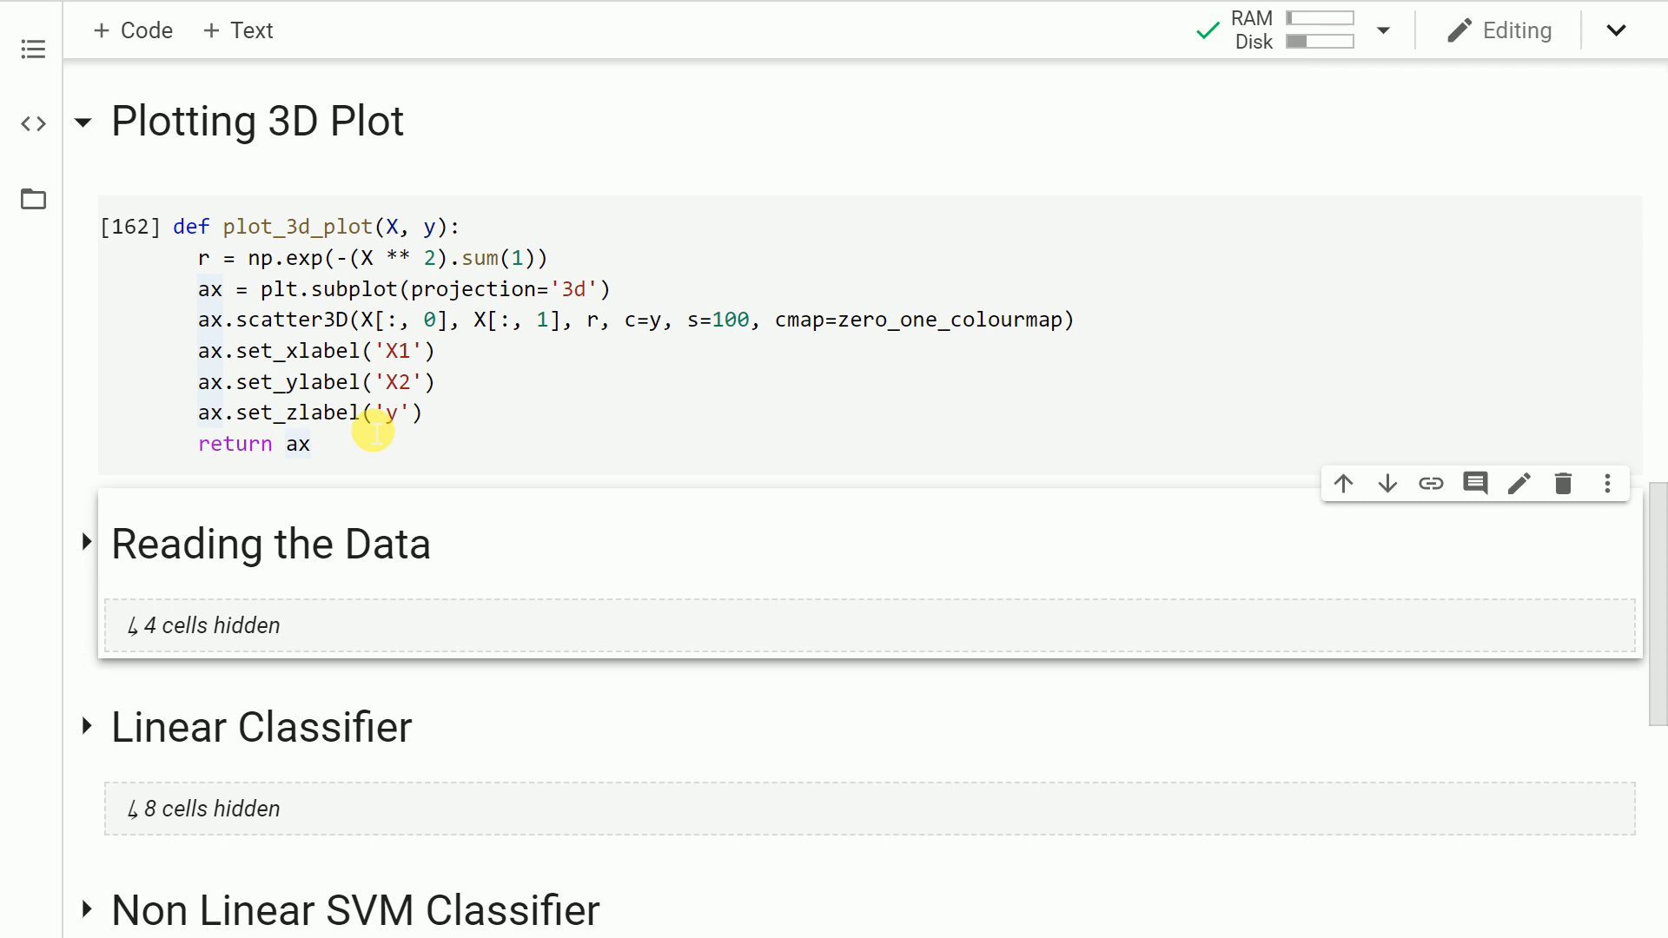
scroll("down", 3)
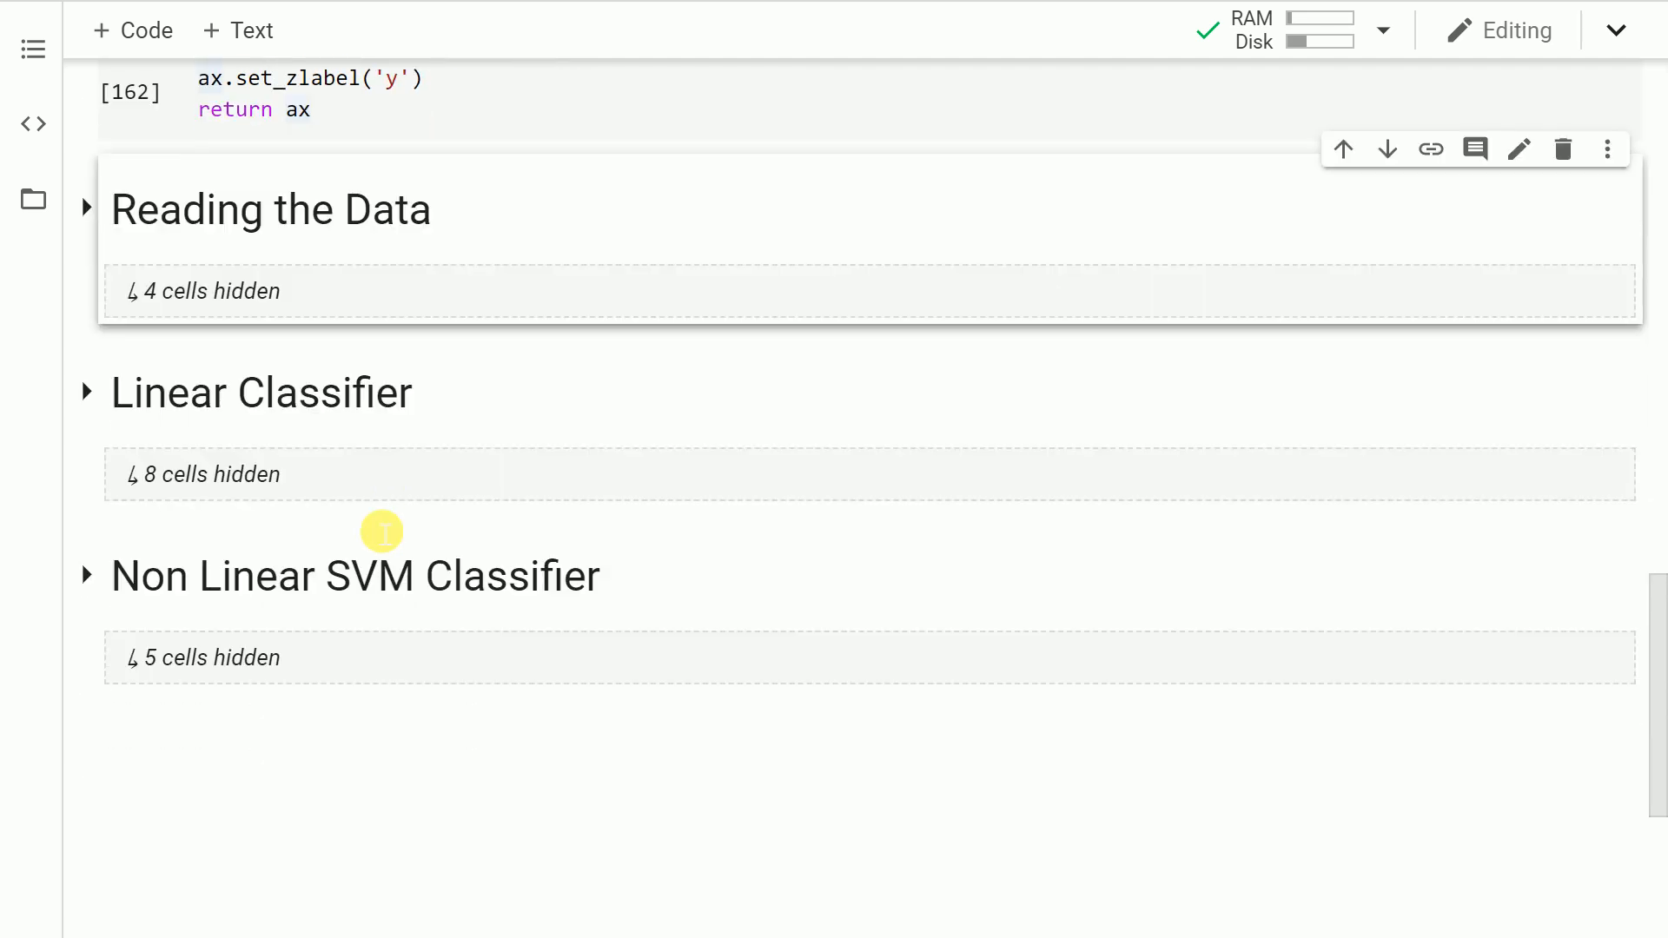
Load SVM_Data.xlsx into a dataframe and preview its first rows.
scroll("up", 3)
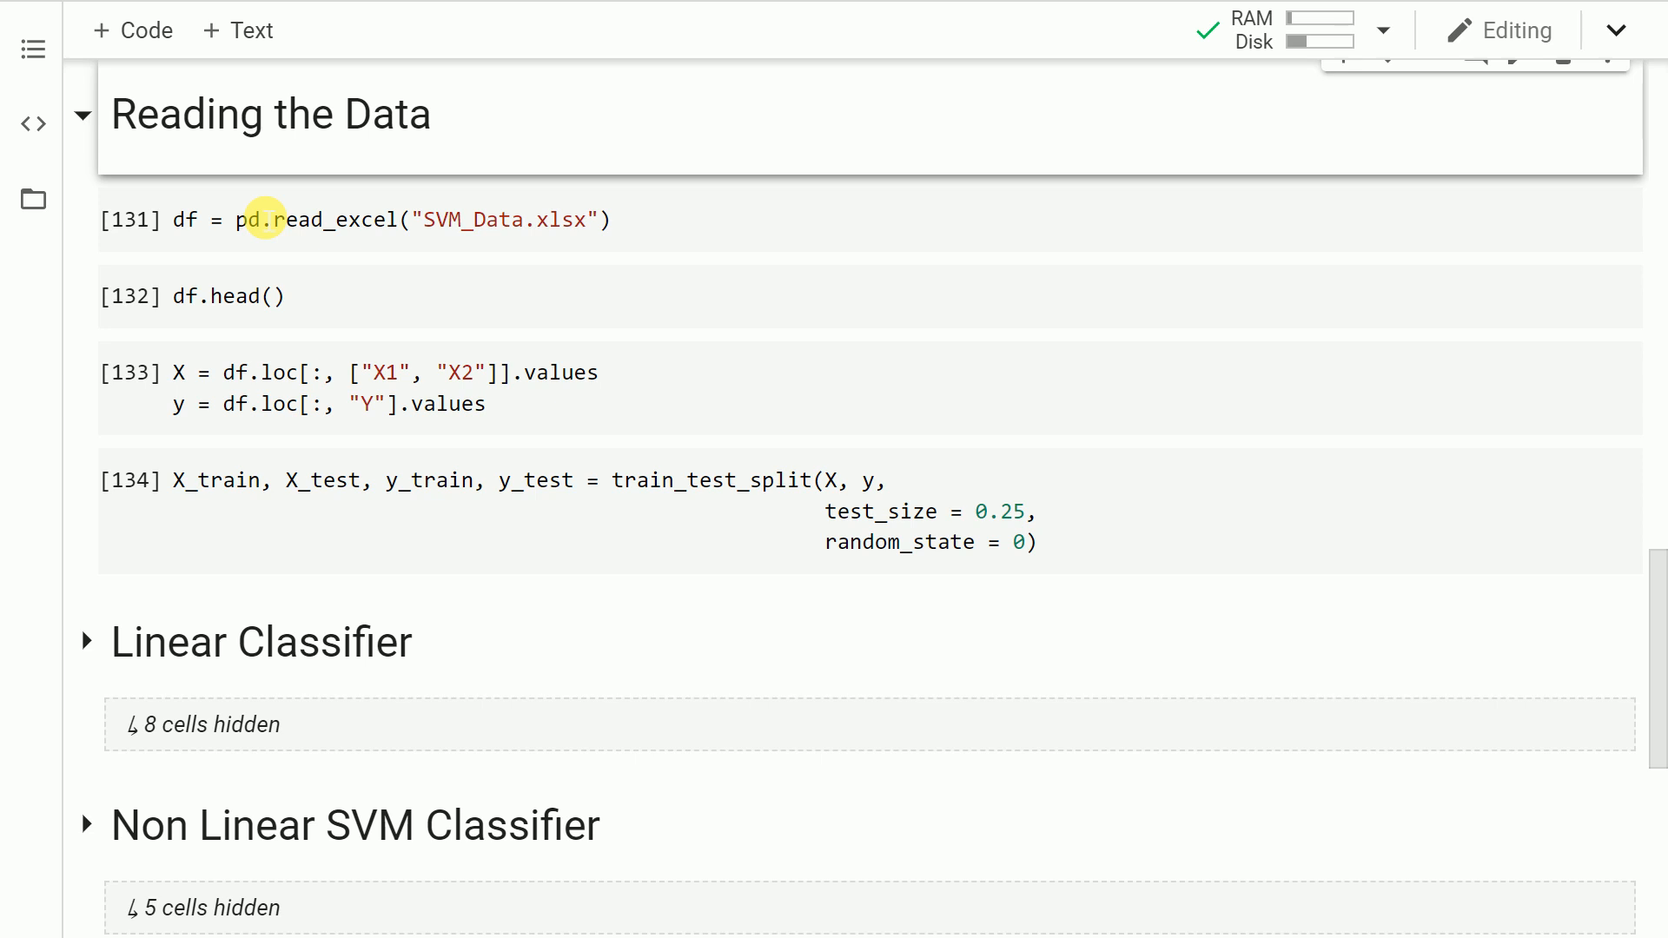
mouse_move(660, 245)
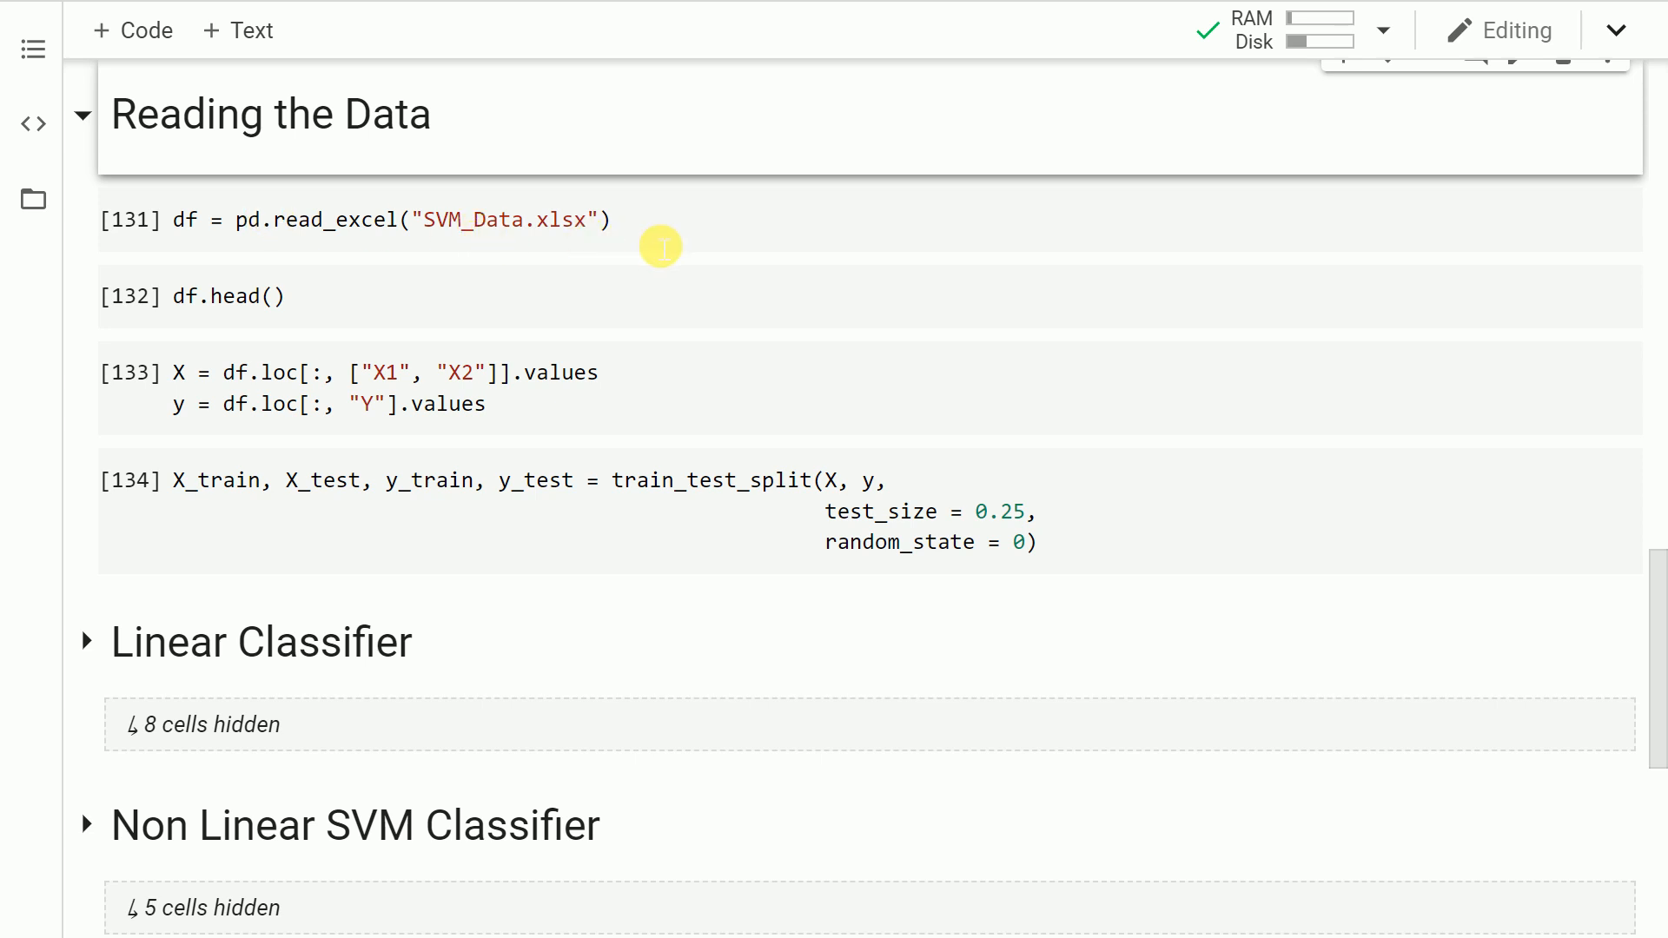
left_click(372, 221)
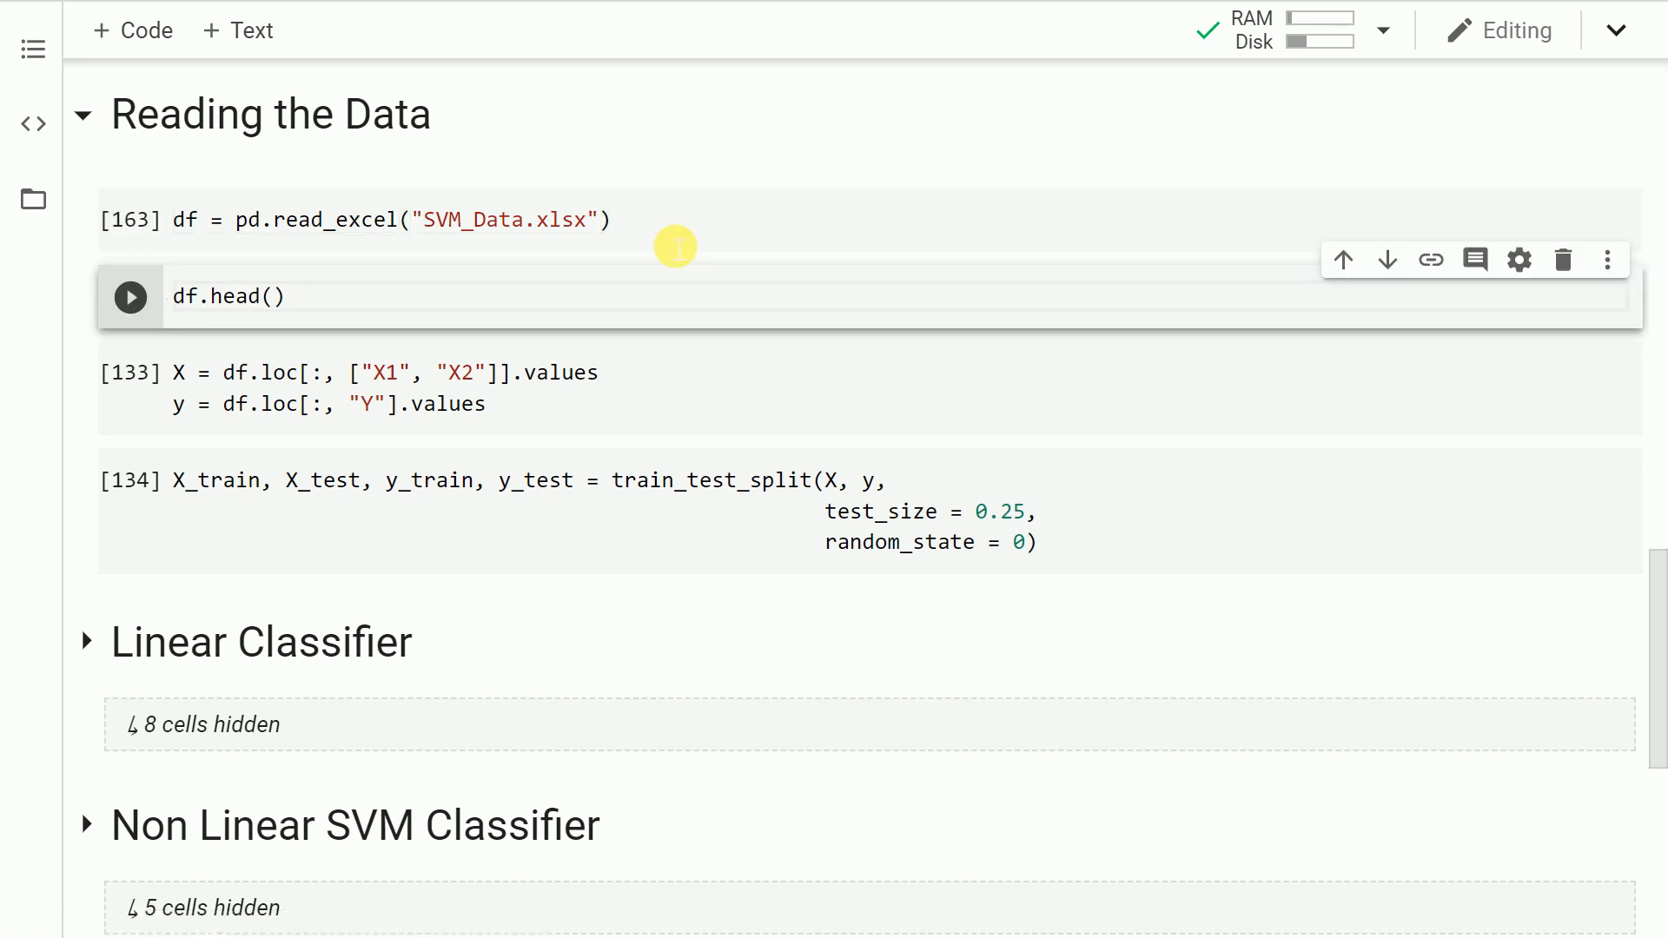
left_click(130, 295)
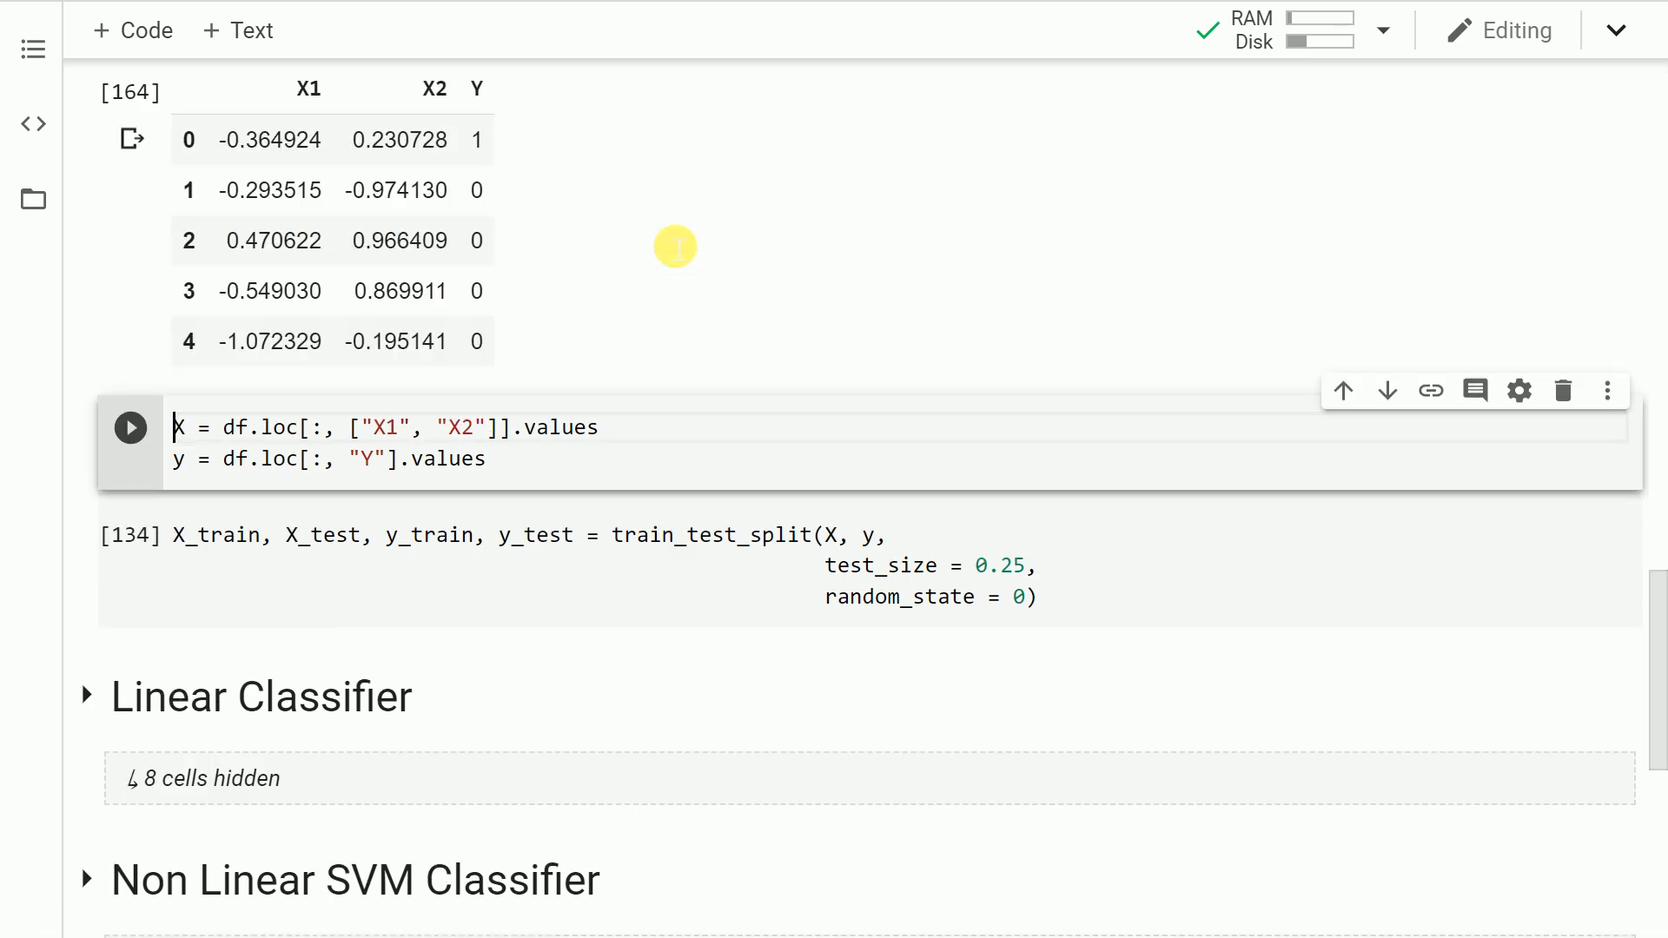
scroll("up", 3)
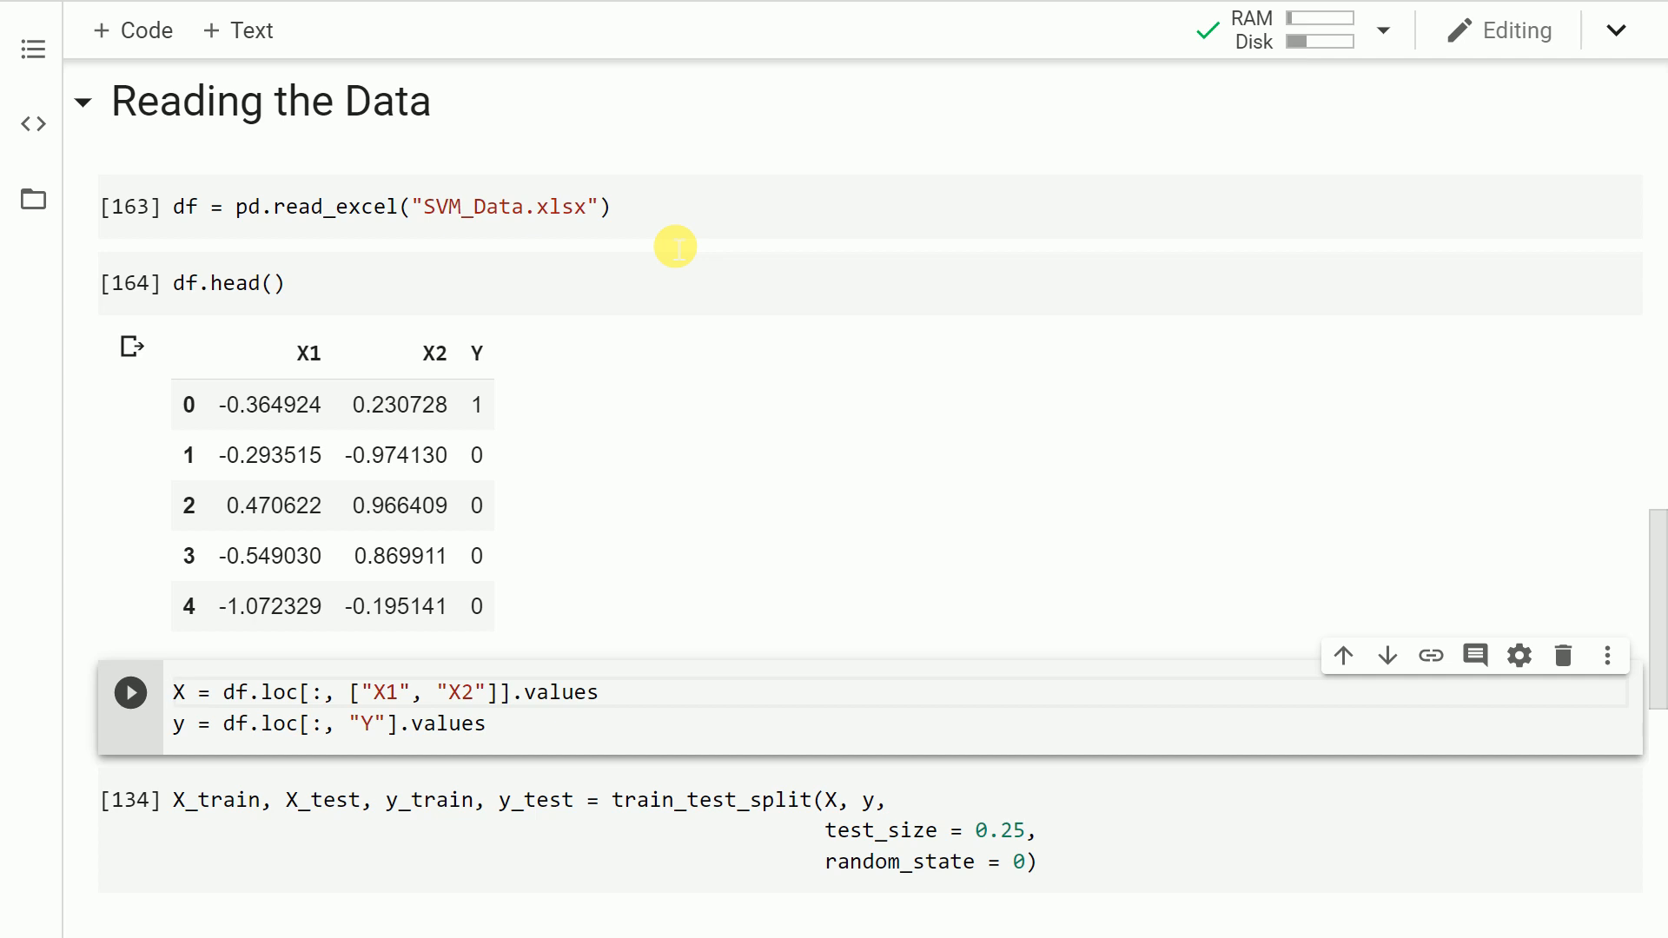
Extract the X1, X2 features and Y labels, then split into training and test sets.
left_click(175, 691)
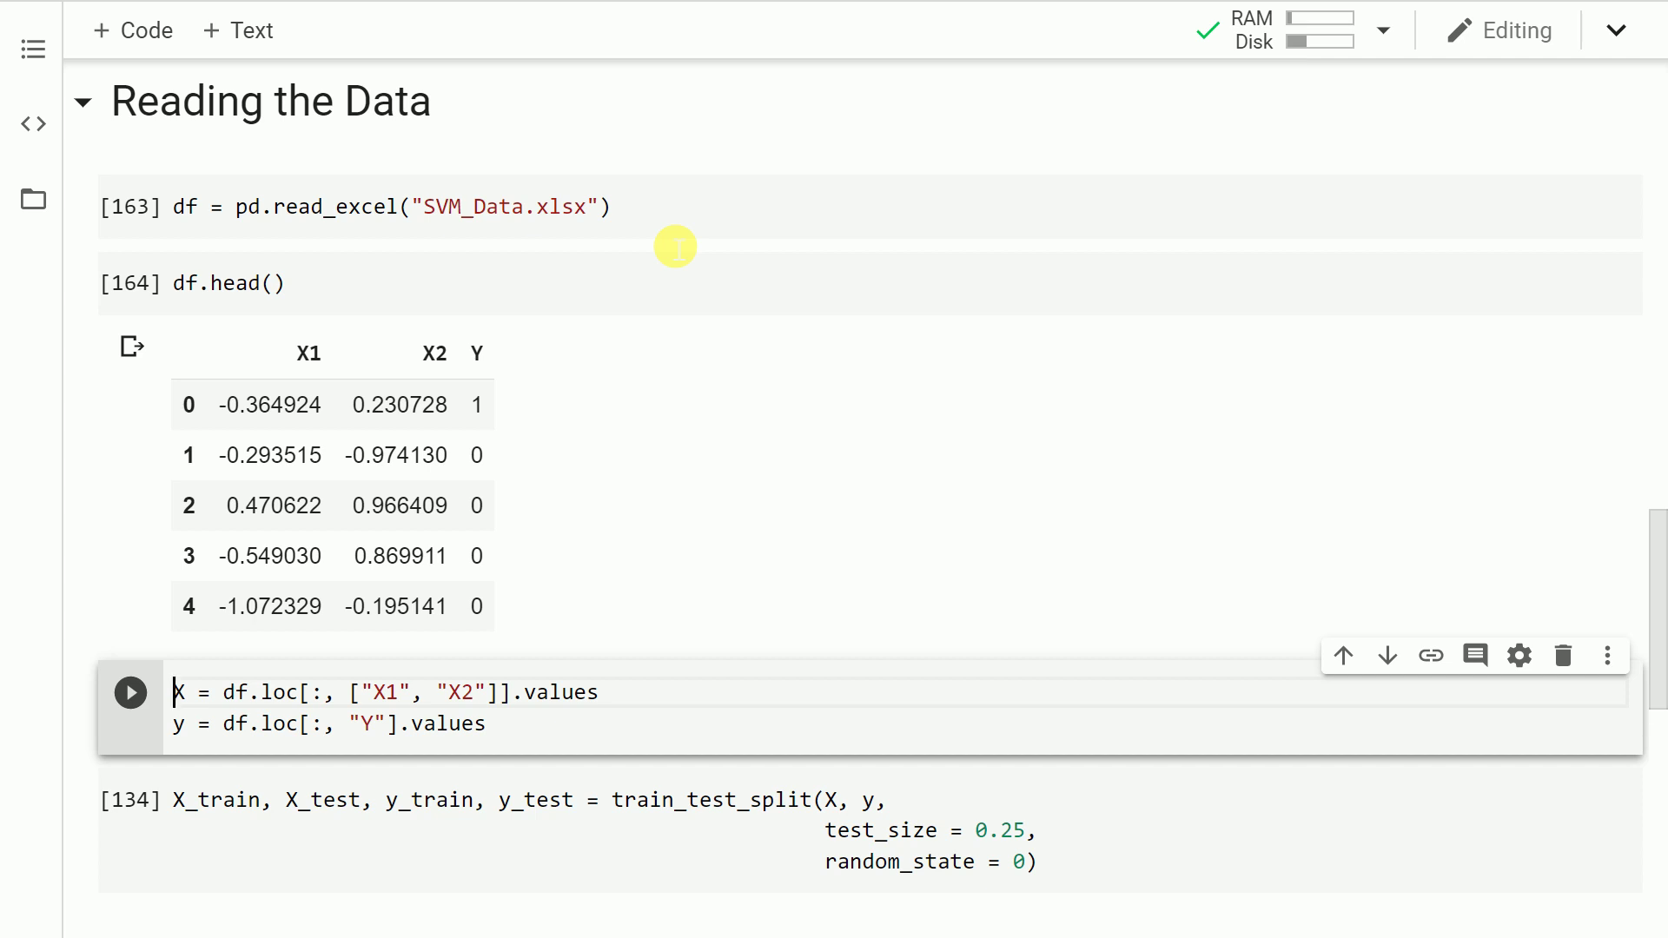
left_click(130, 692)
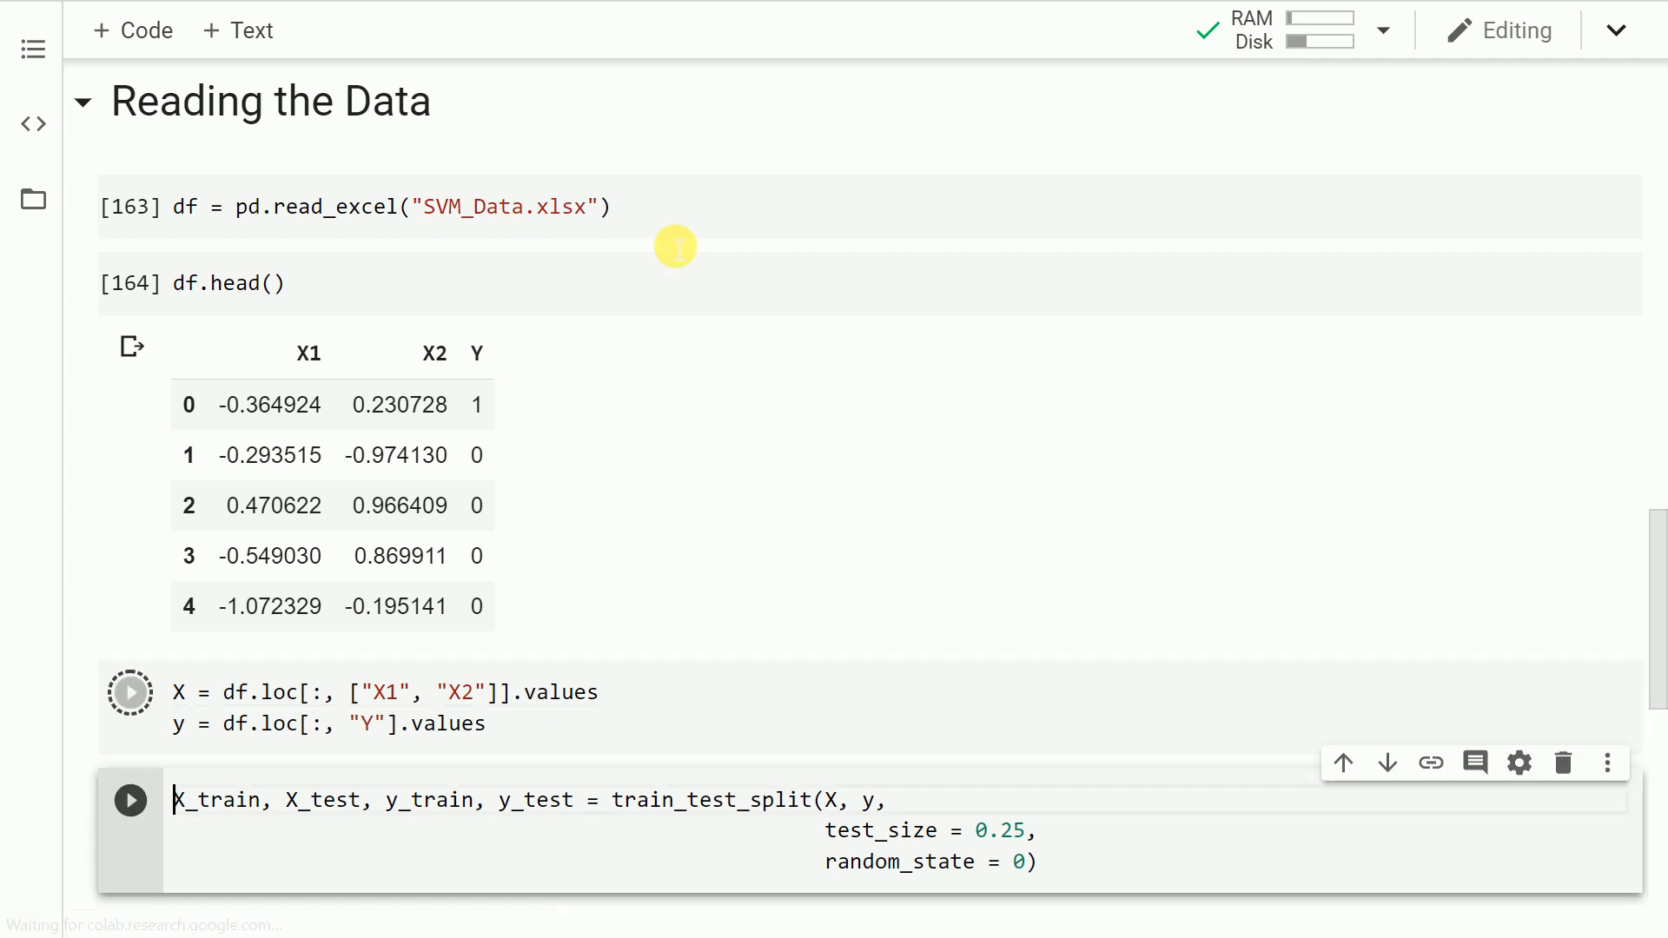
left_click(130, 692)
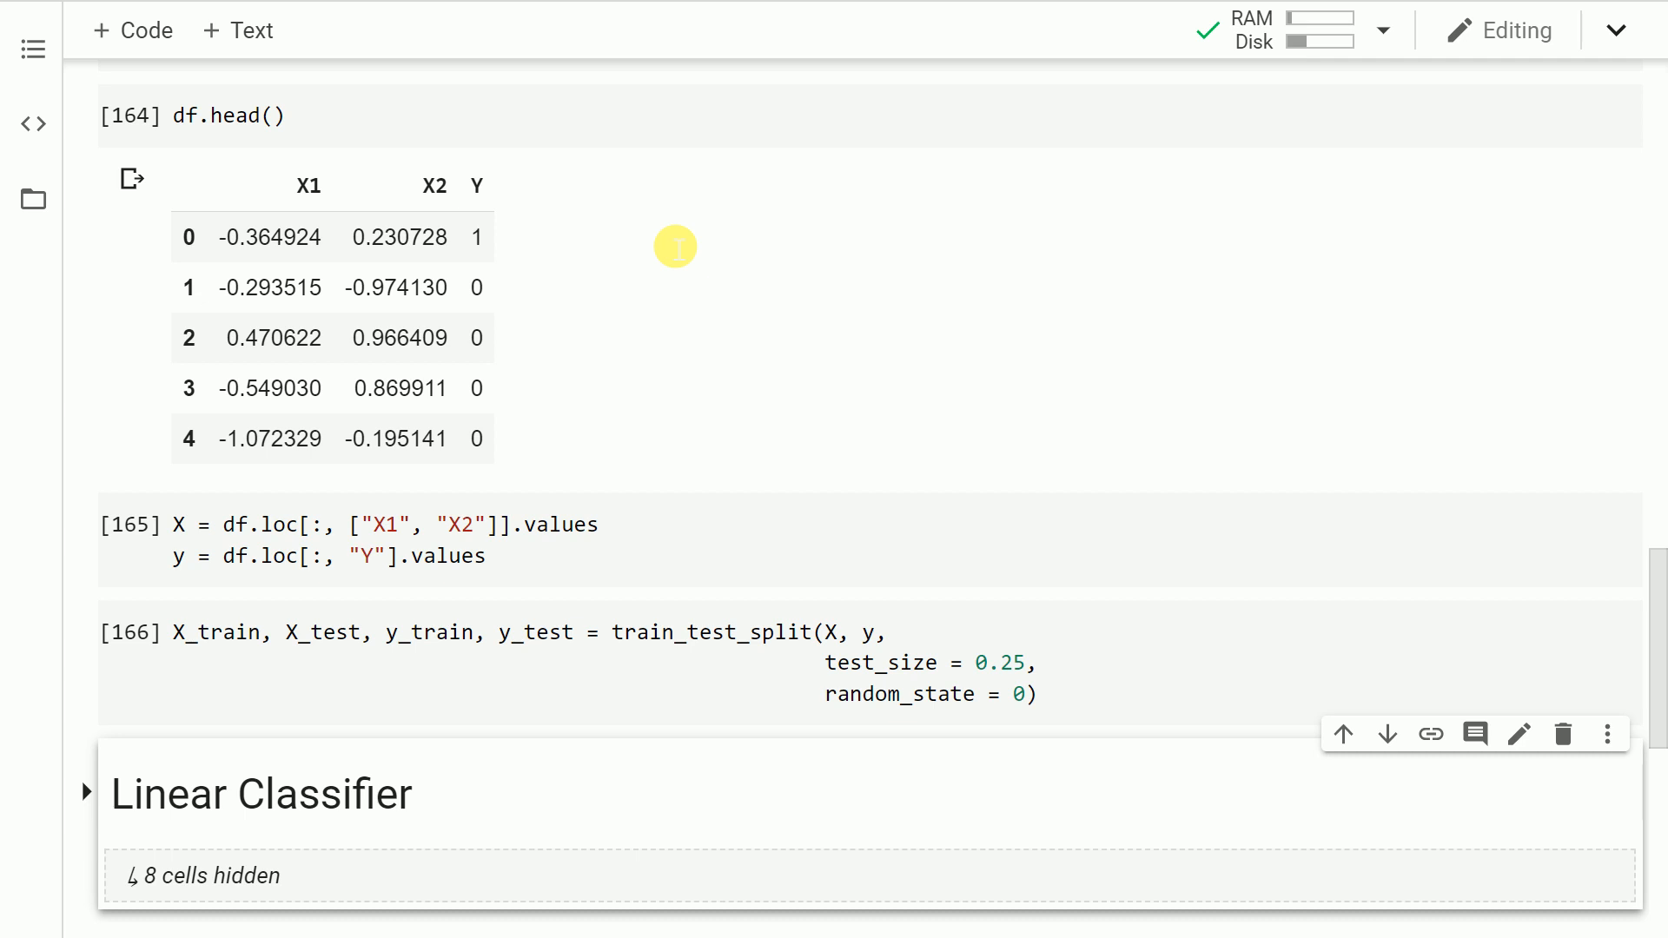
scroll("down", 3)
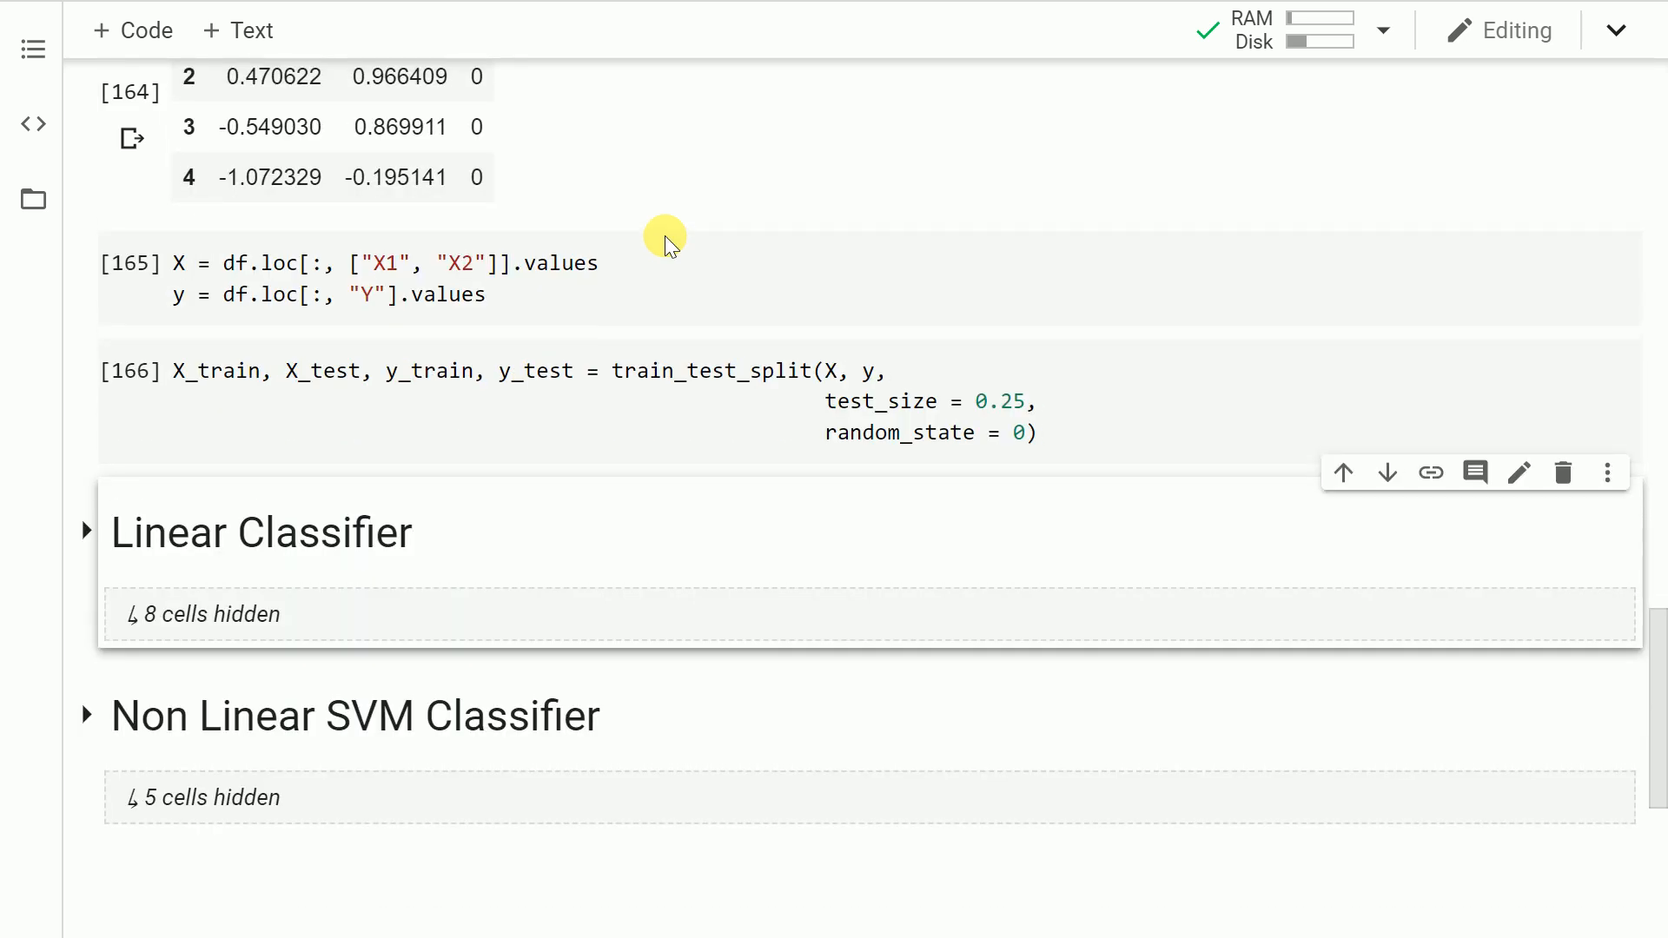
scroll("down", 3)
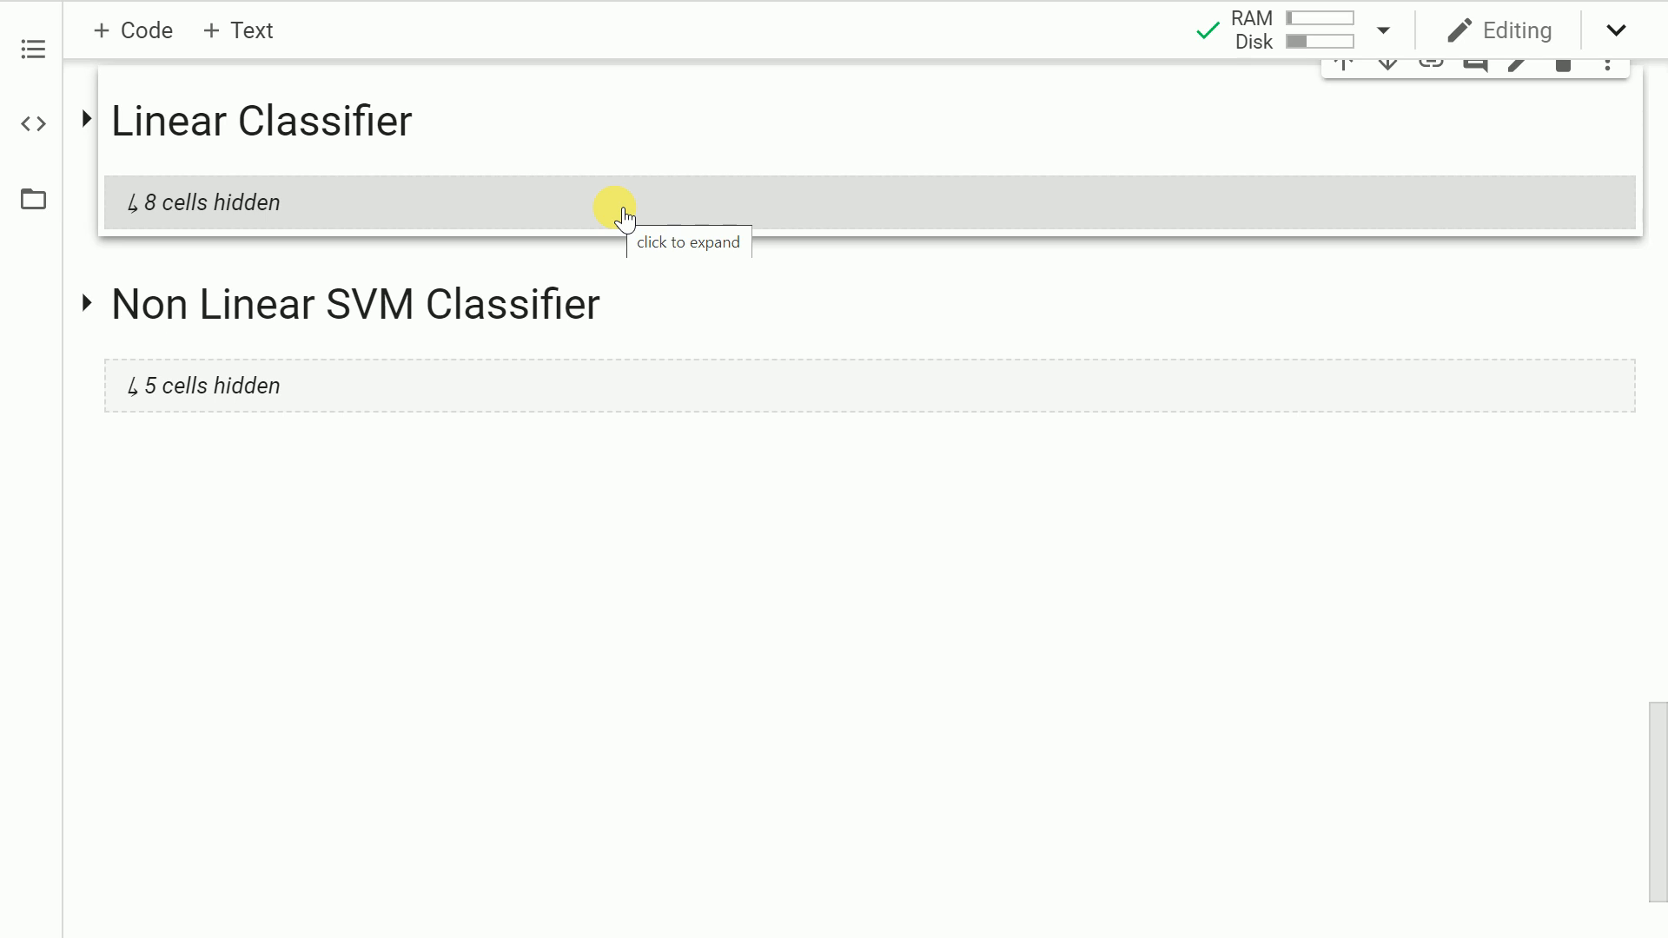
mouse_move(245, 207)
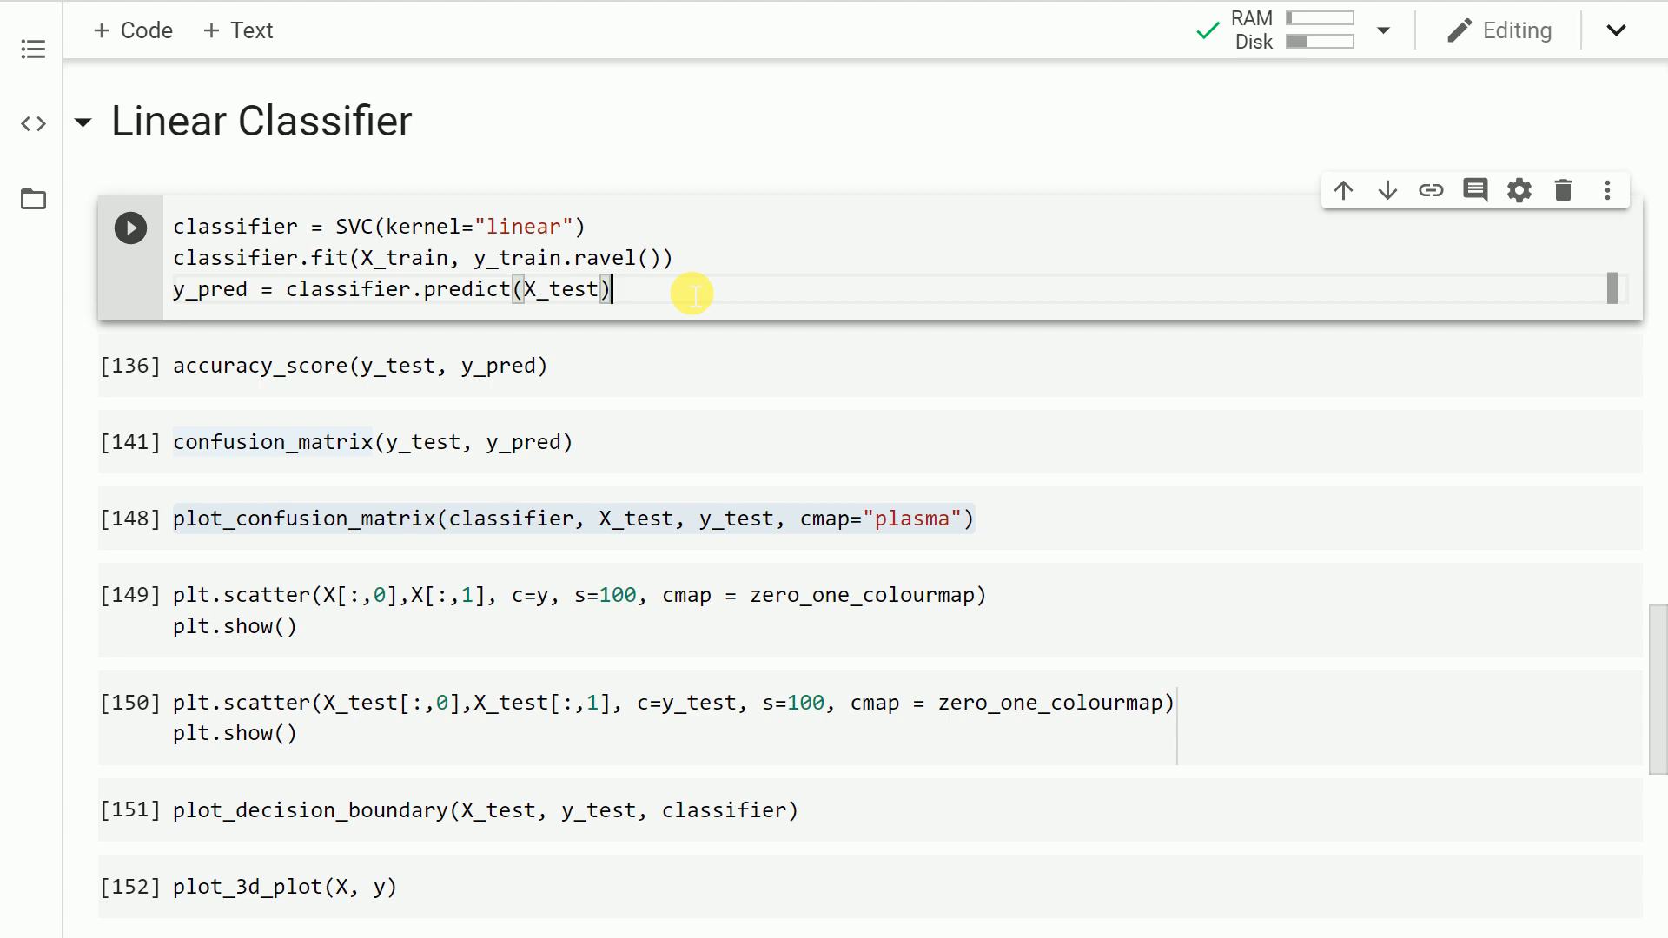
Train the SVC(kernel="linear") classifier and compute its test accuracy of about 0.46.
left_click(130, 228)
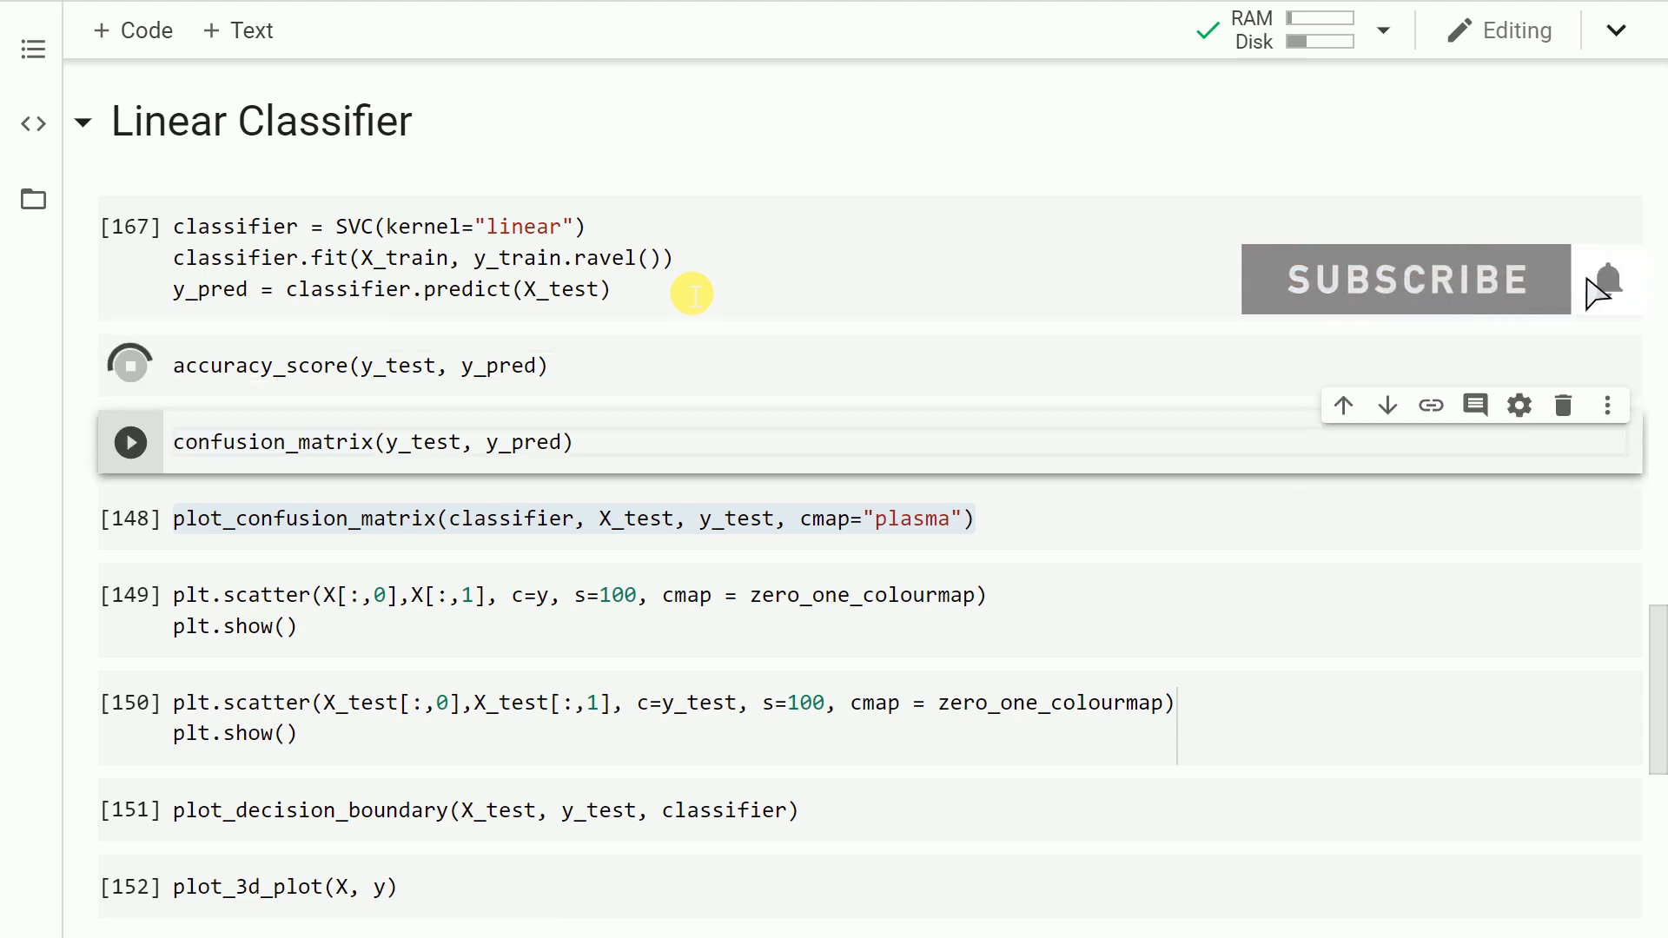
left_click(131, 361)
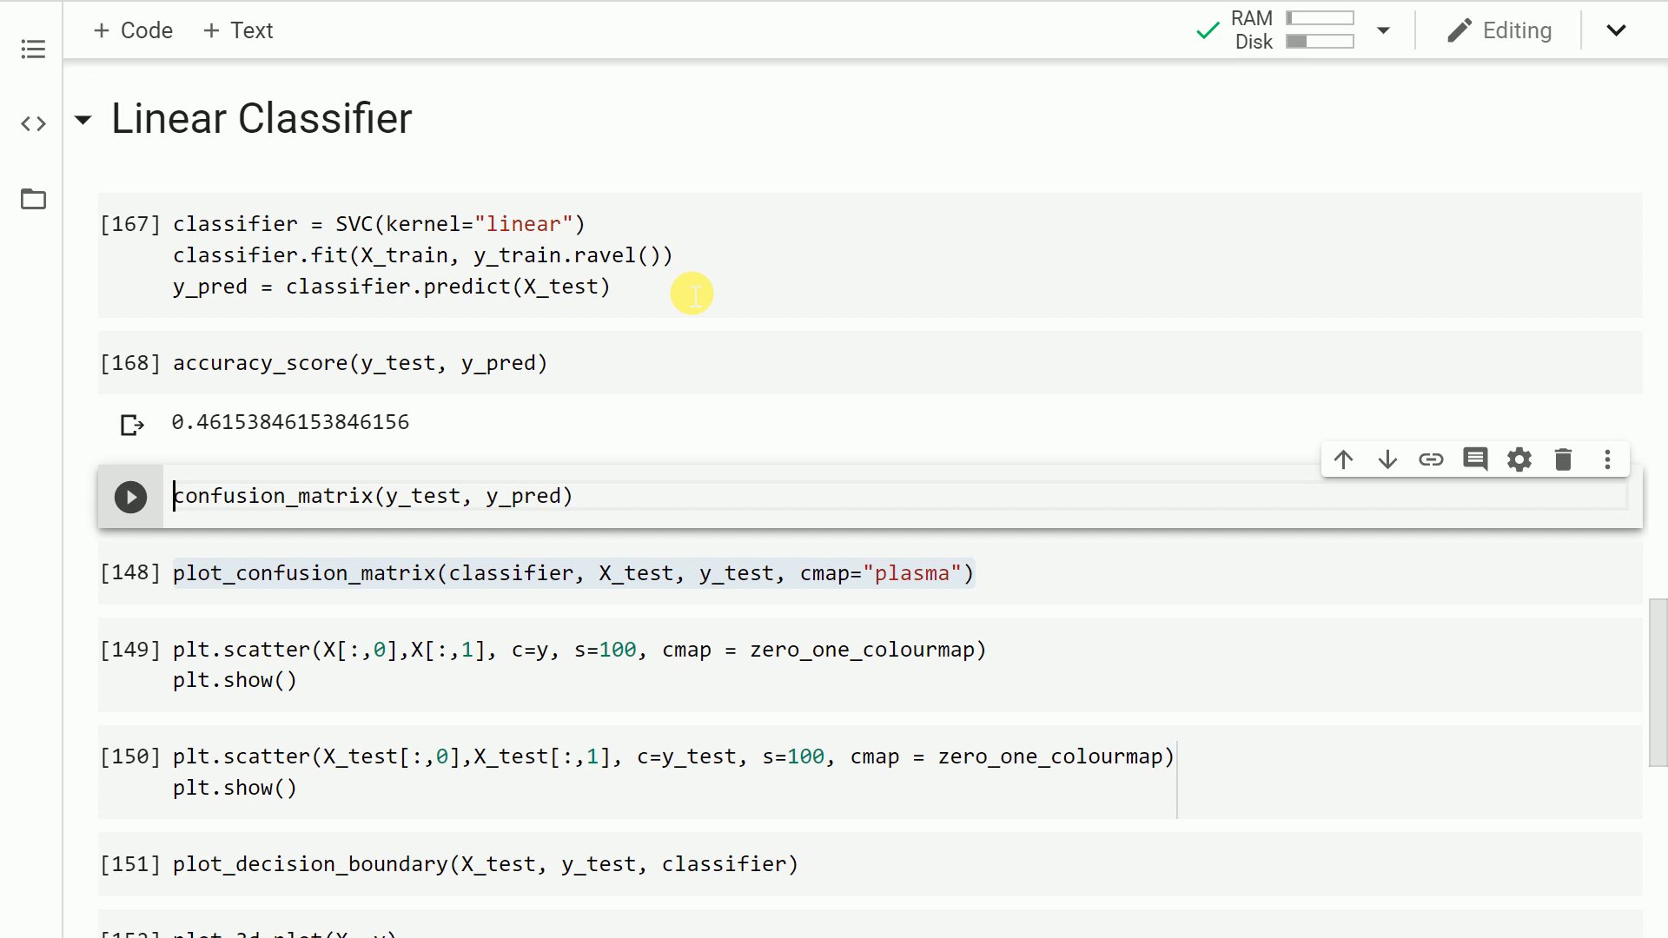
left_click(130, 495)
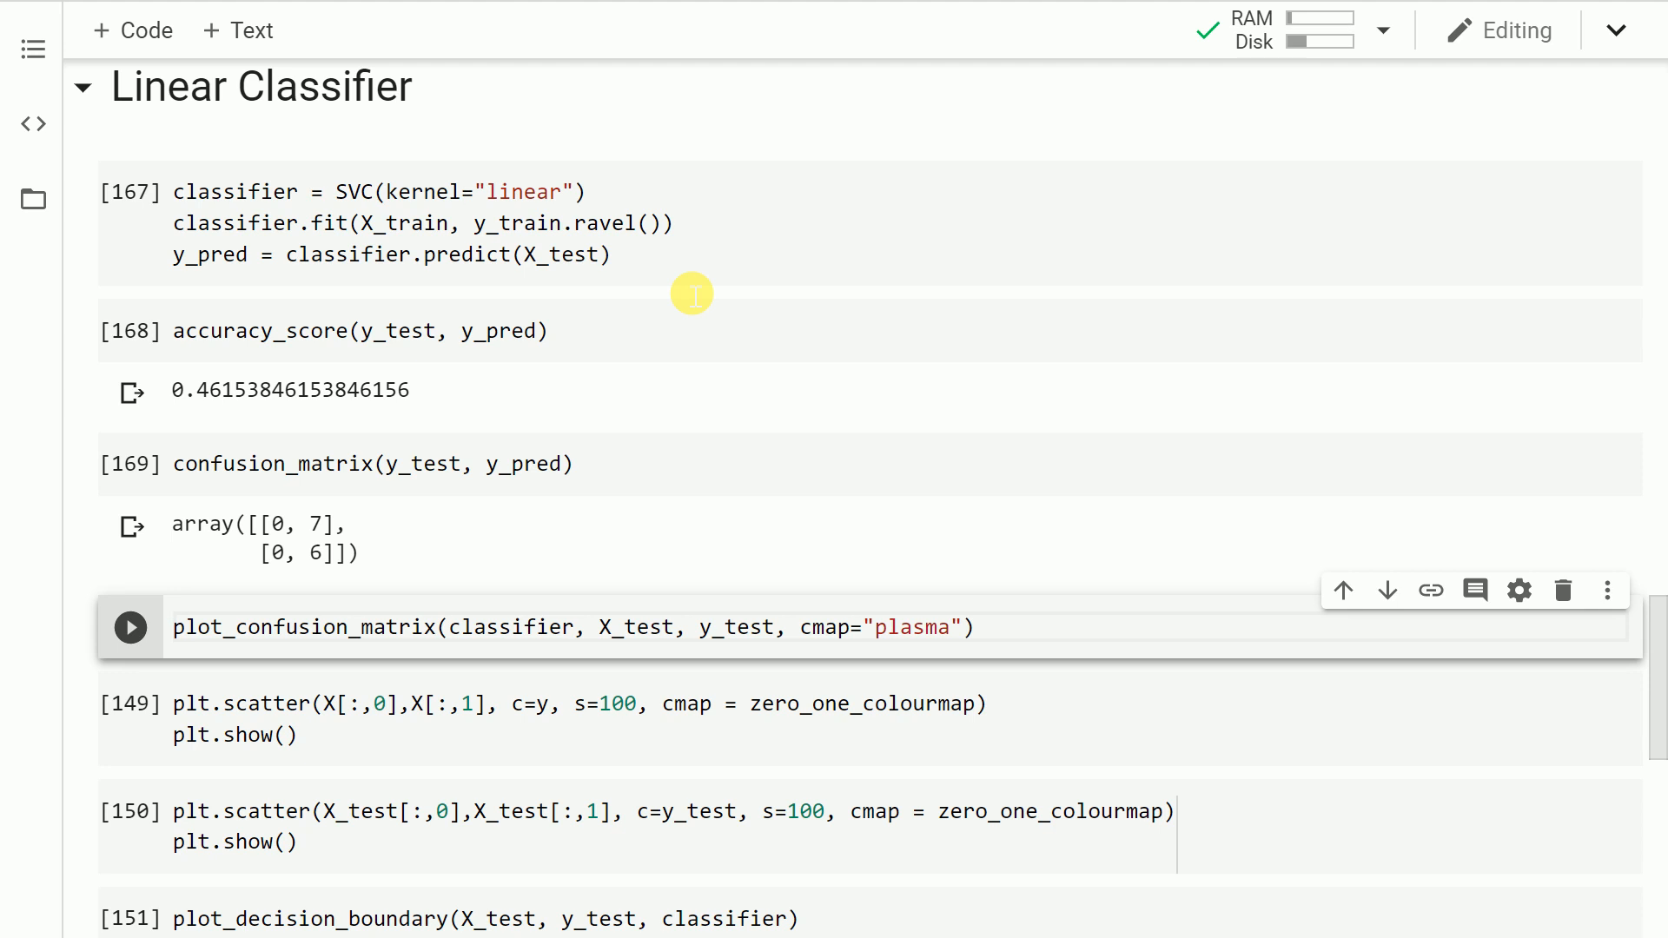
left_click(129, 628)
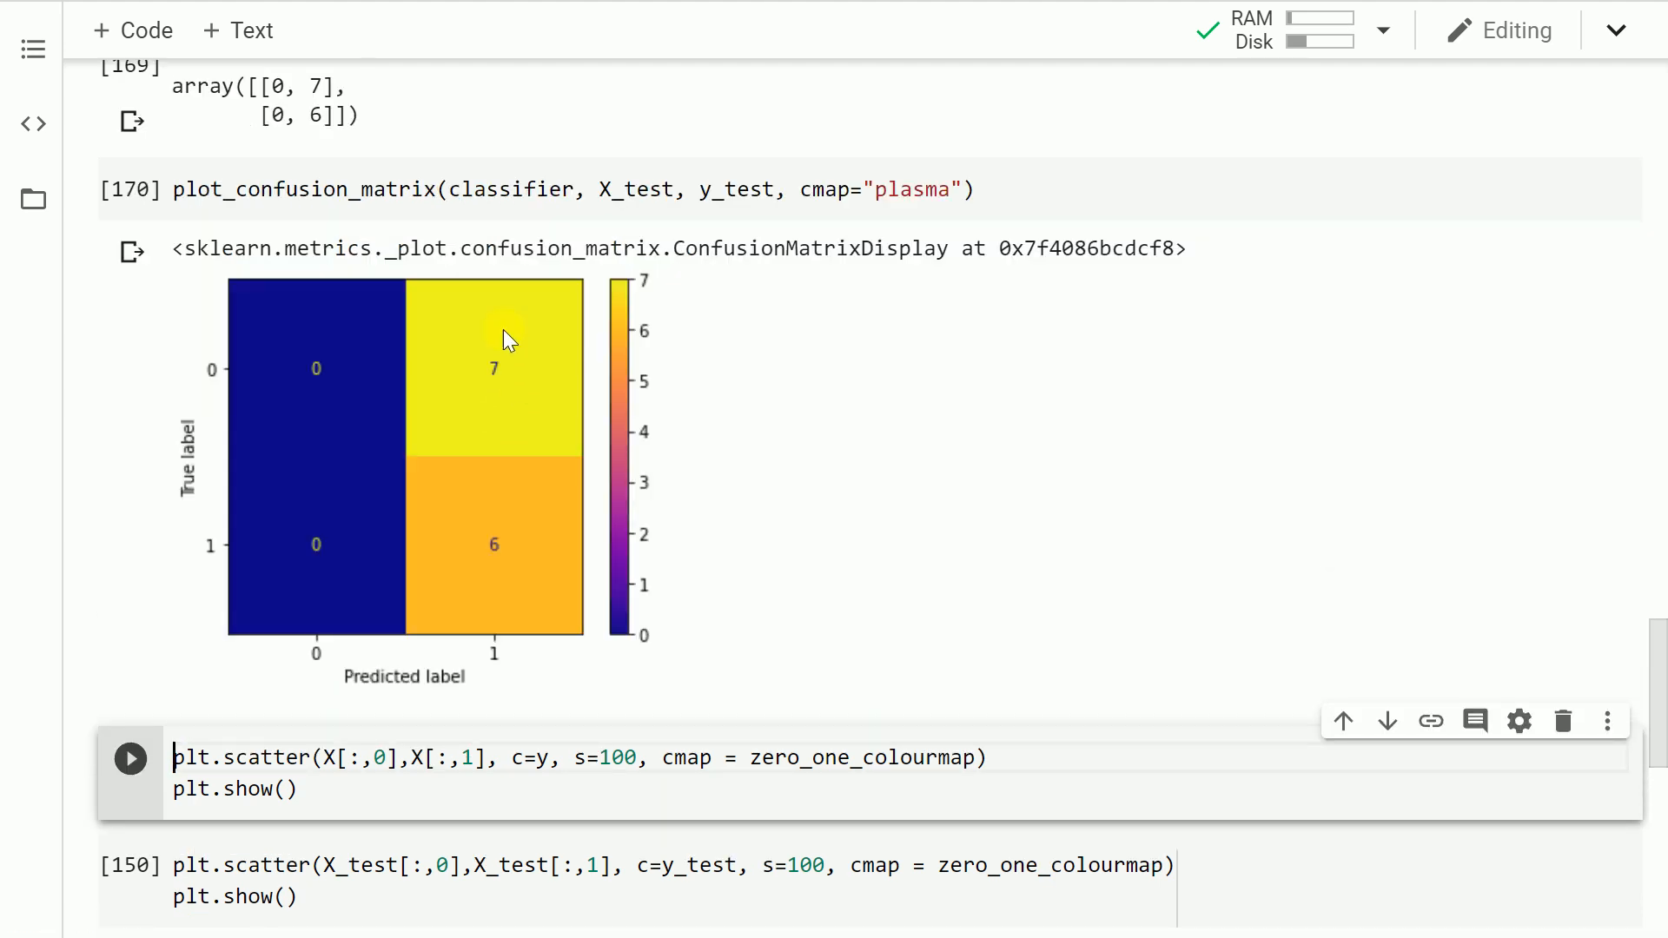
mouse_move(516, 383)
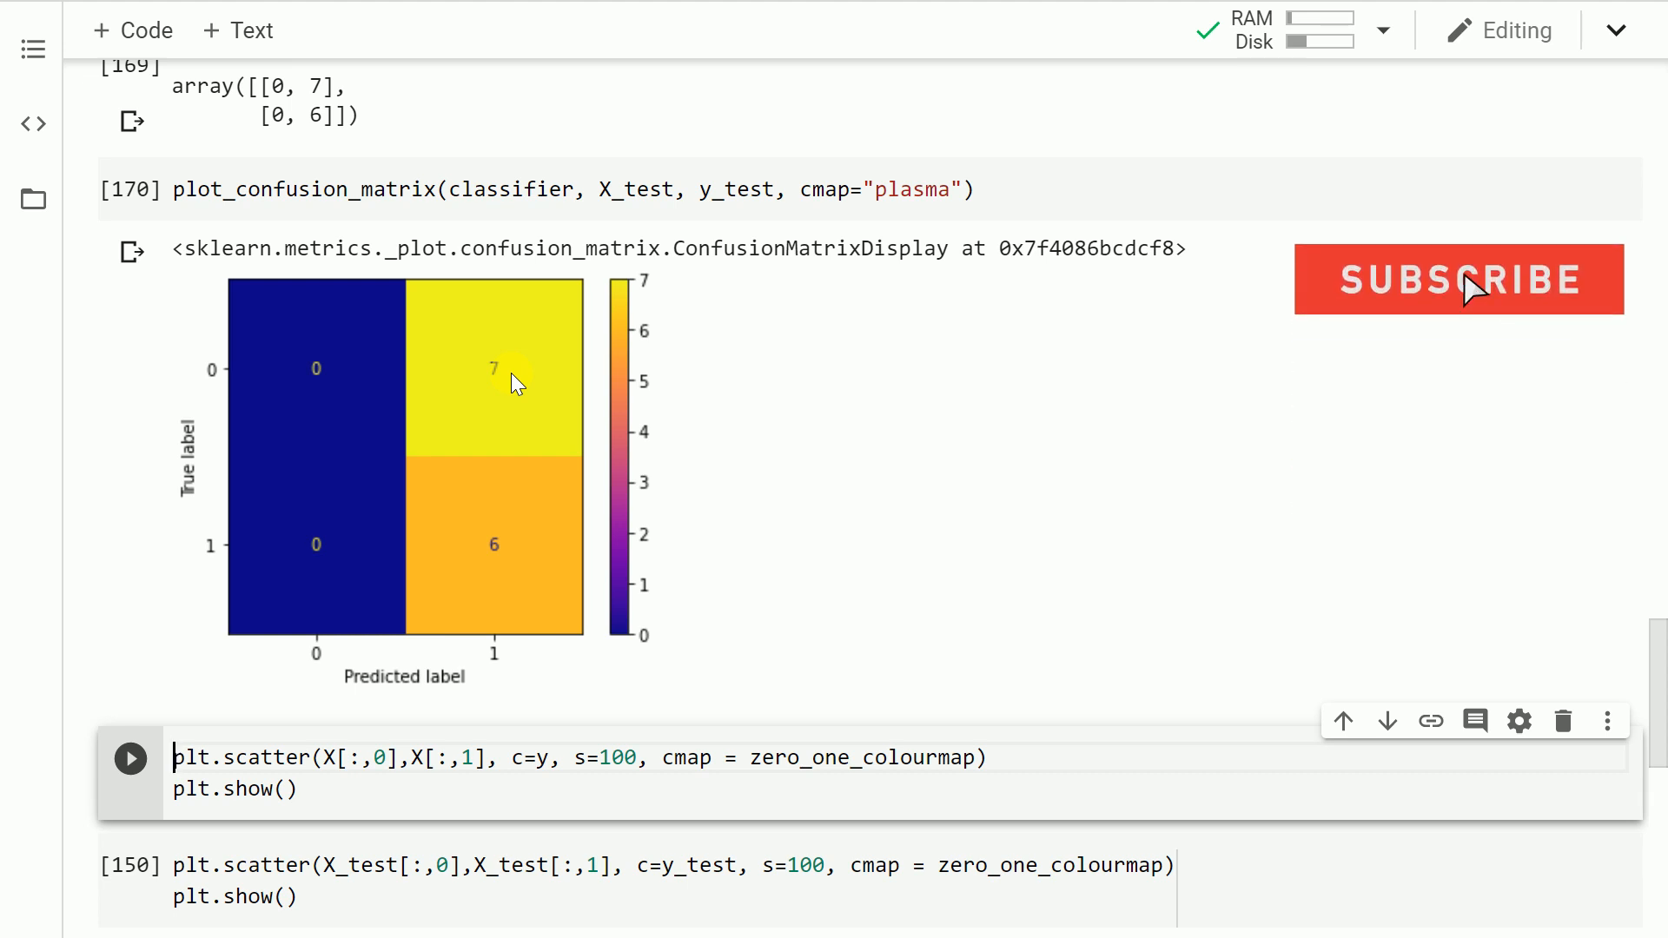
mouse_move(558, 551)
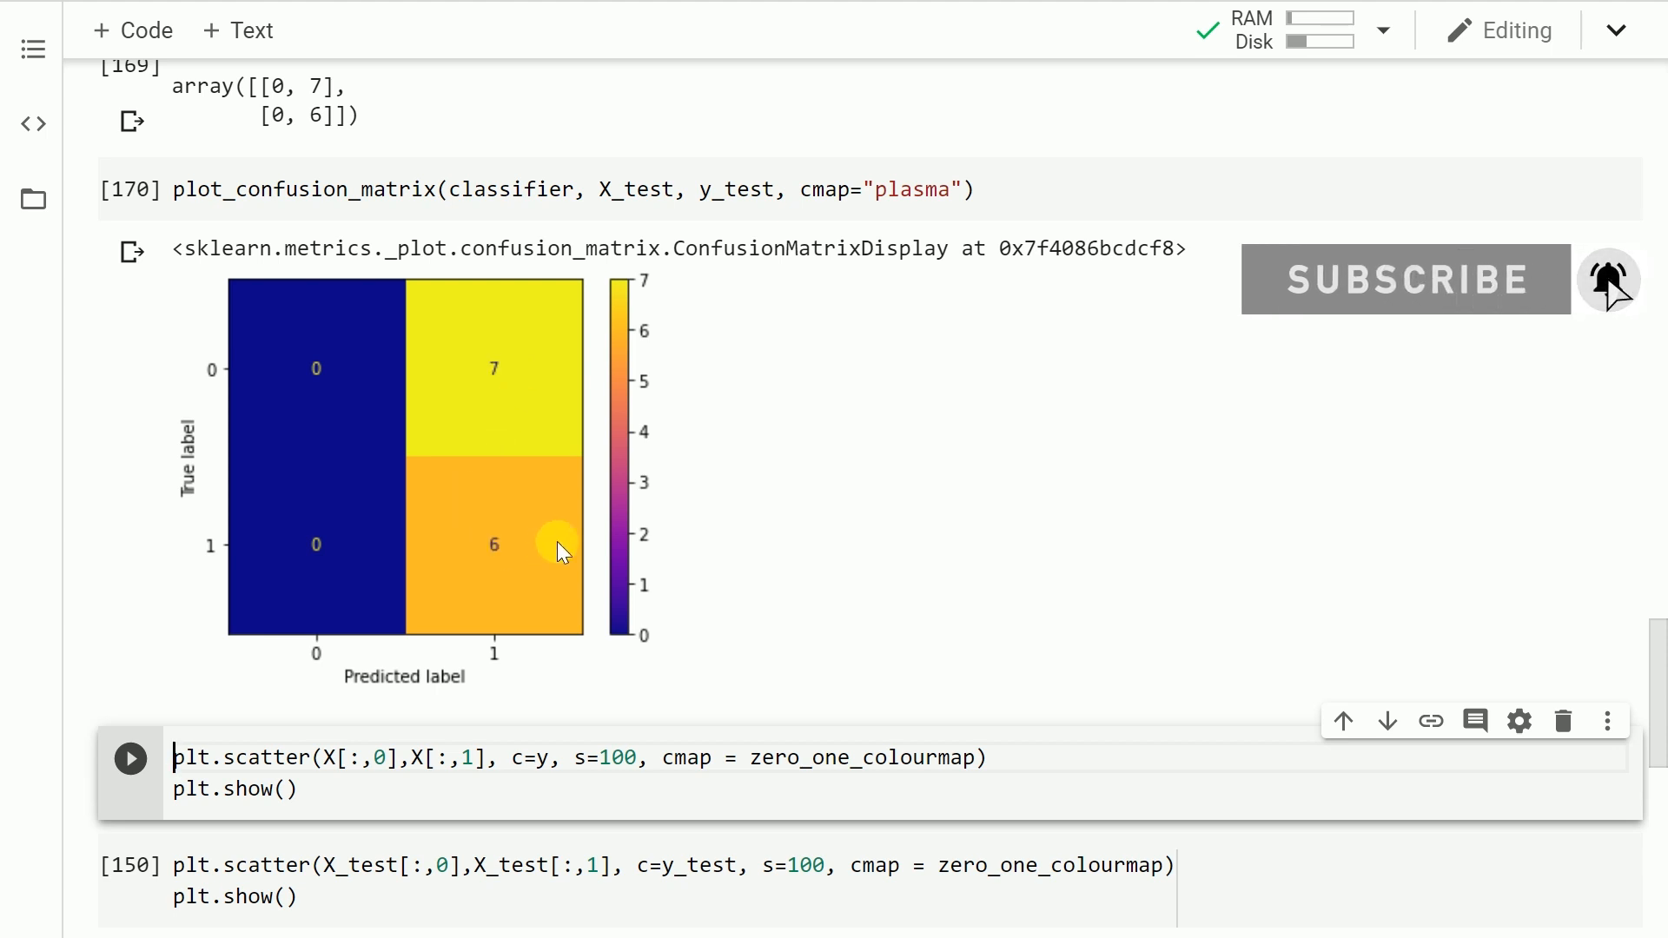
mouse_move(501, 537)
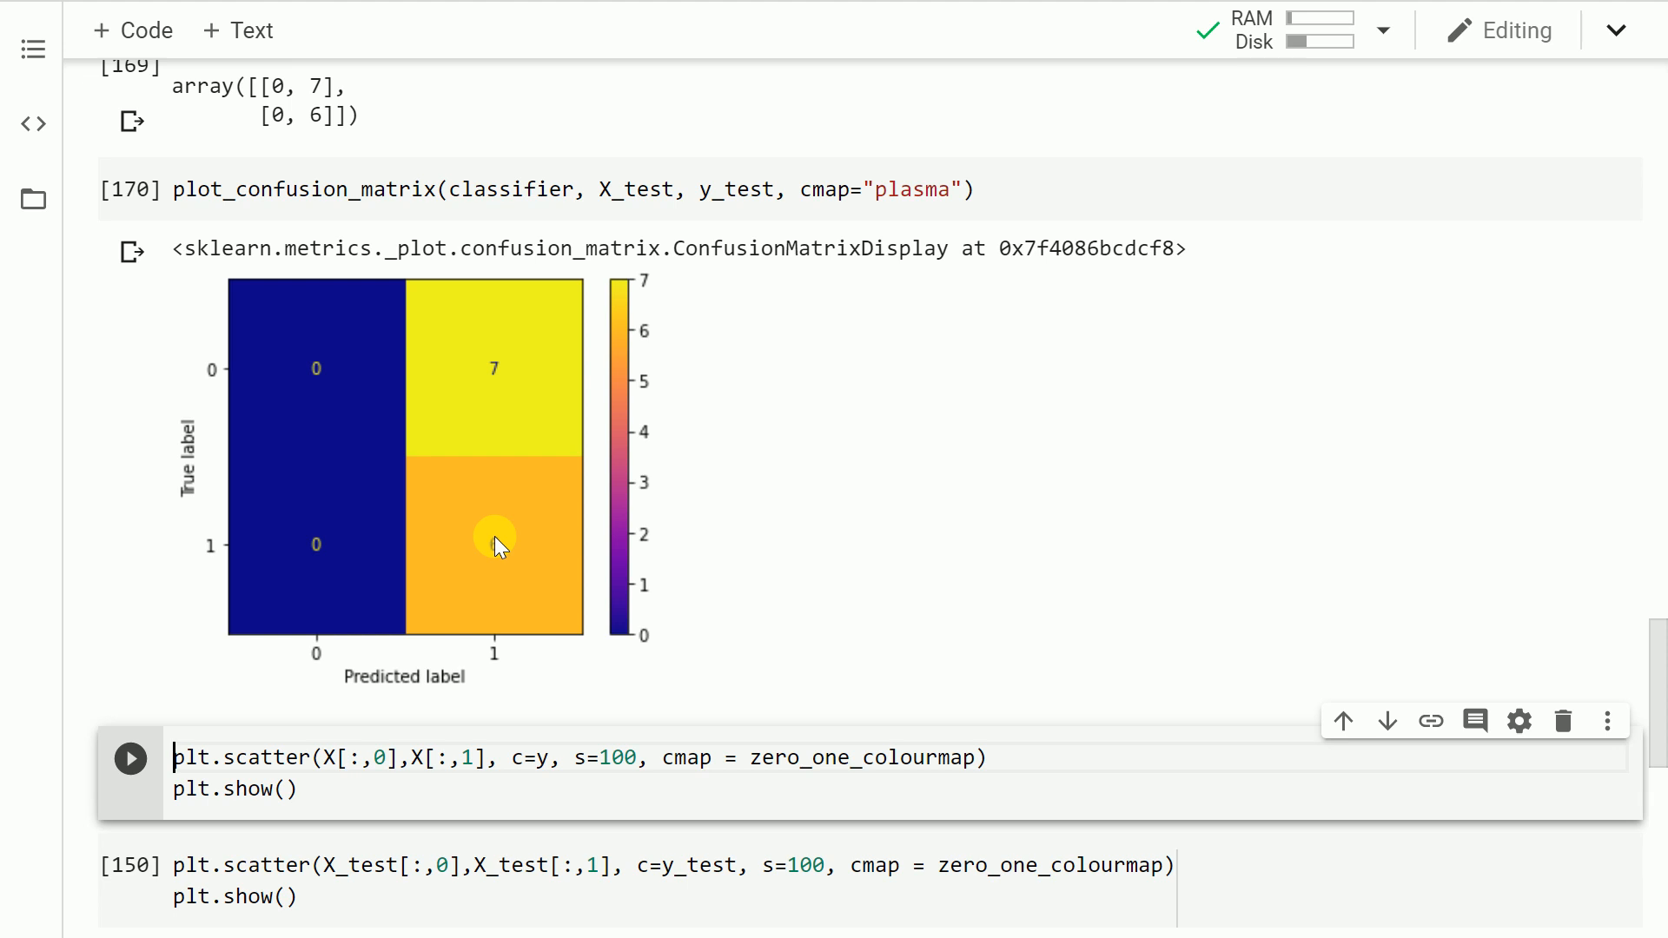
mouse_move(377, 357)
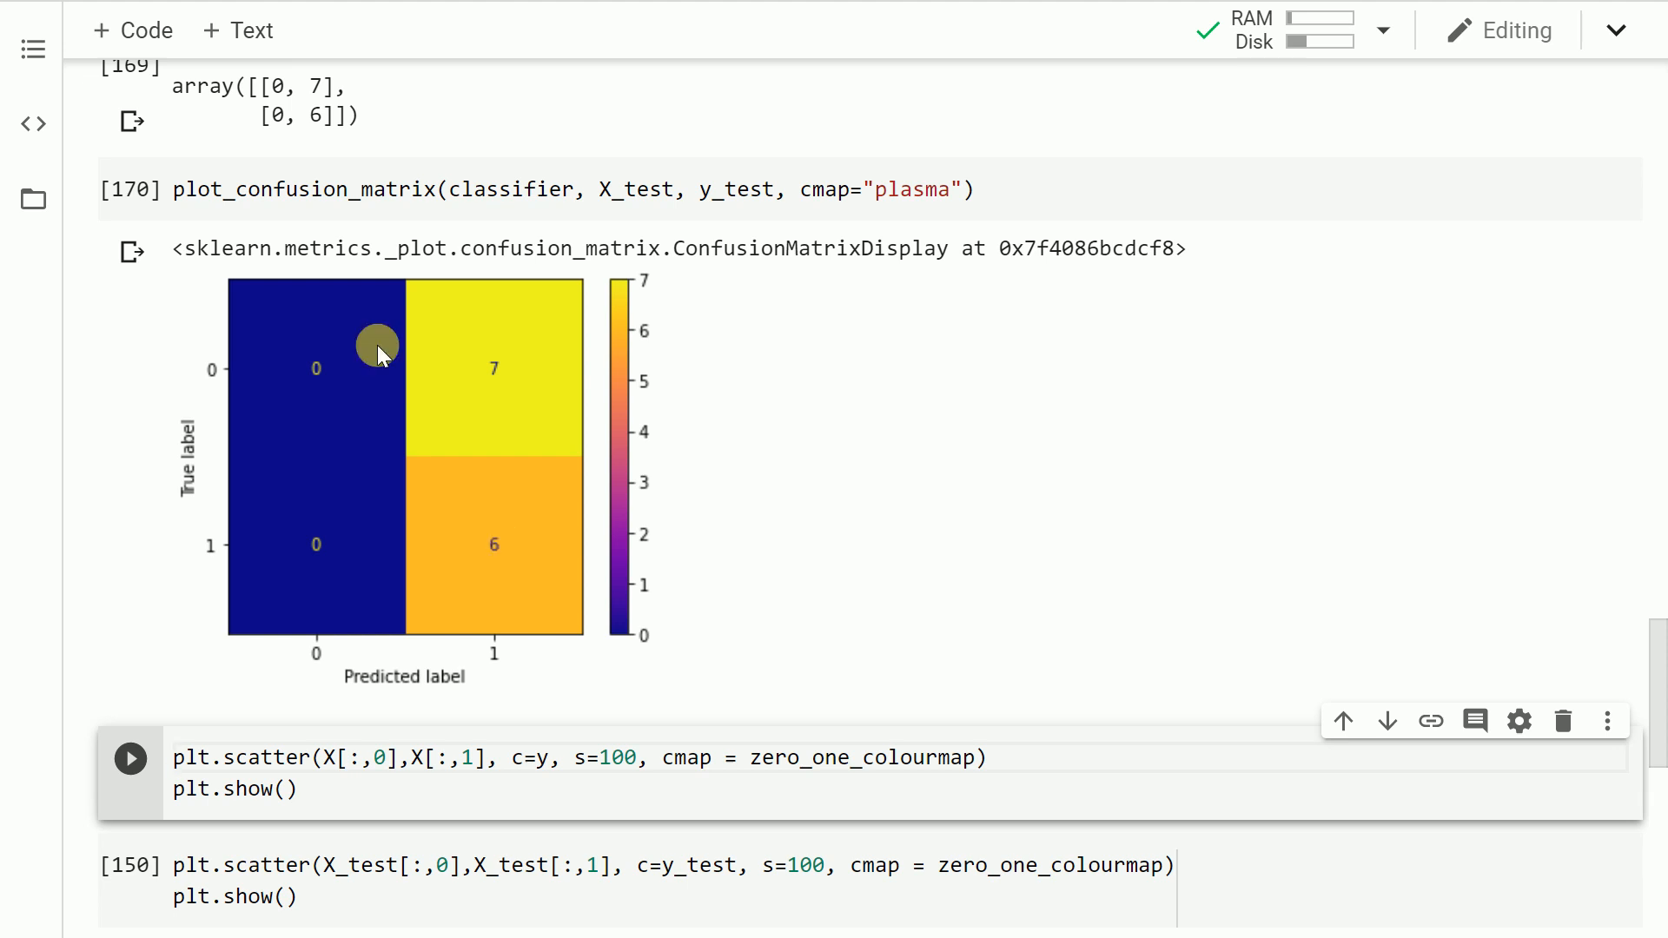
mouse_move(306, 572)
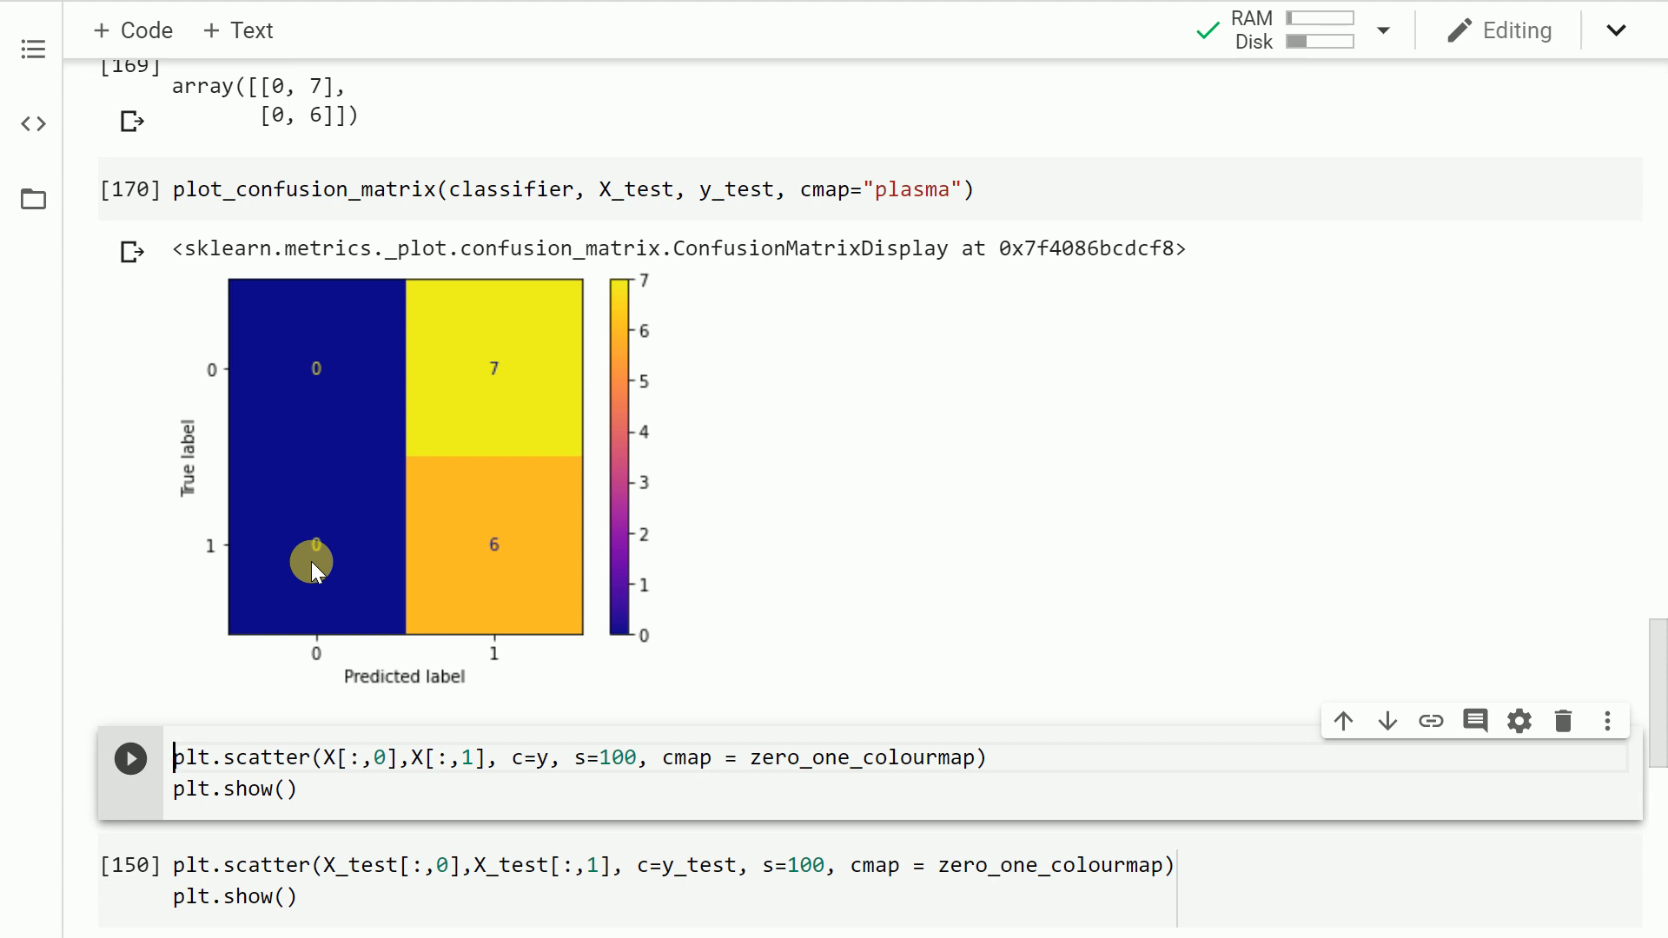
Run the plt.scatter(X[:,0],X[:,1]) cell to show the green cluster inside the red ring.
scroll("down", 3)
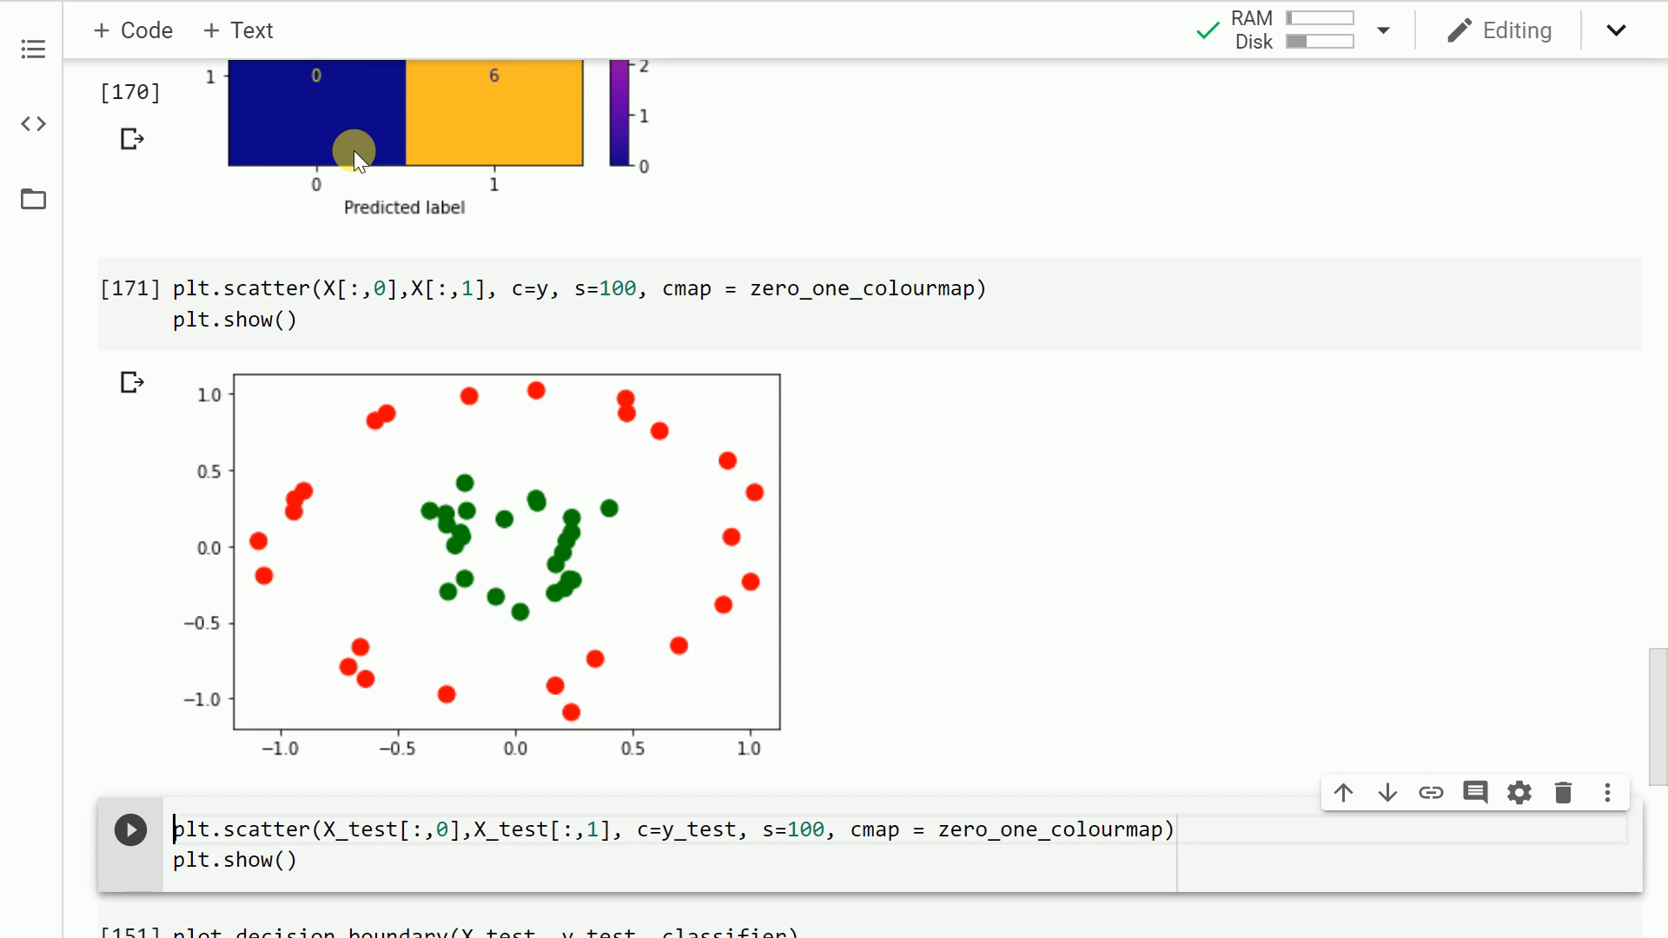
scroll("down", 3)
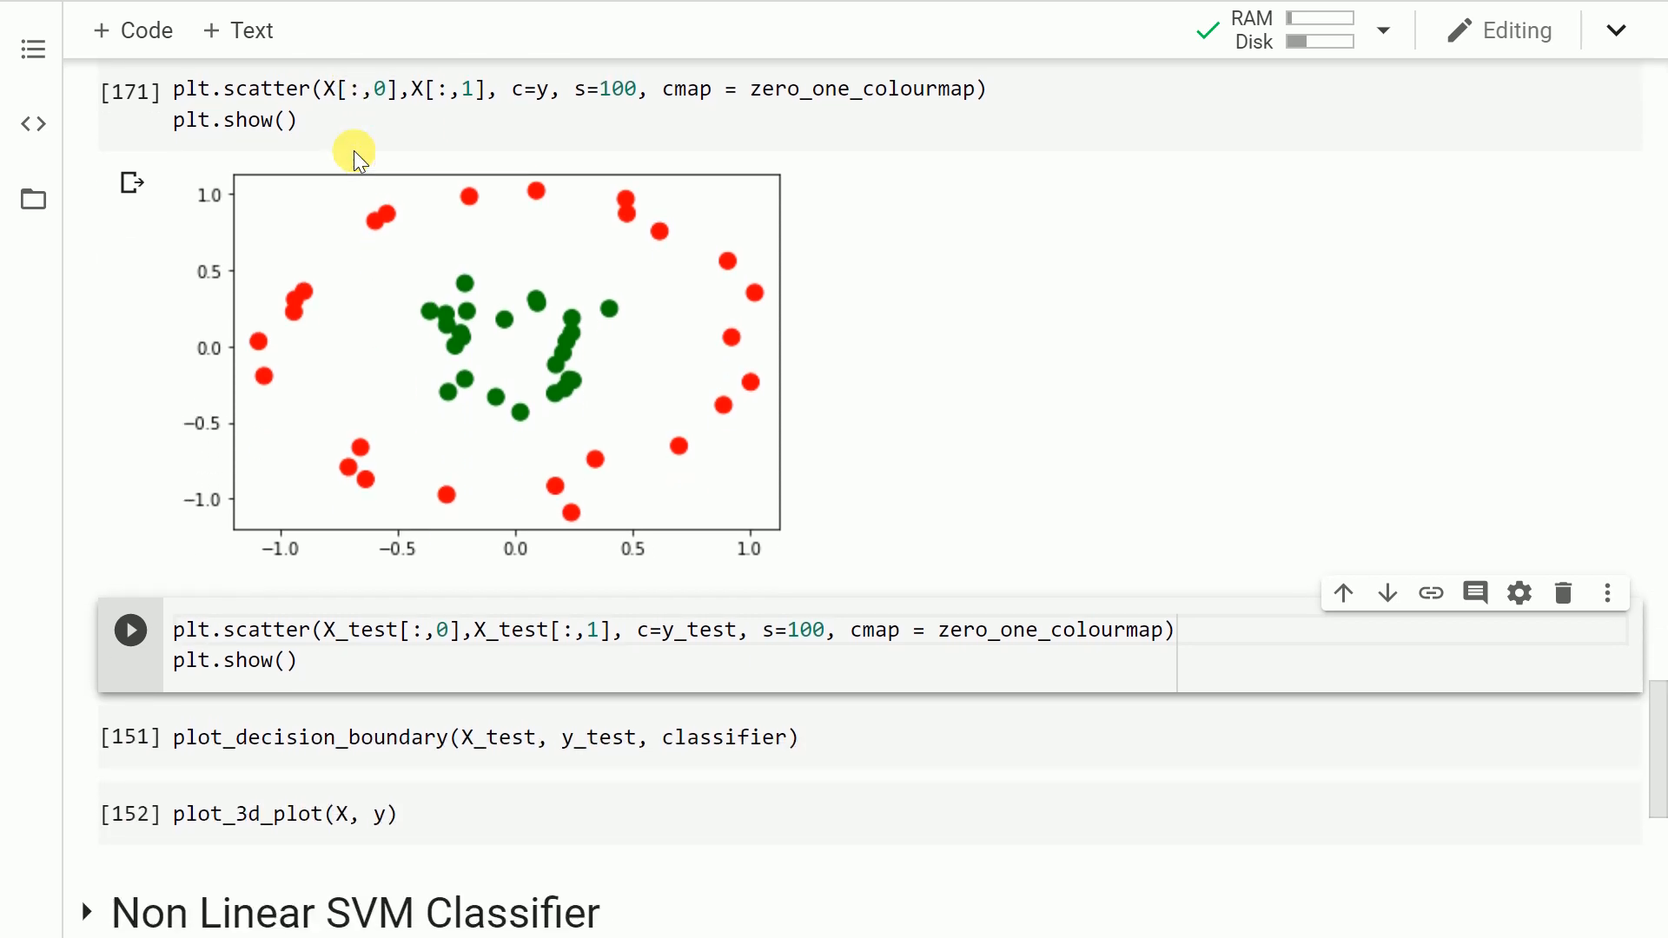
mouse_move(365, 160)
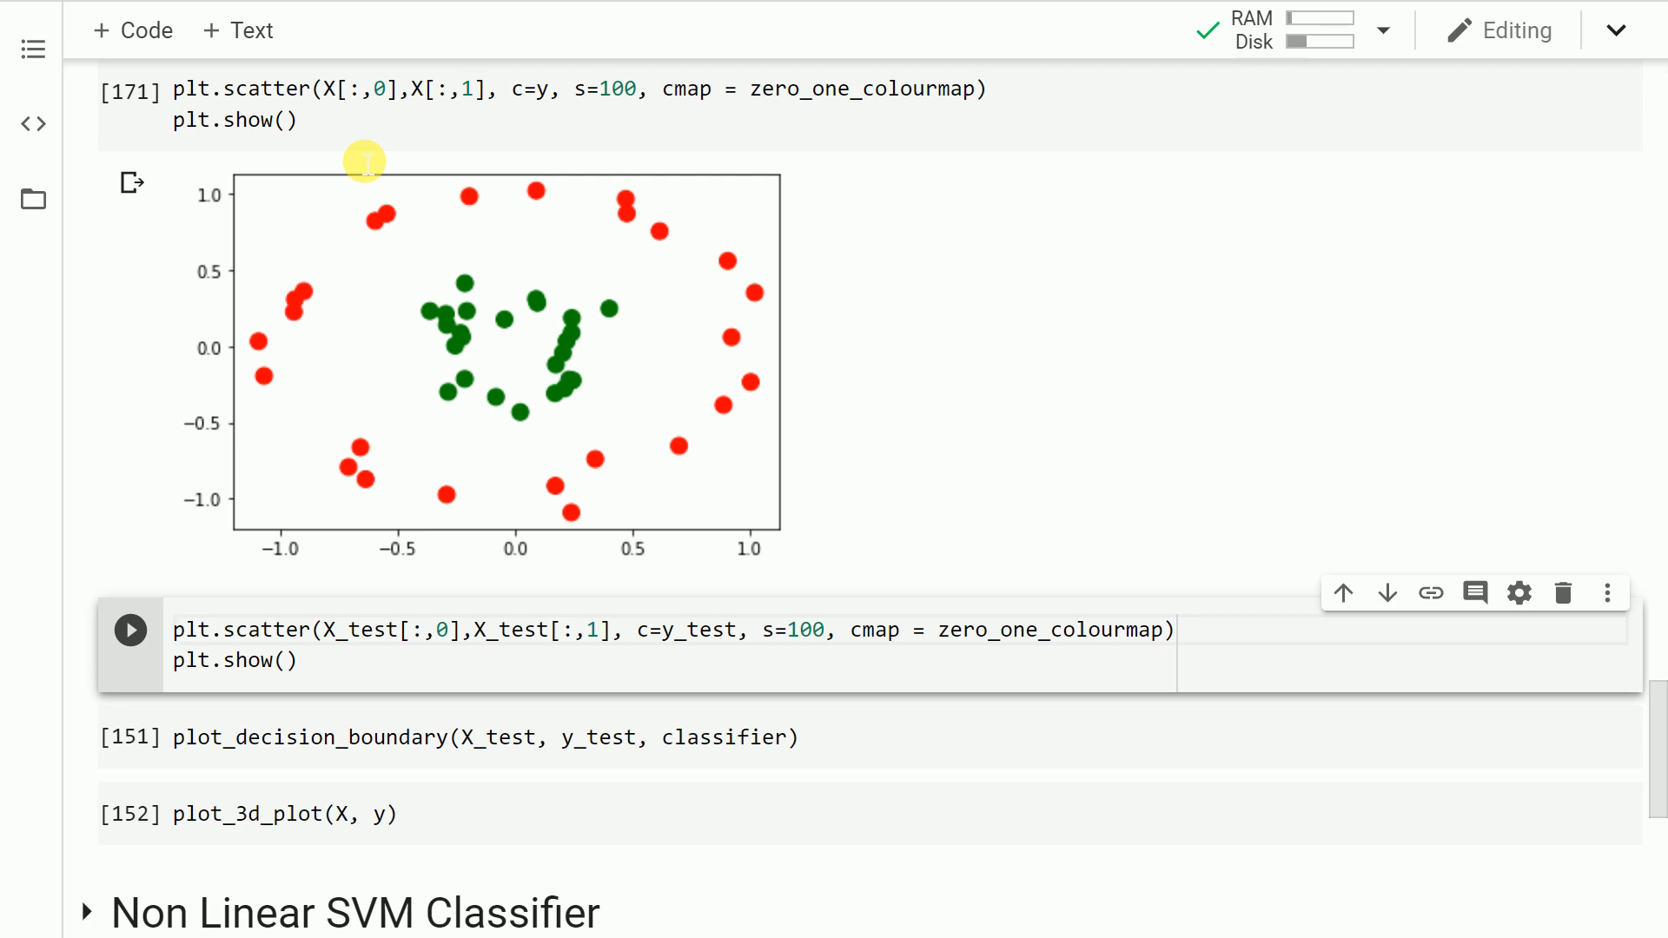
left_click(175, 629)
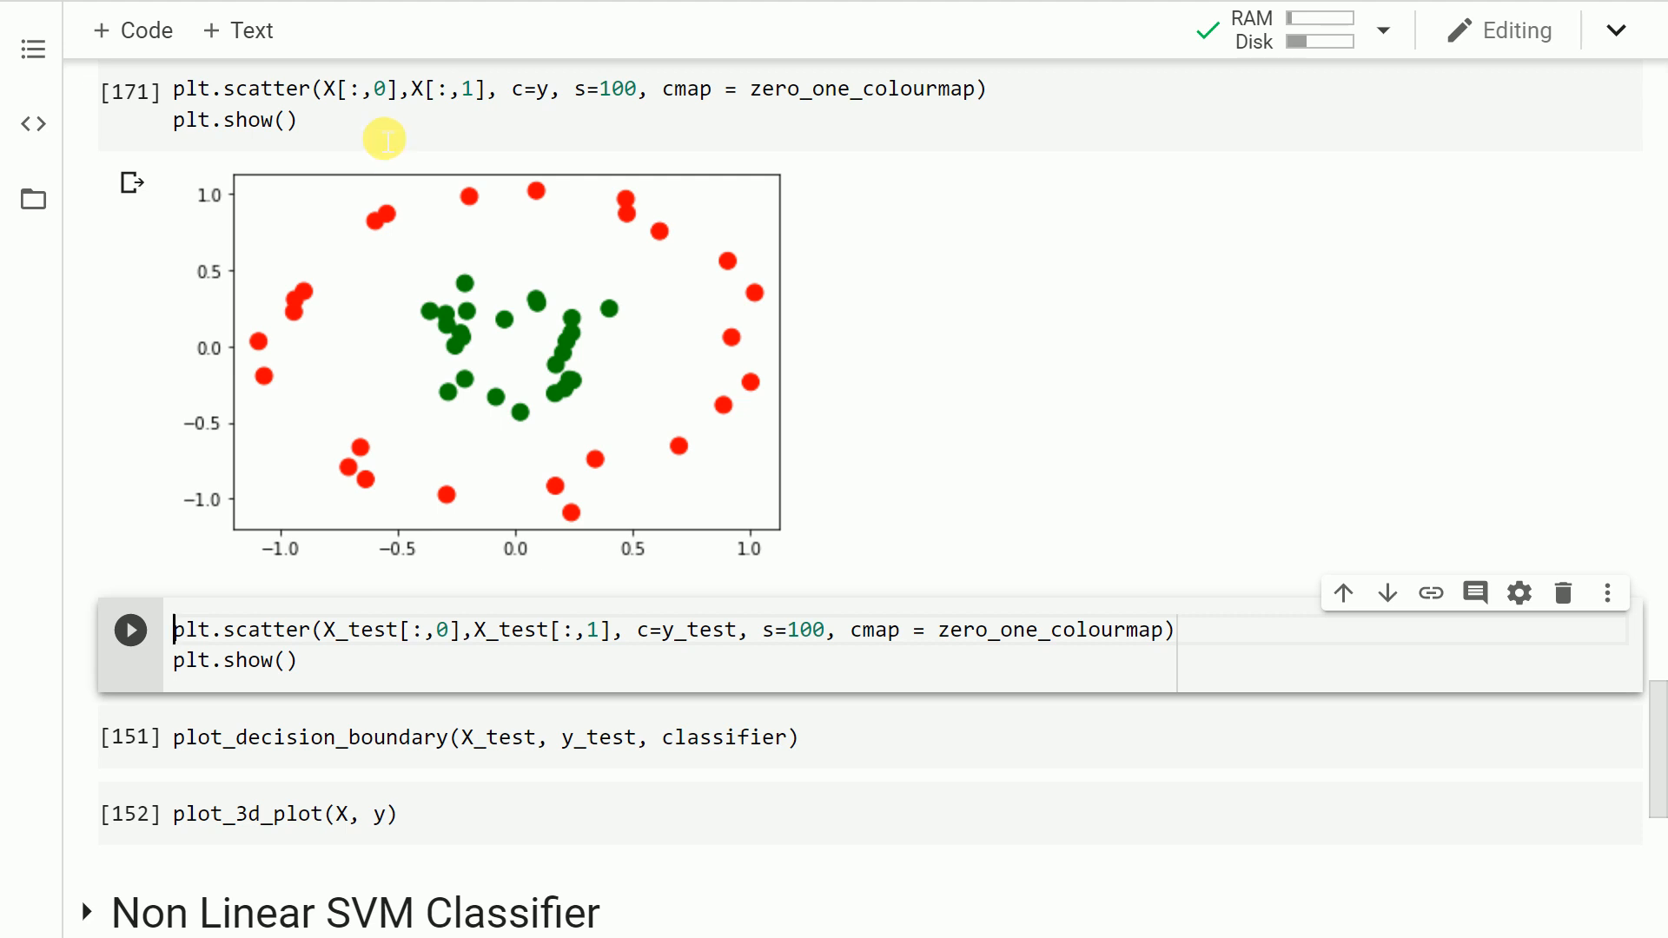
mouse_move(516, 235)
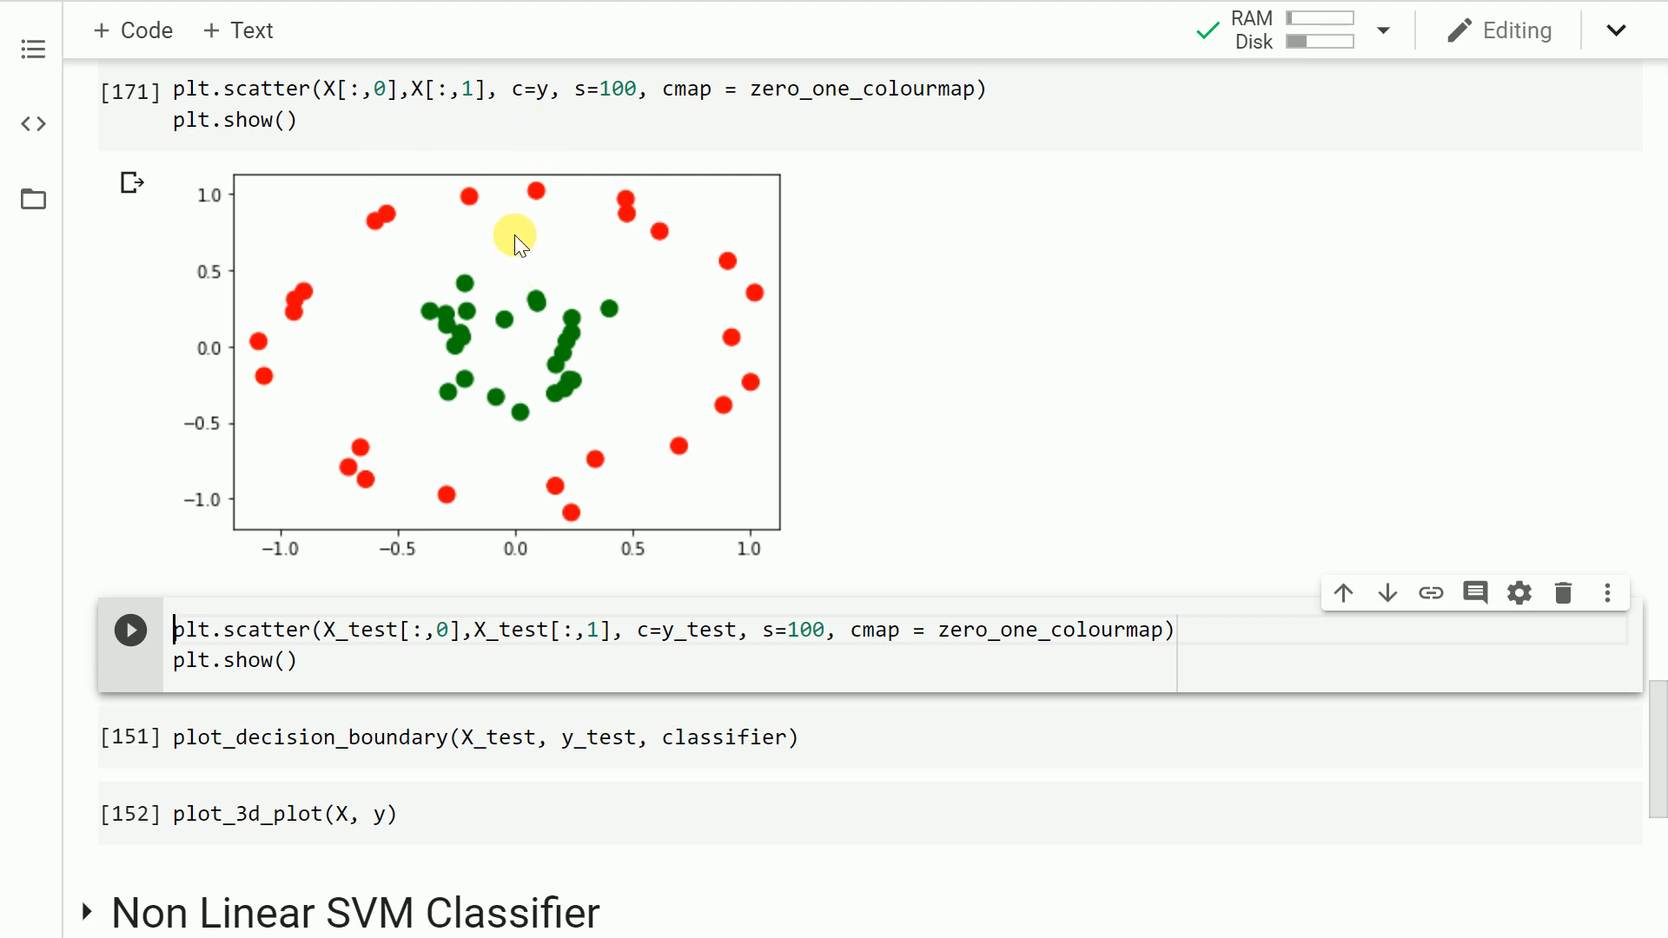
mouse_move(245, 361)
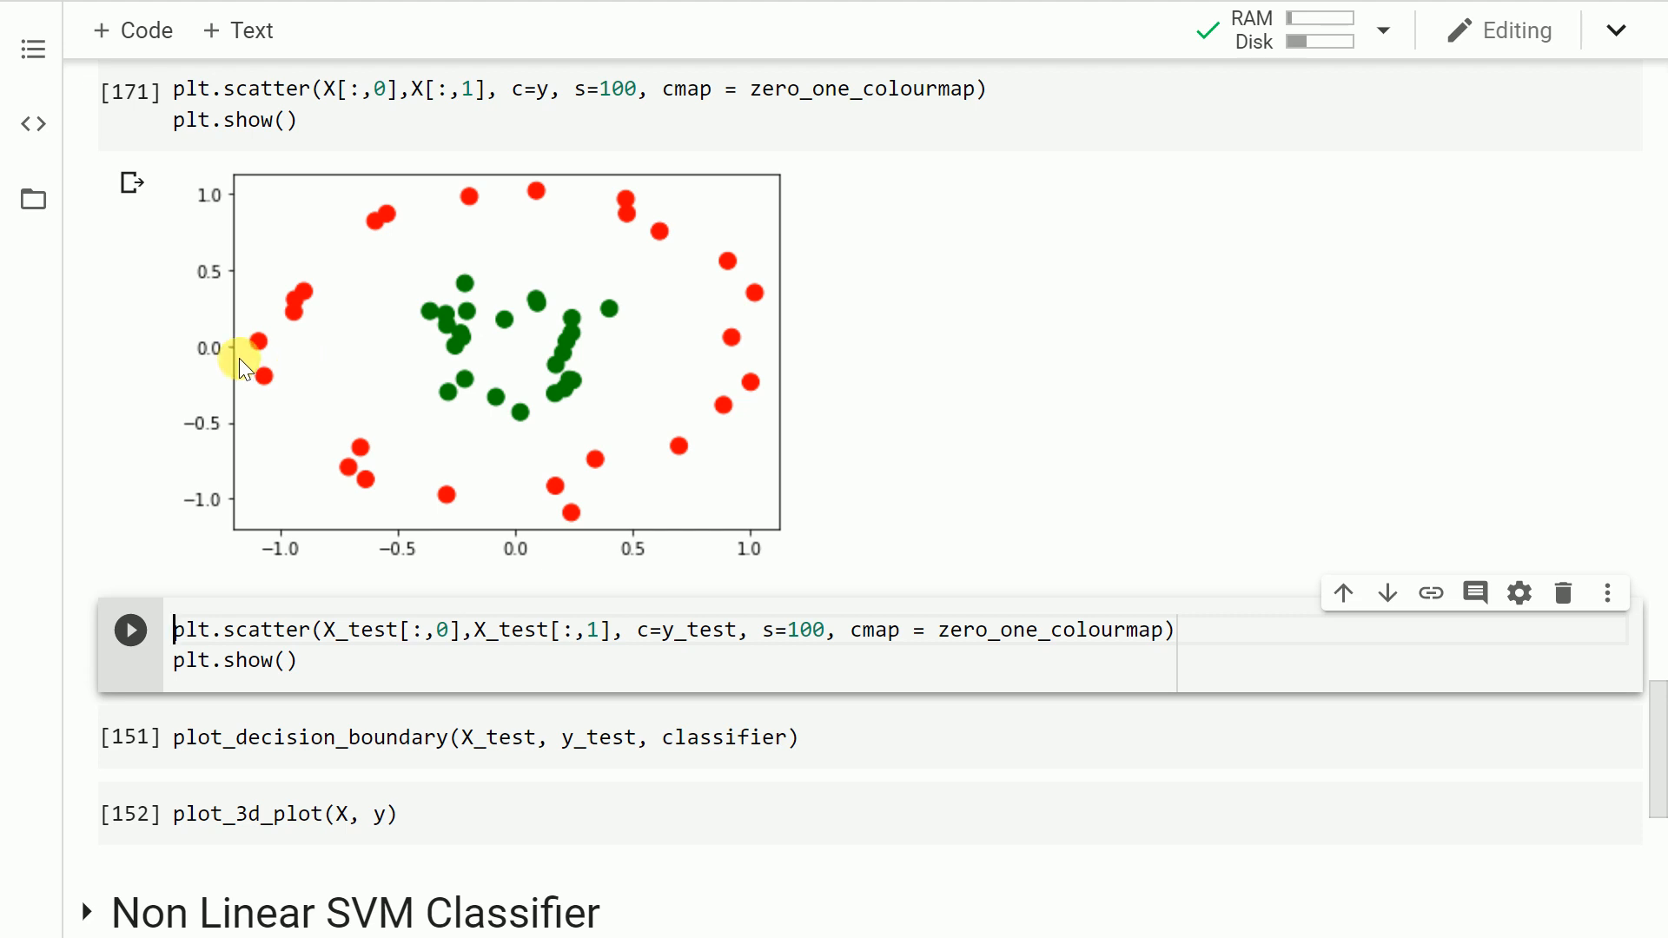
mouse_move(287, 367)
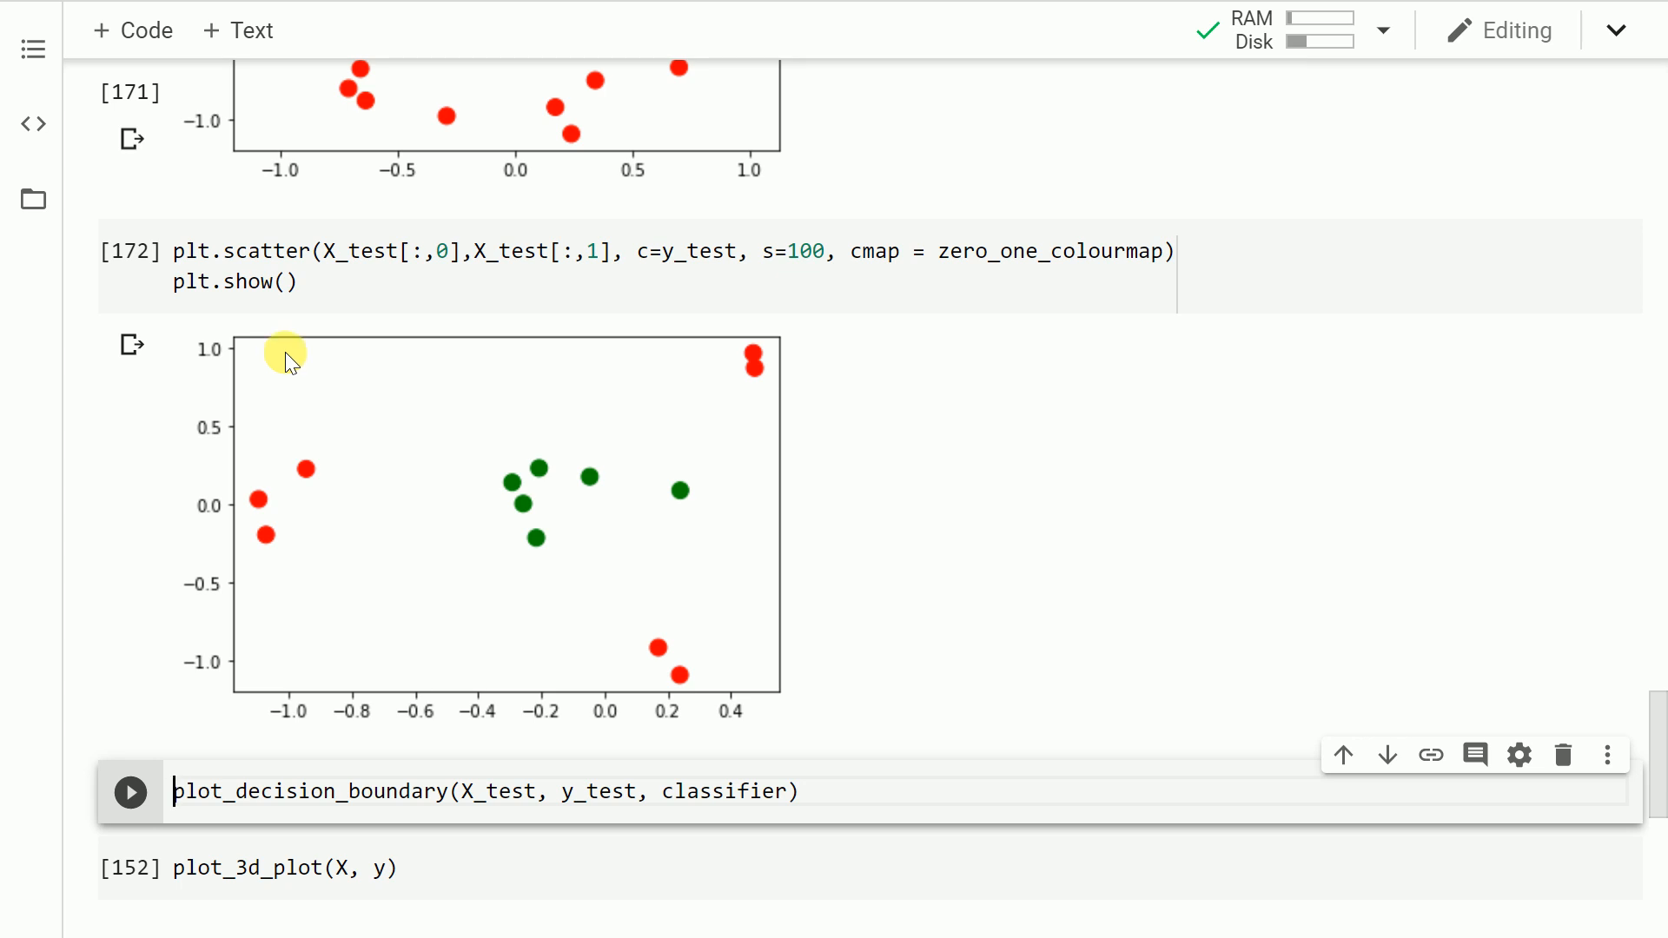
Scroll from the X_test scatter plot down to the plot_decision_boundary cell.
scroll("down", 3)
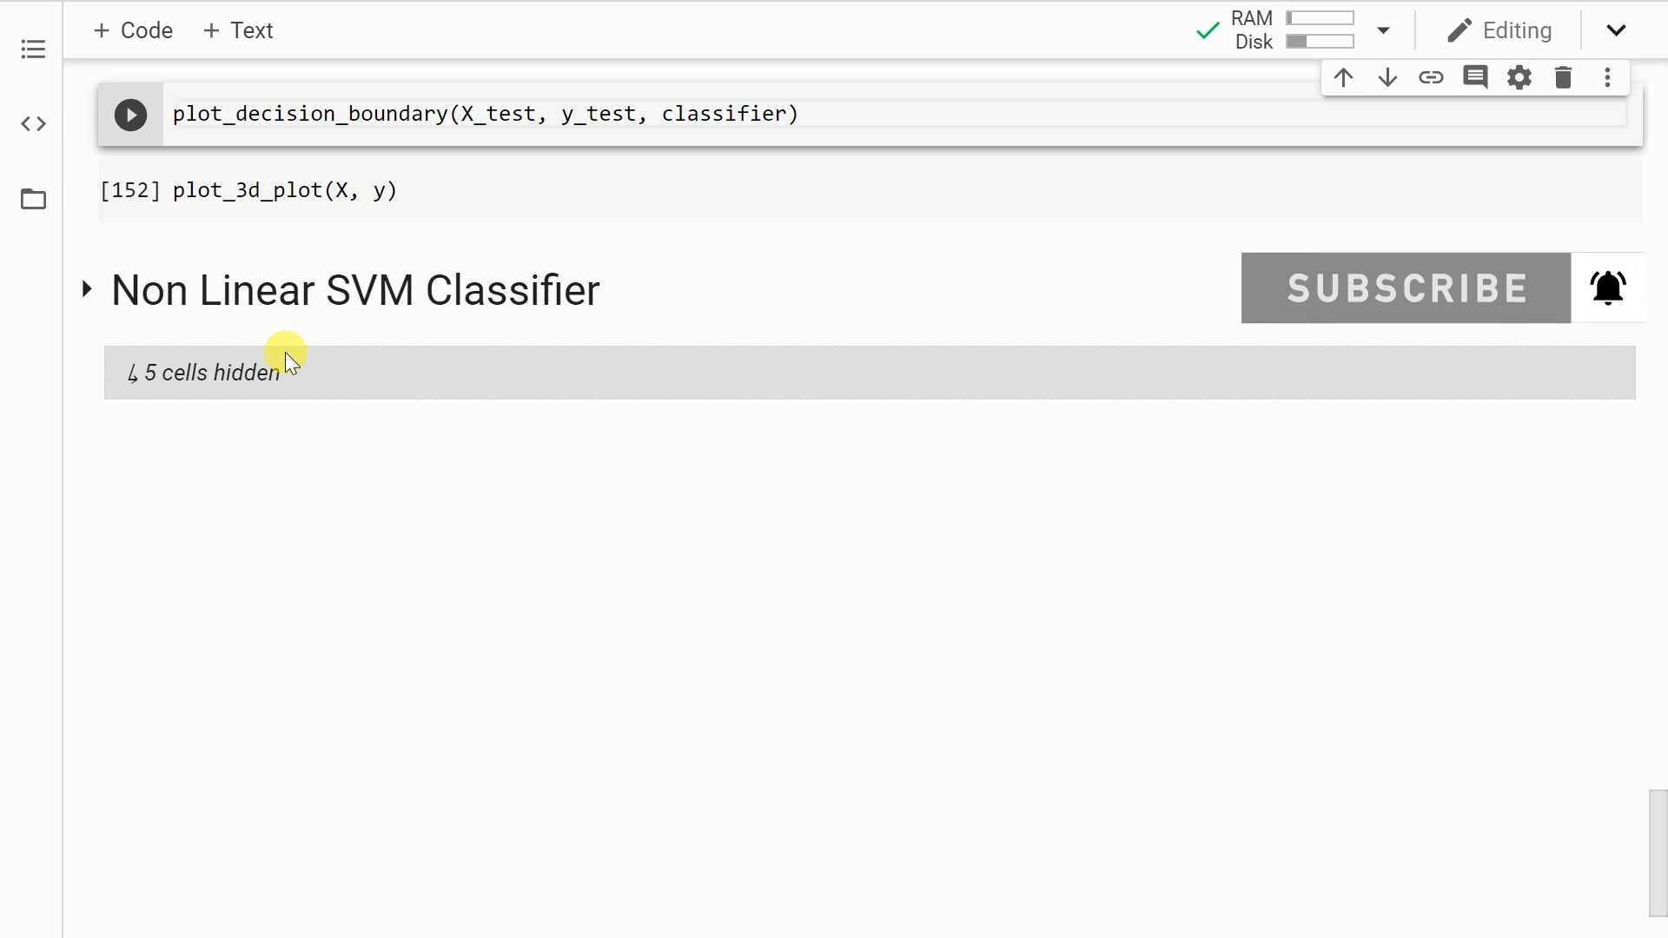
Run plot_decision_boundary(X_test, y_test, classifier), showing a straight line splitting the red and green regions.
left_click(130, 114)
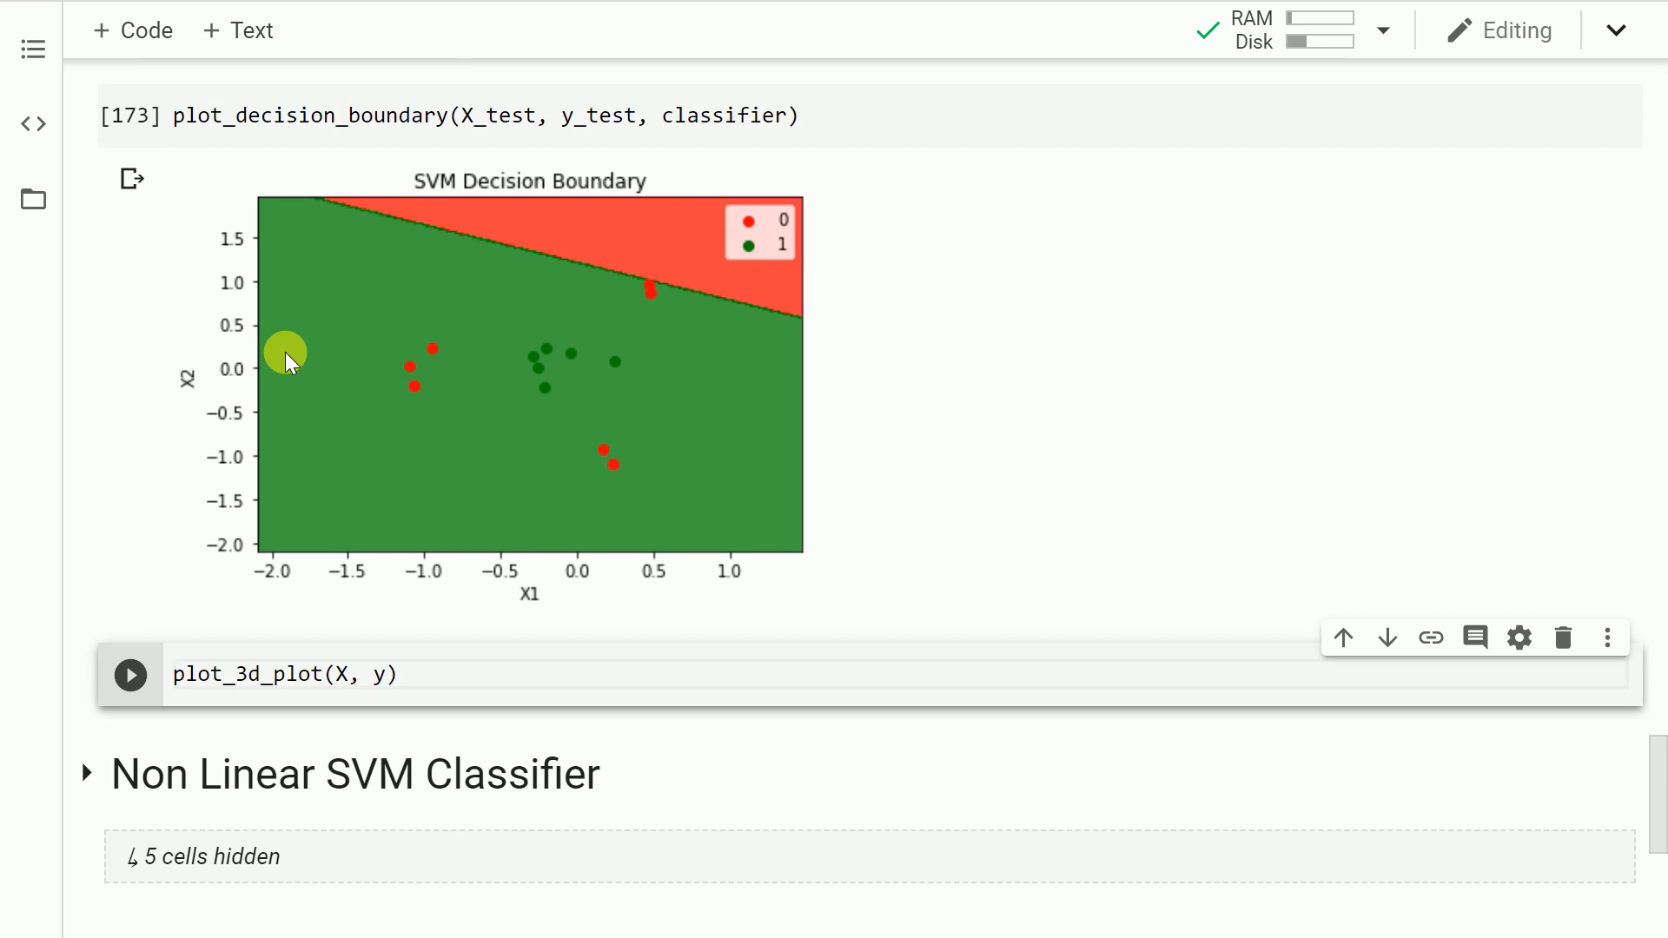
left_click(175, 674)
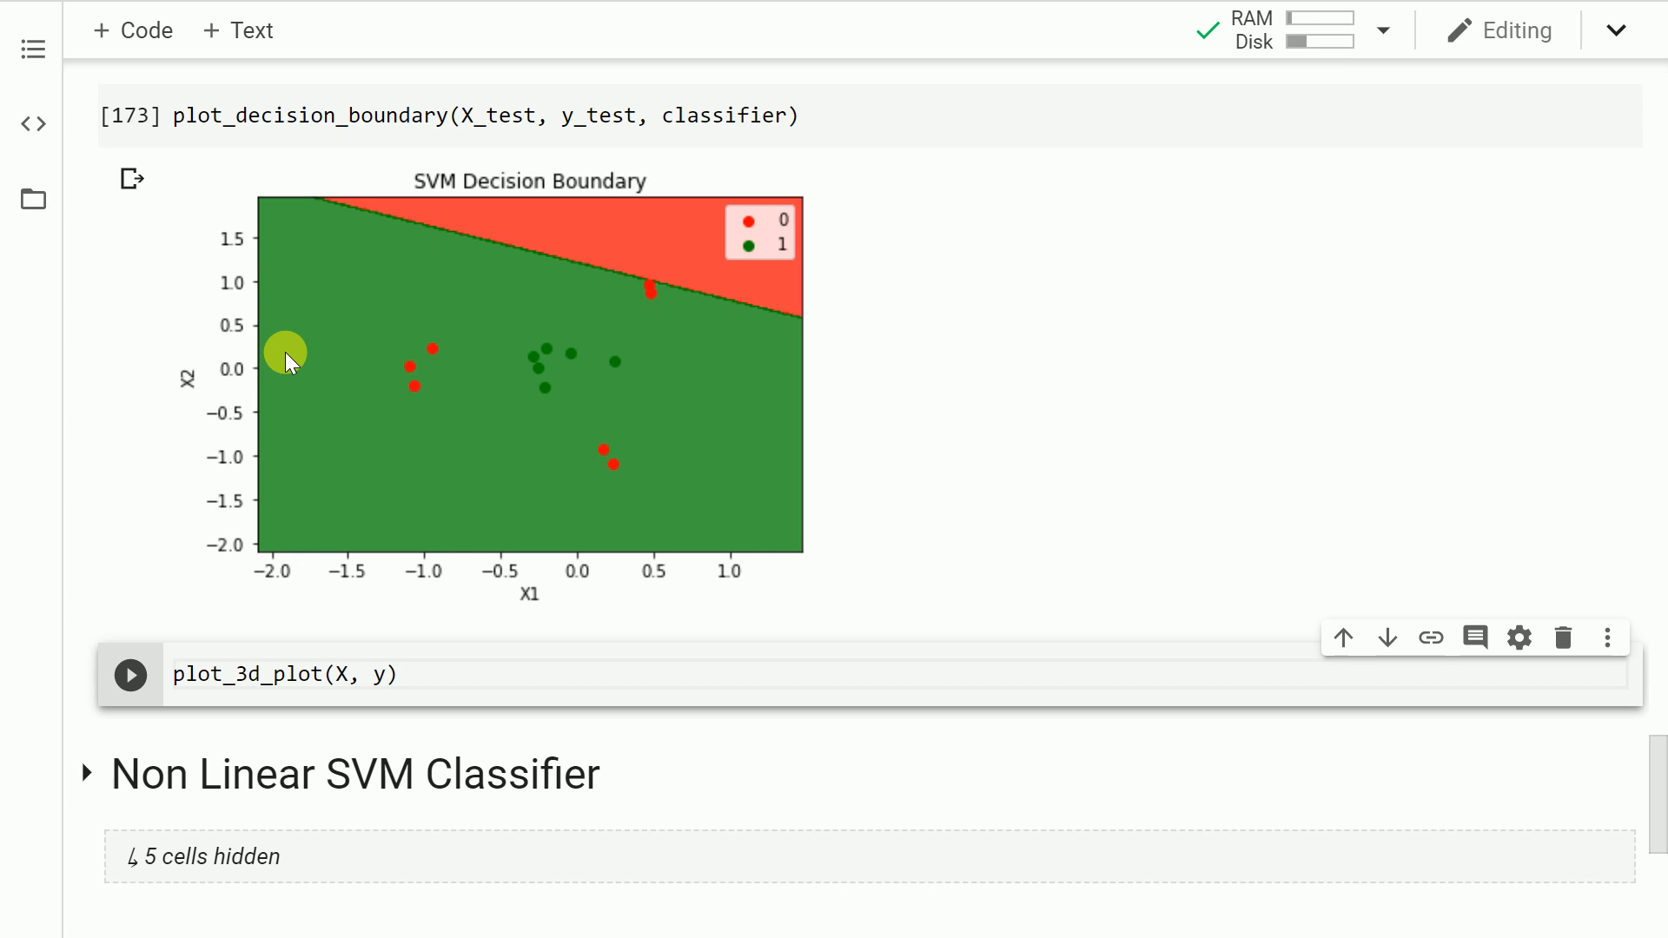
left_click(175, 675)
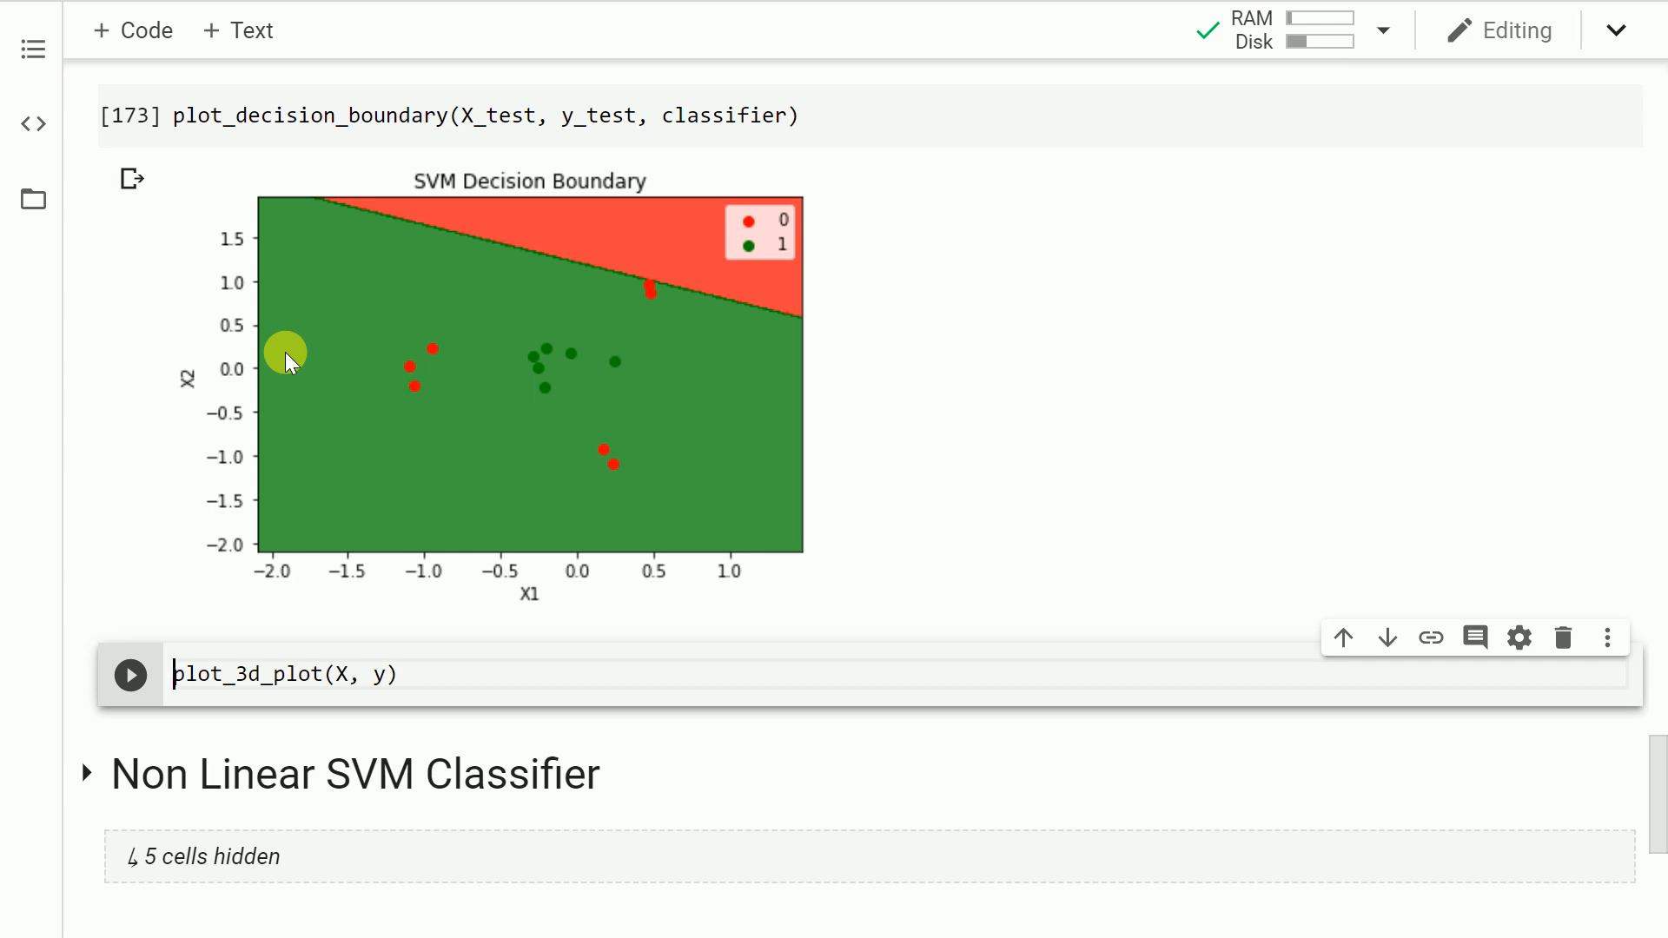
mouse_move(364, 252)
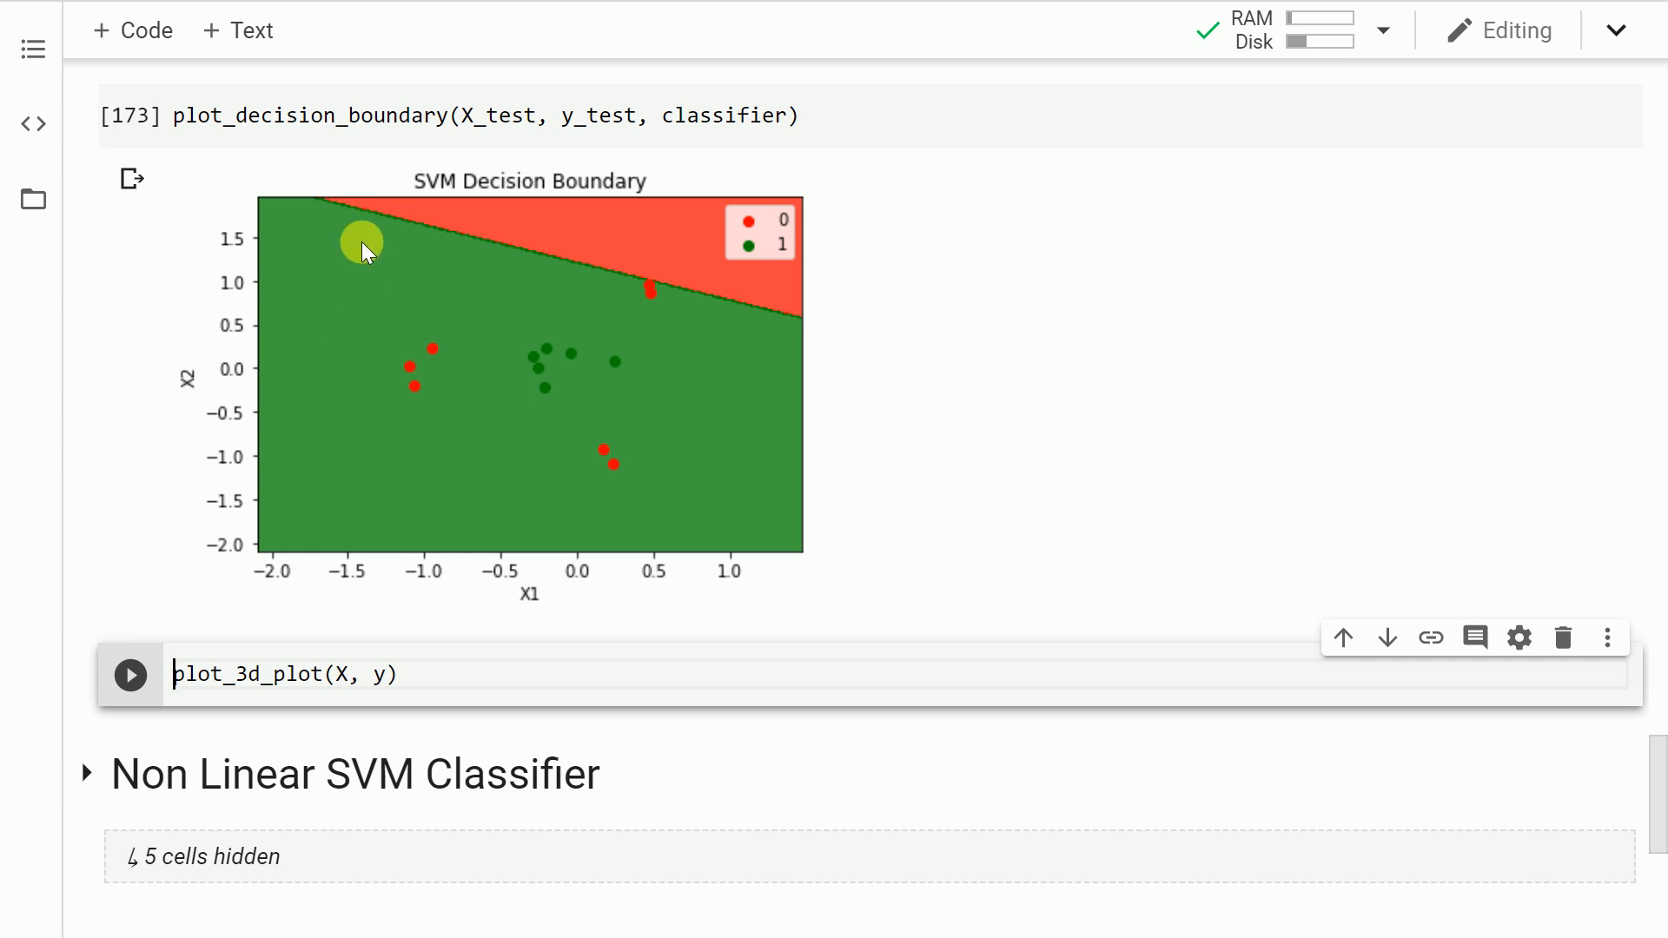
mouse_move(756, 334)
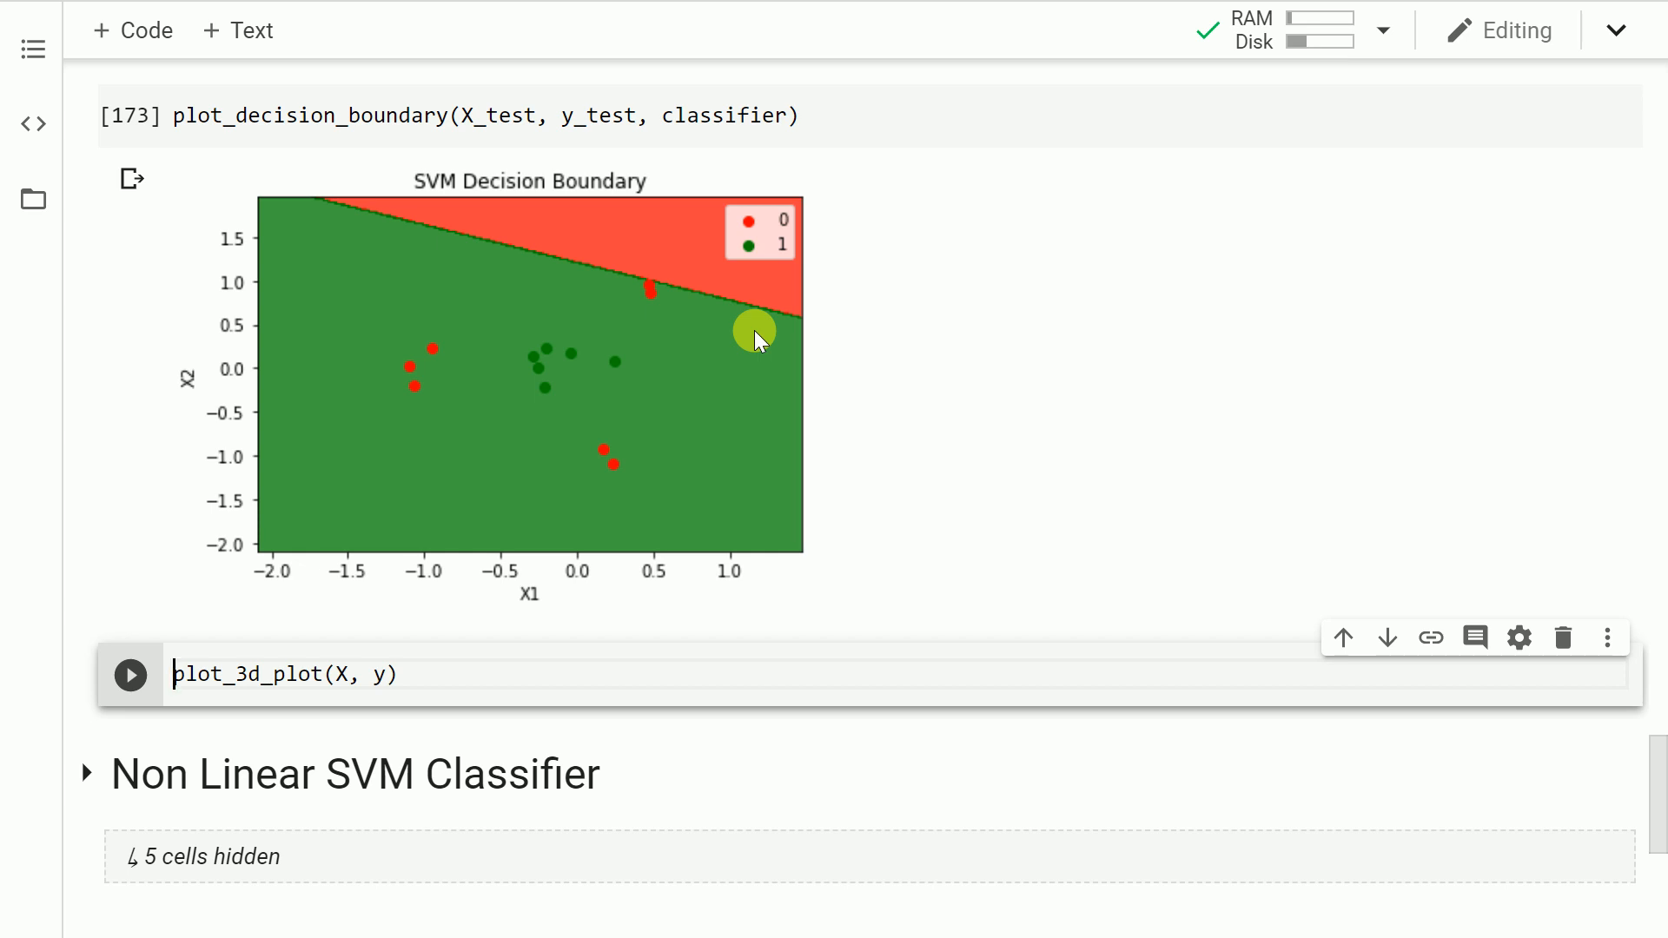
mouse_move(771, 232)
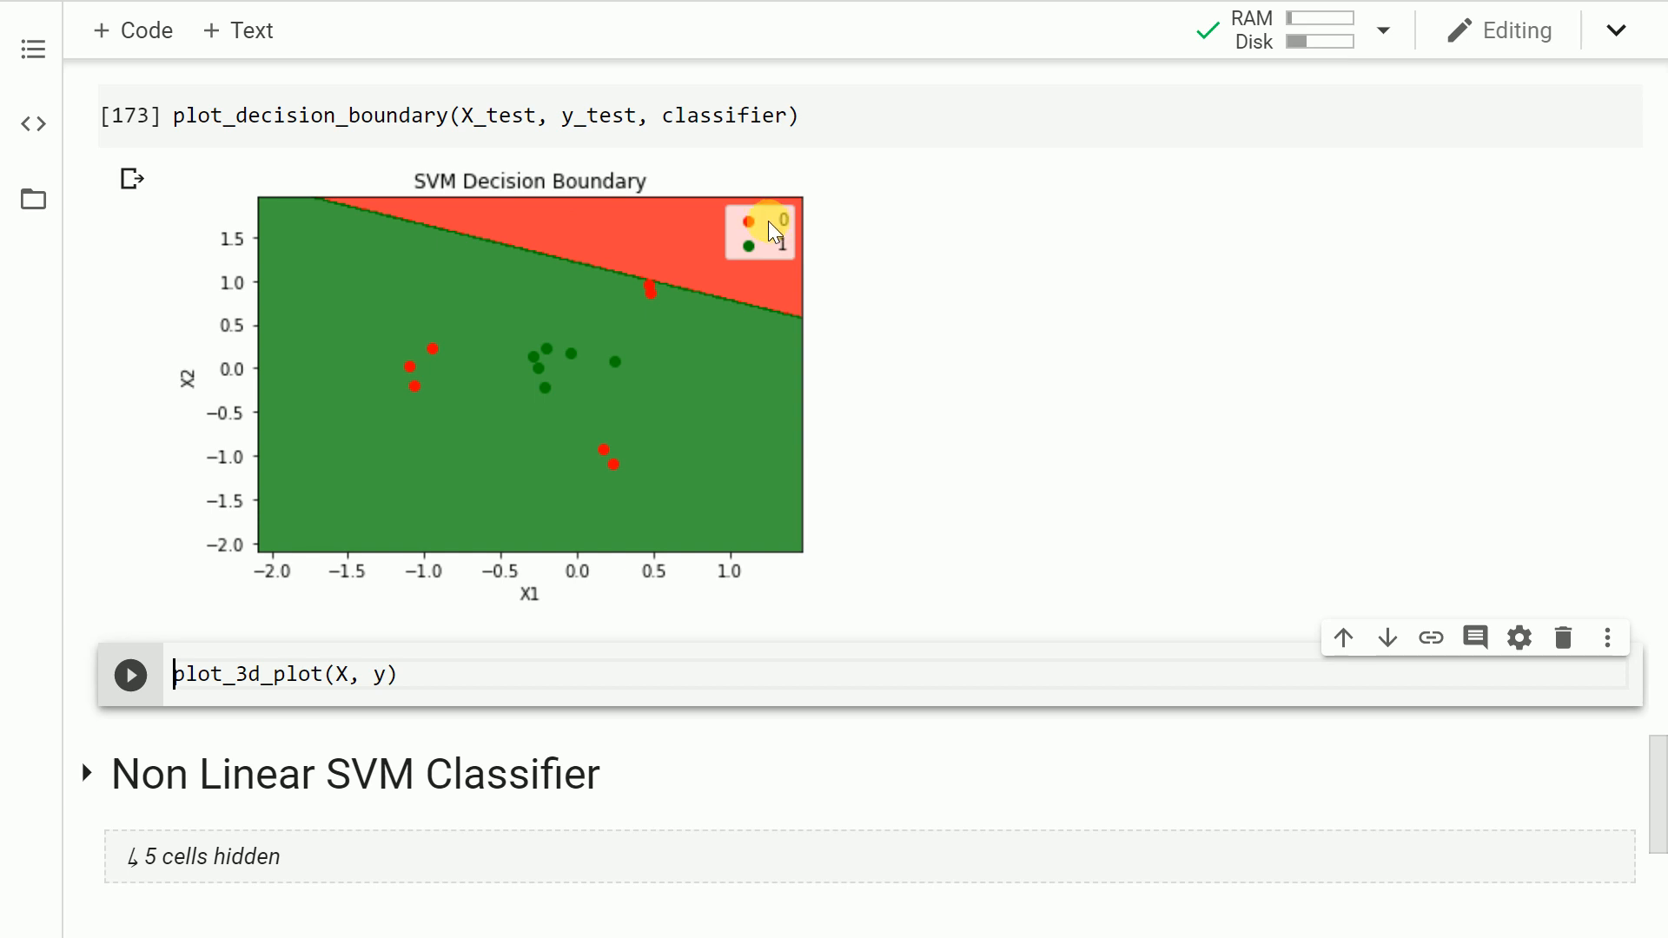
mouse_move(562, 381)
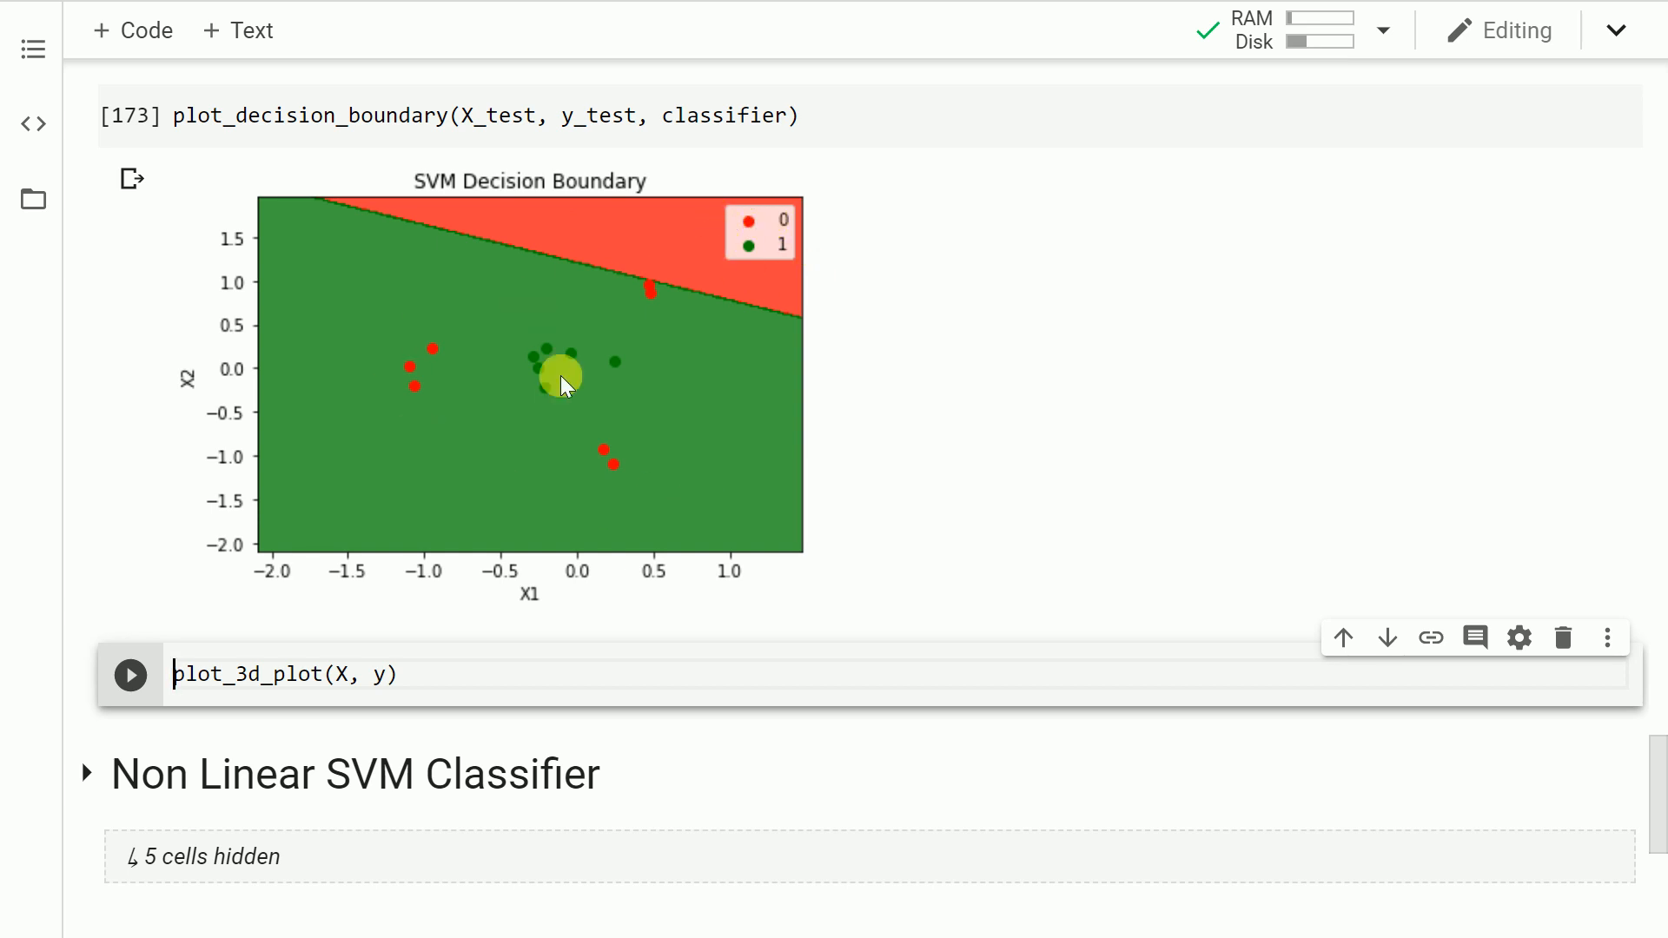
mouse_move(514, 480)
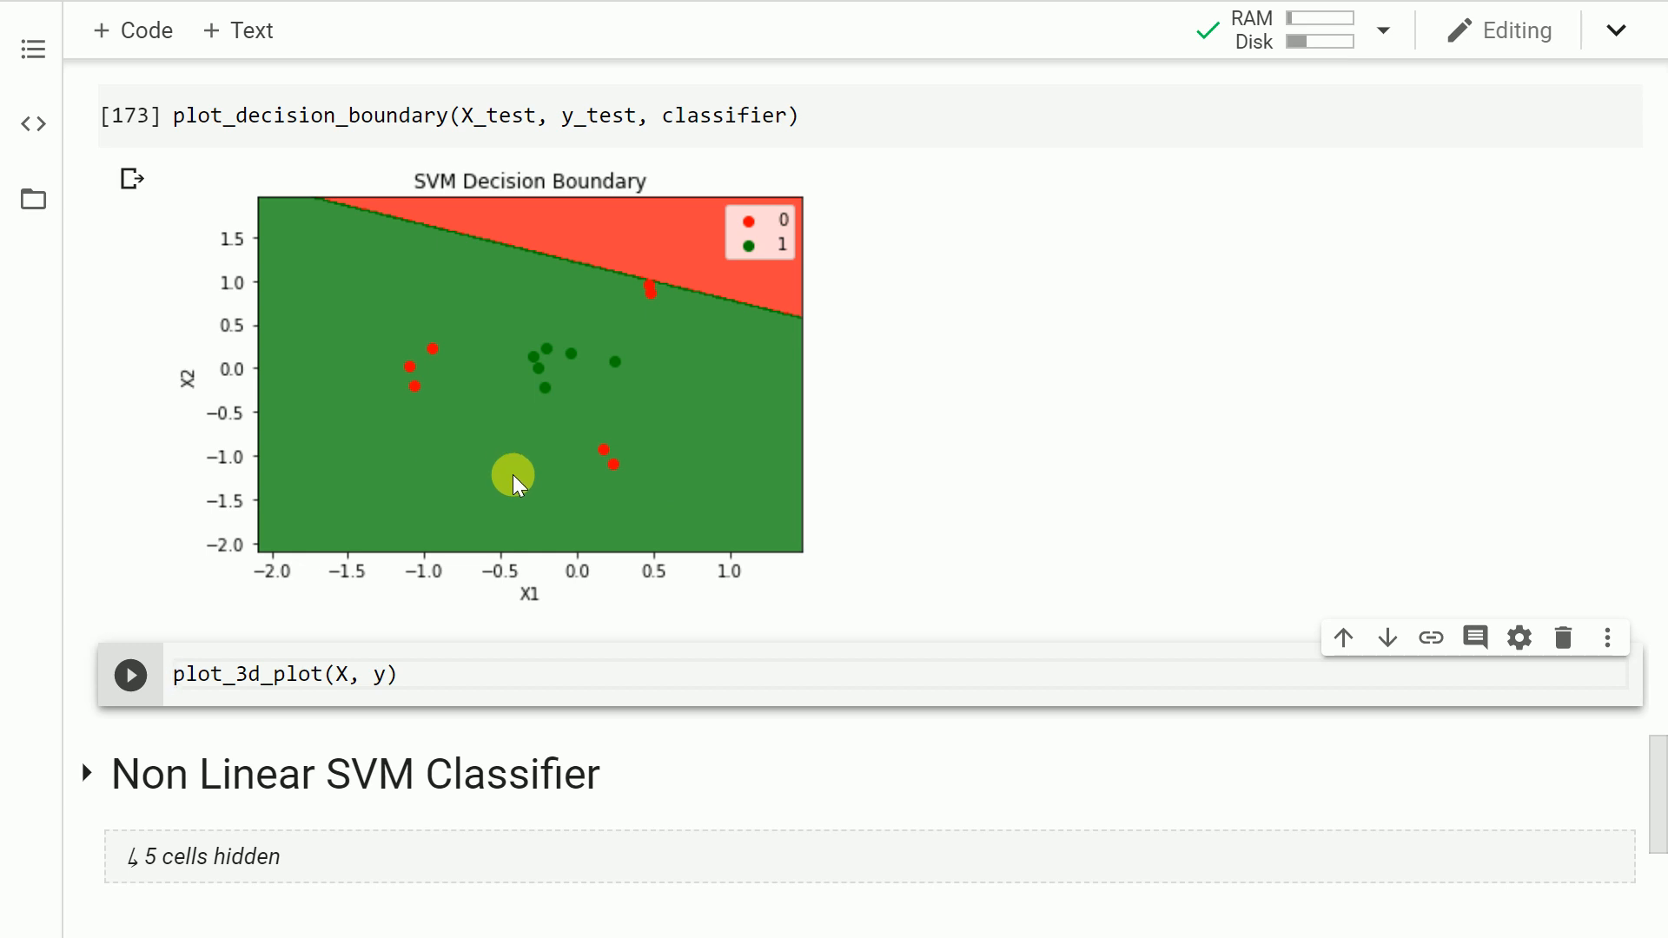
mouse_move(627, 306)
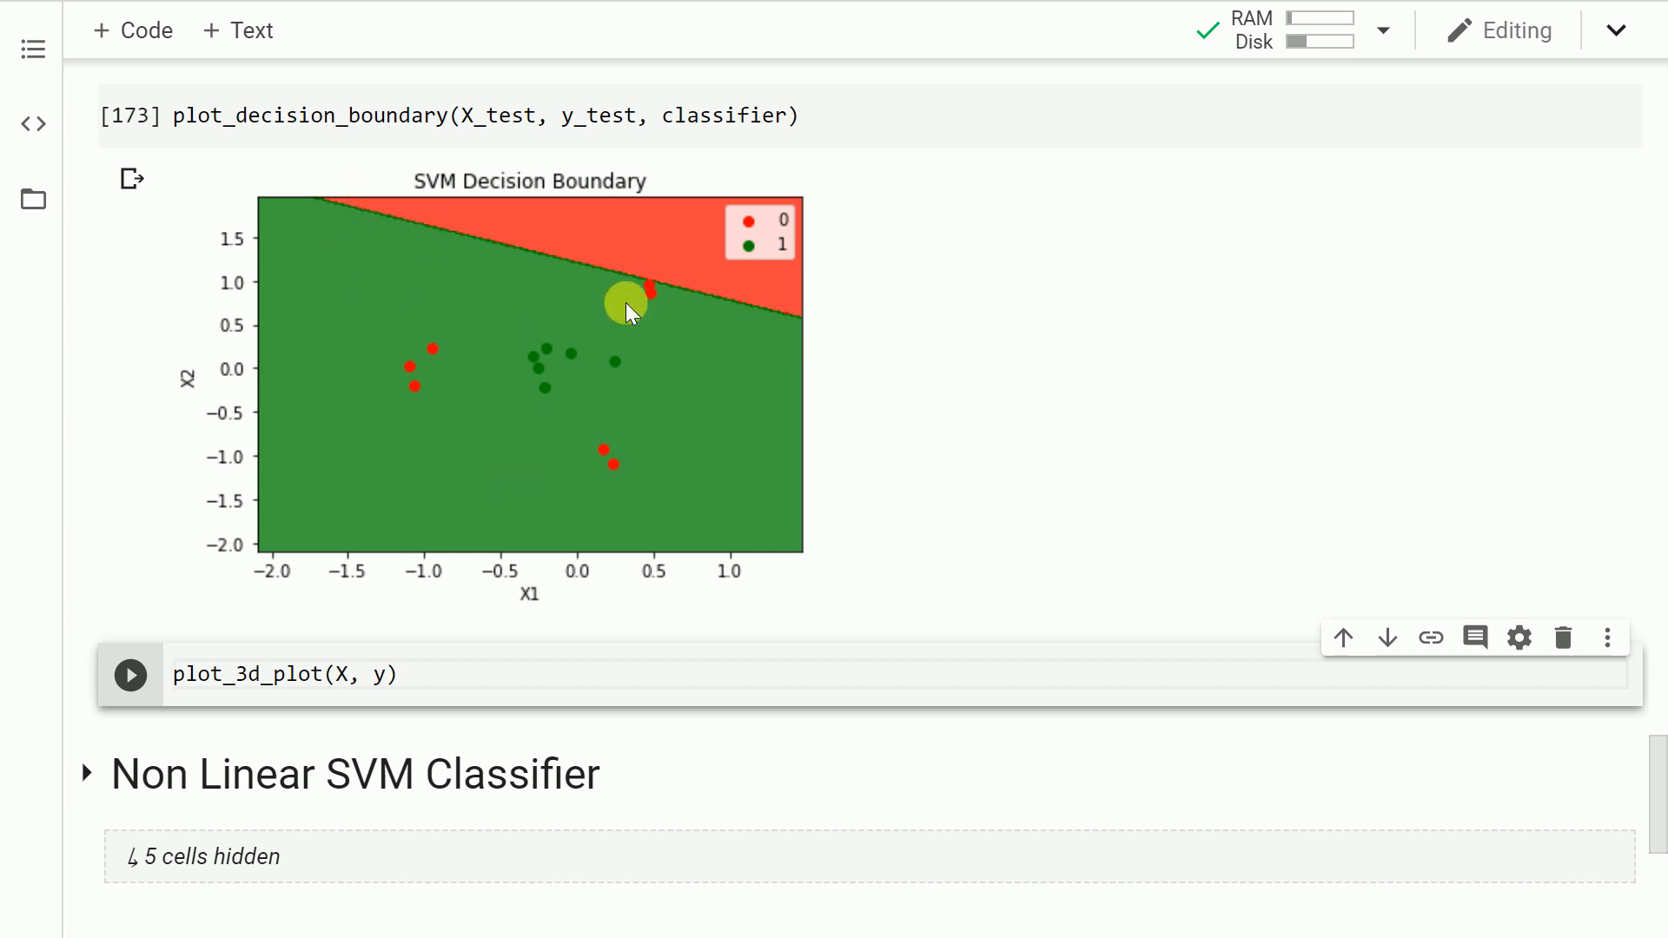
mouse_move(778, 351)
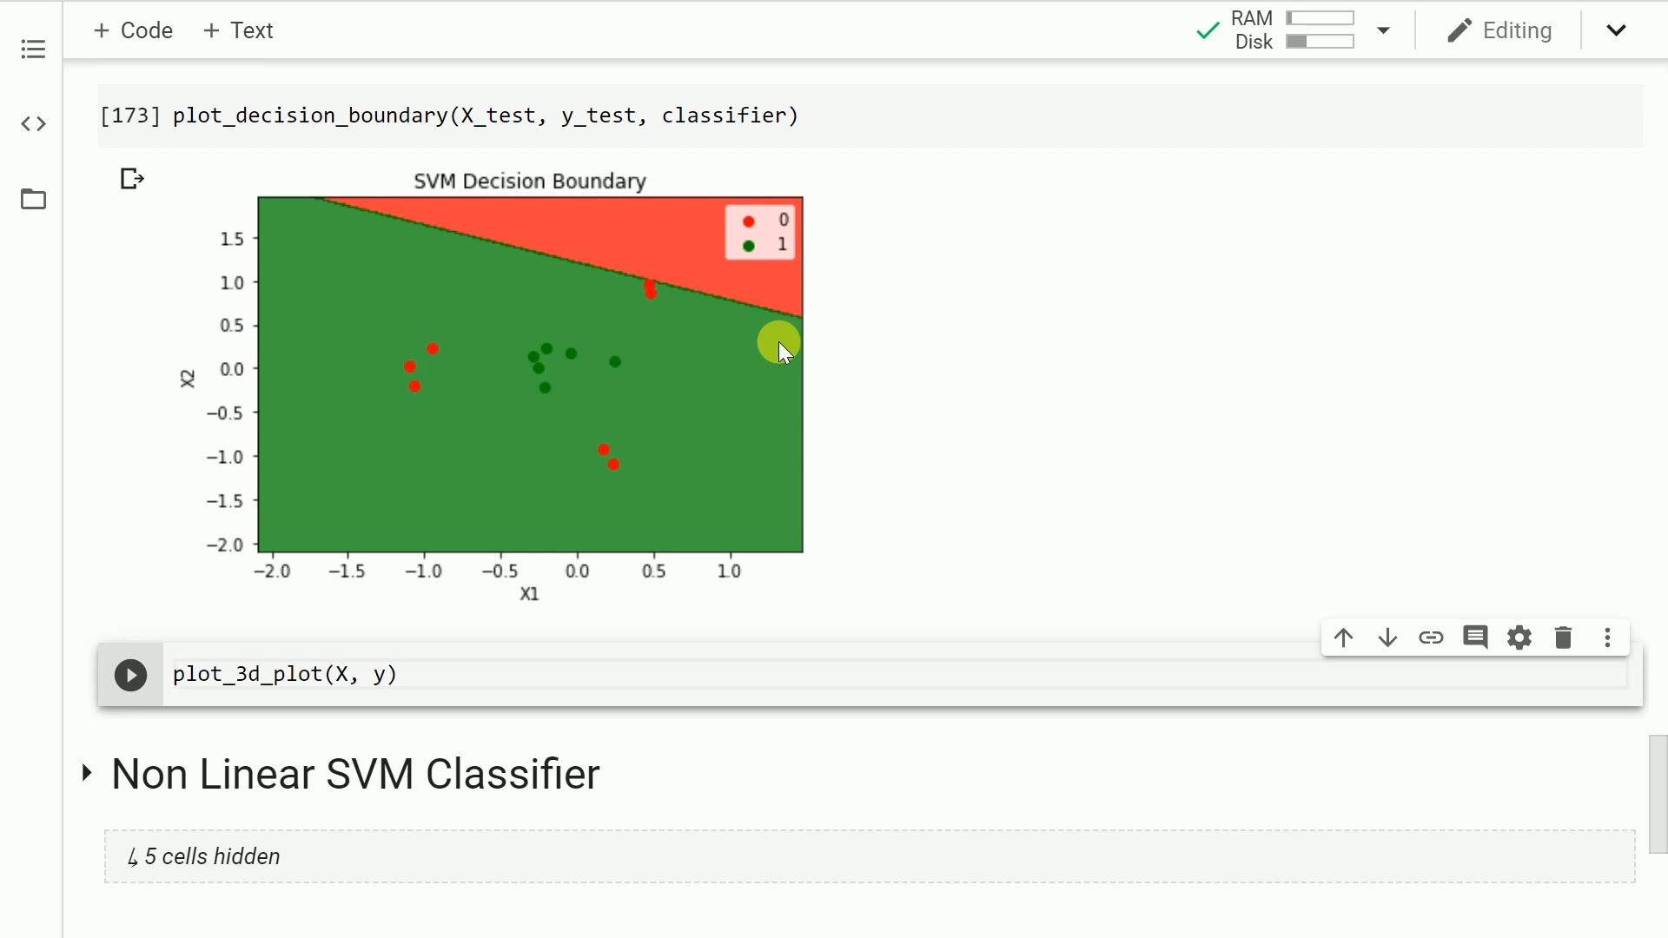
mouse_move(657, 301)
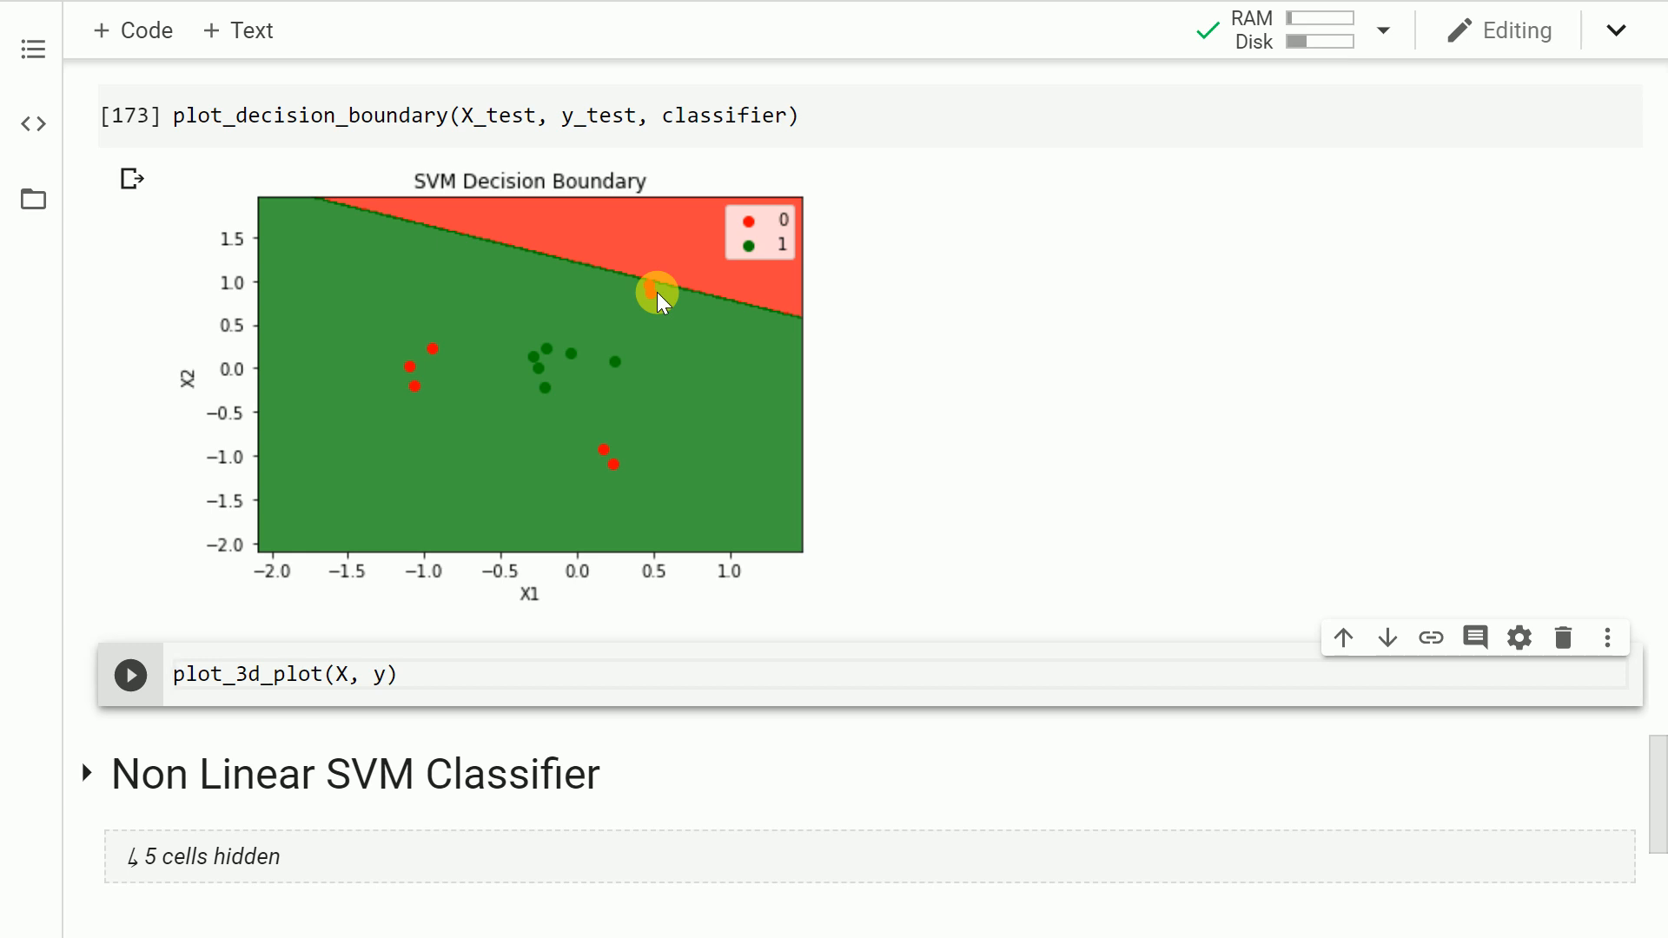
mouse_move(650, 439)
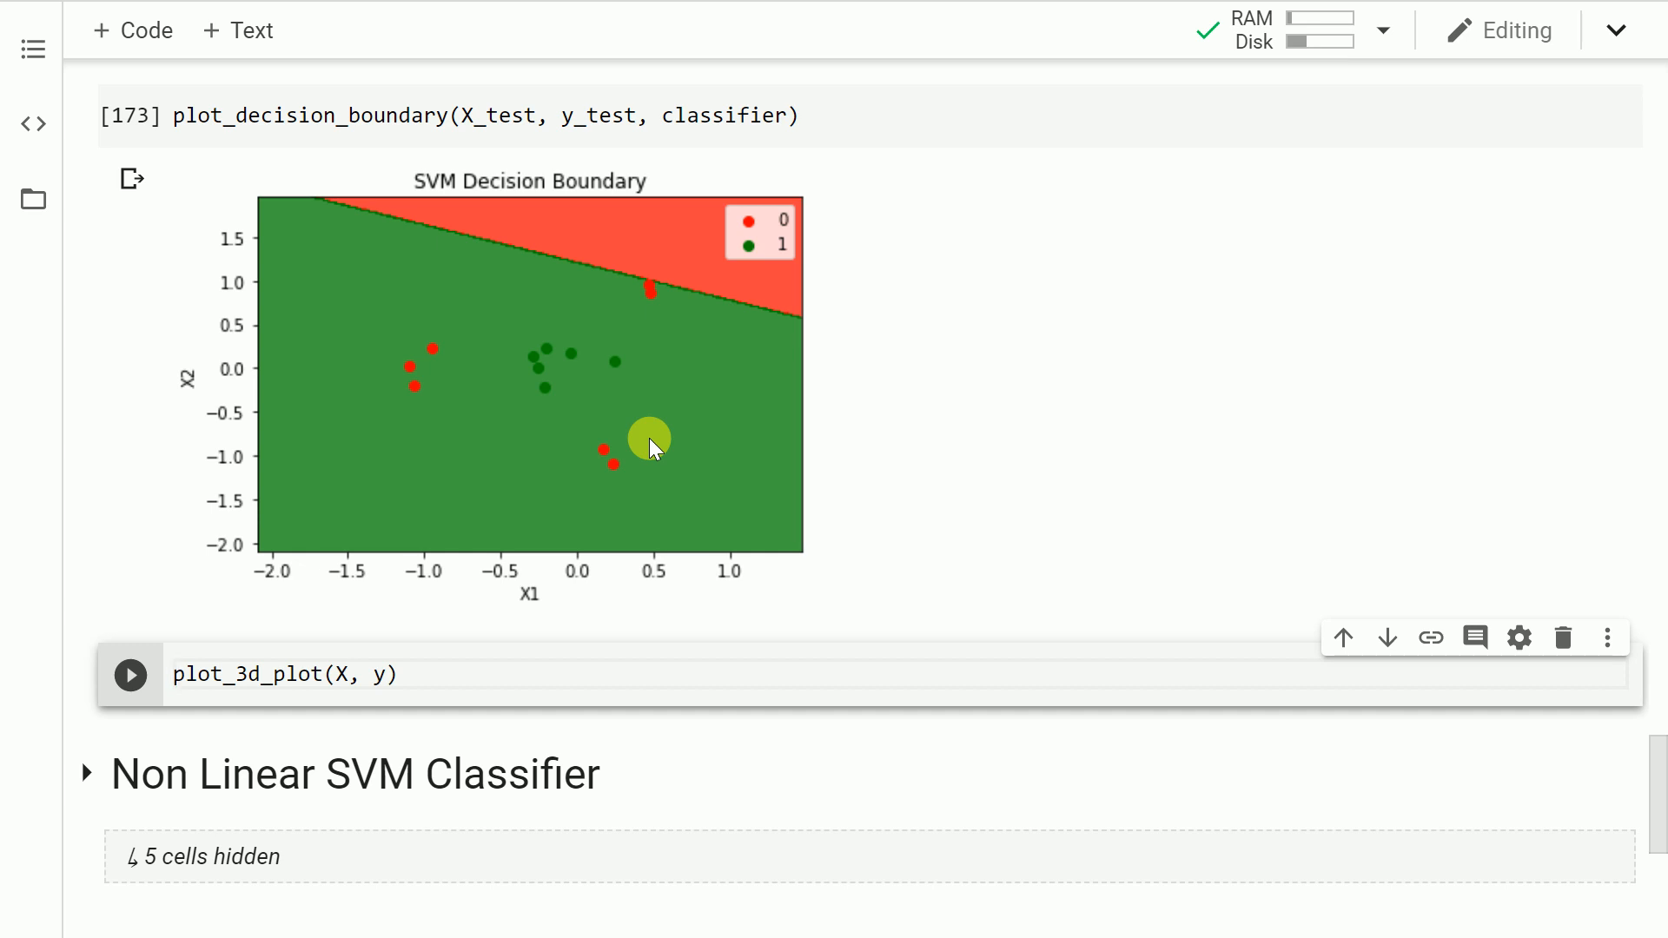
left_click(174, 674)
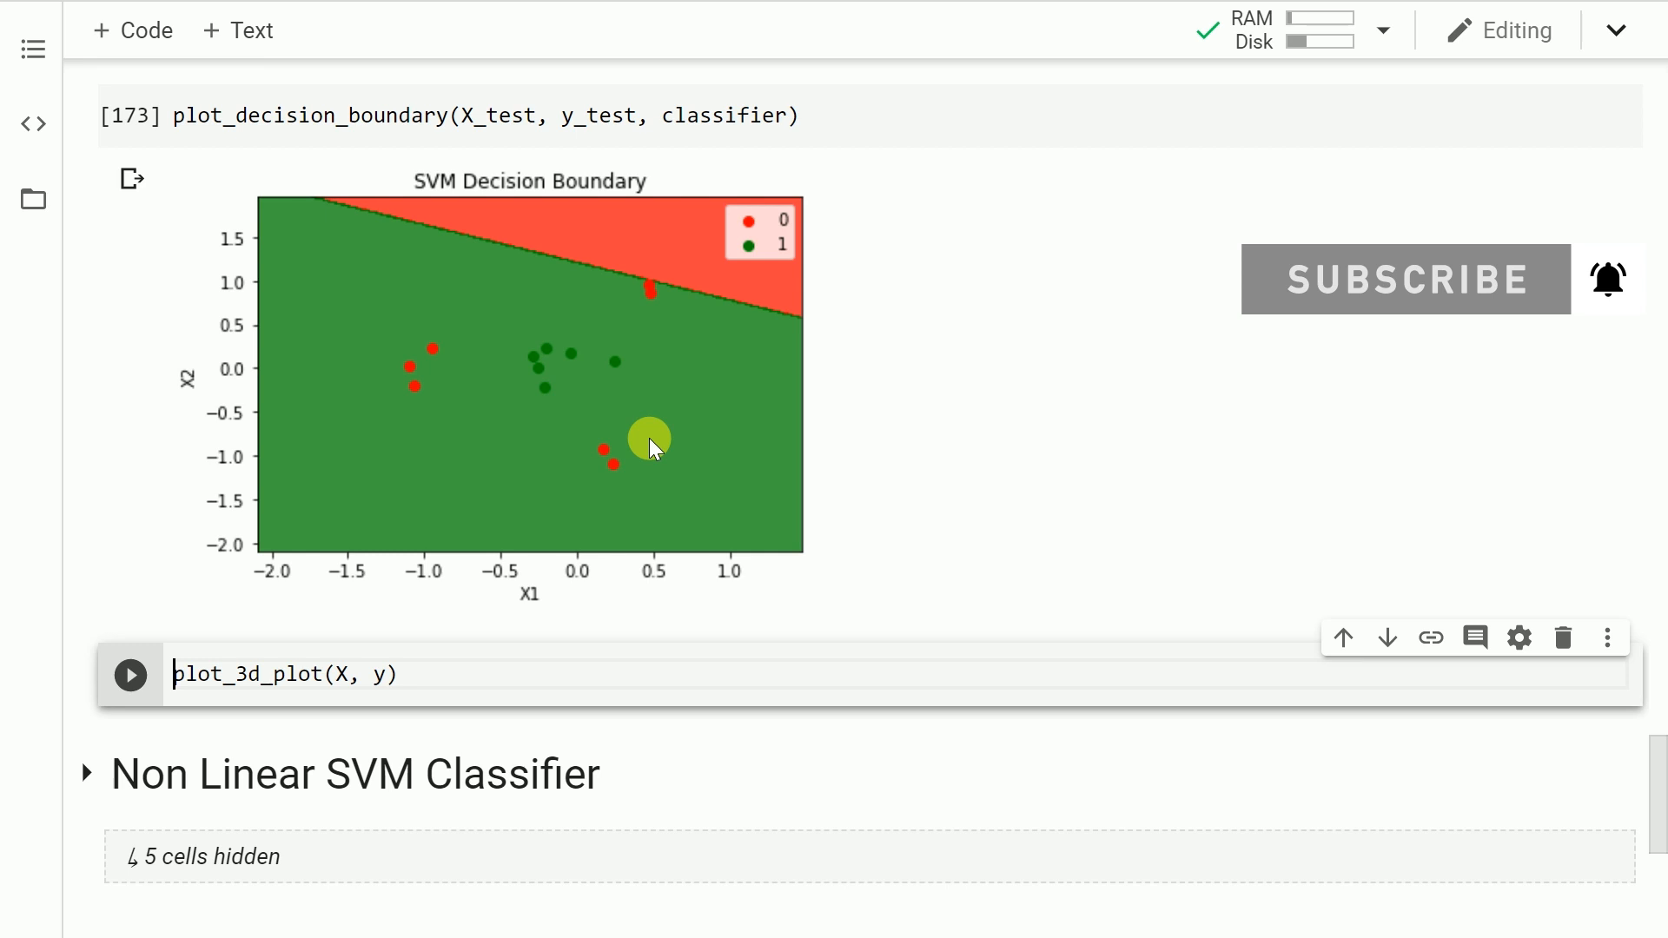
Run plot_3d_plot(X, y) to show the green points lifted above the red ring in 3D.
left_click(130, 674)
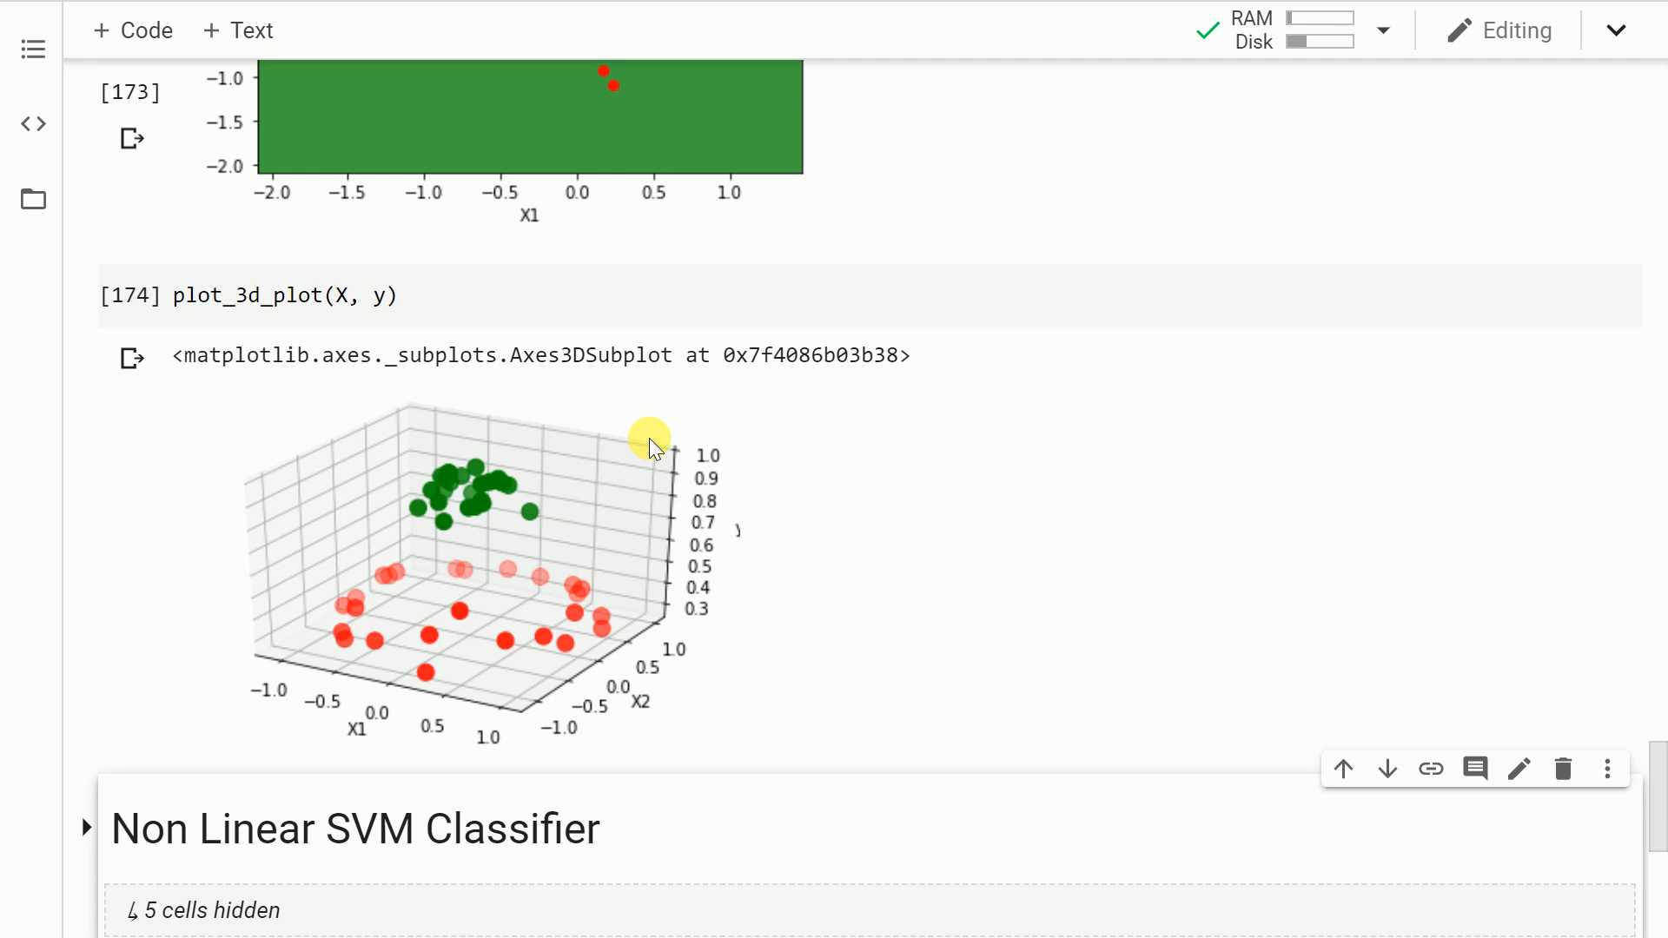
scroll("up", 3)
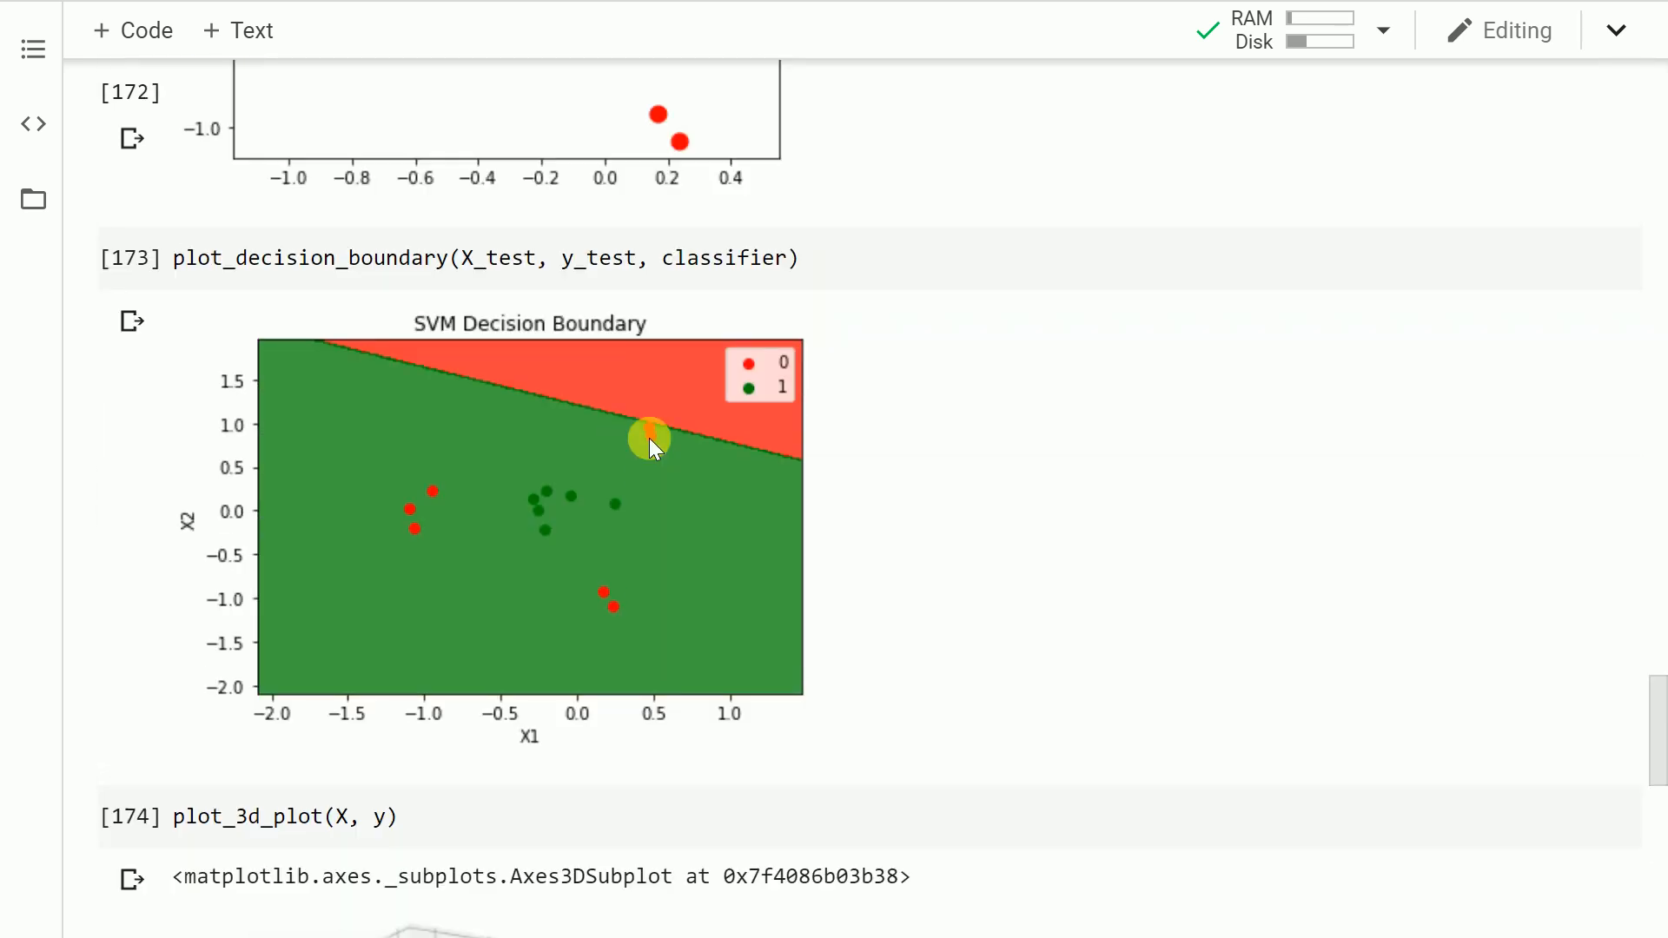
scroll("up", 3)
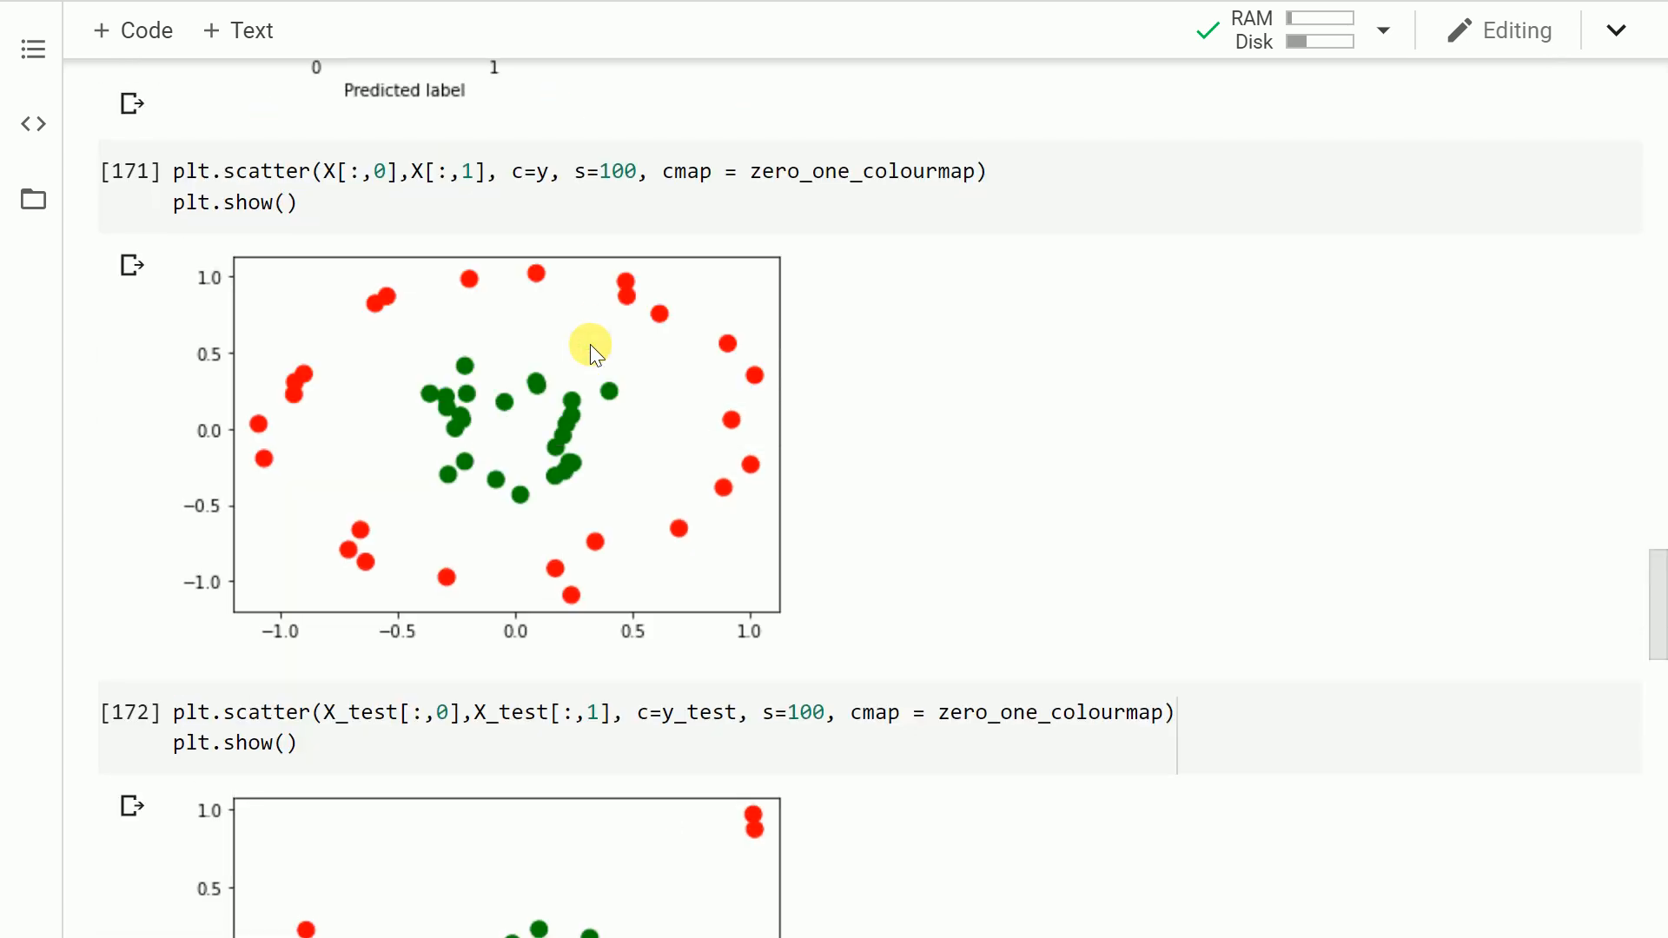
mouse_move(630, 479)
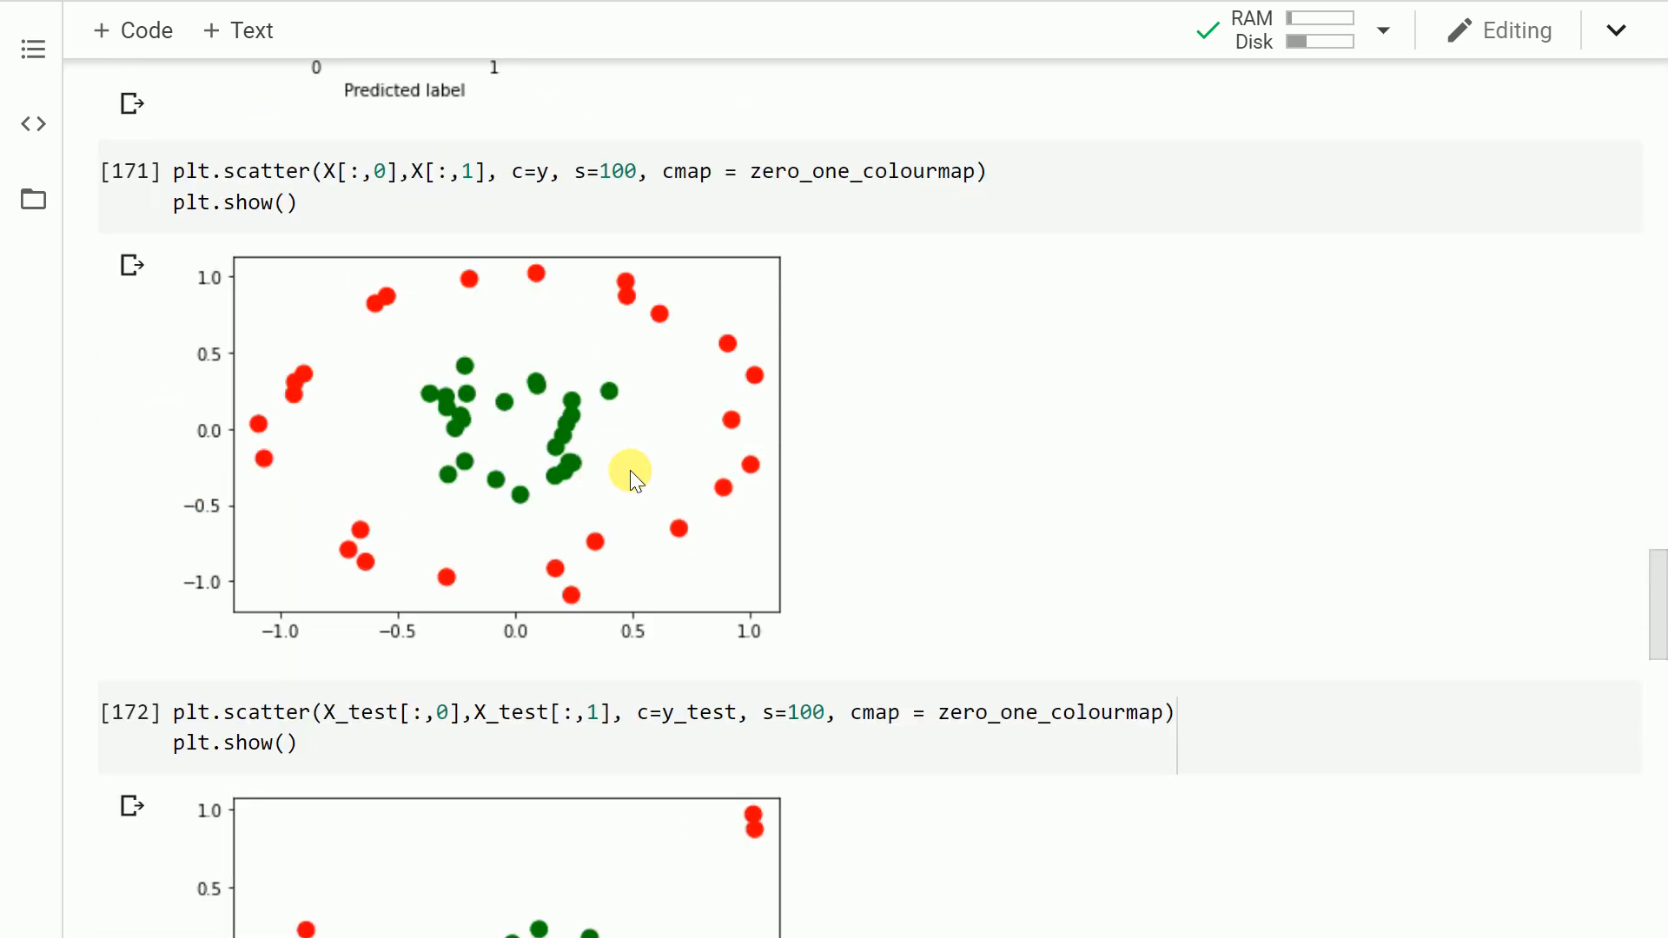
mouse_move(198, 389)
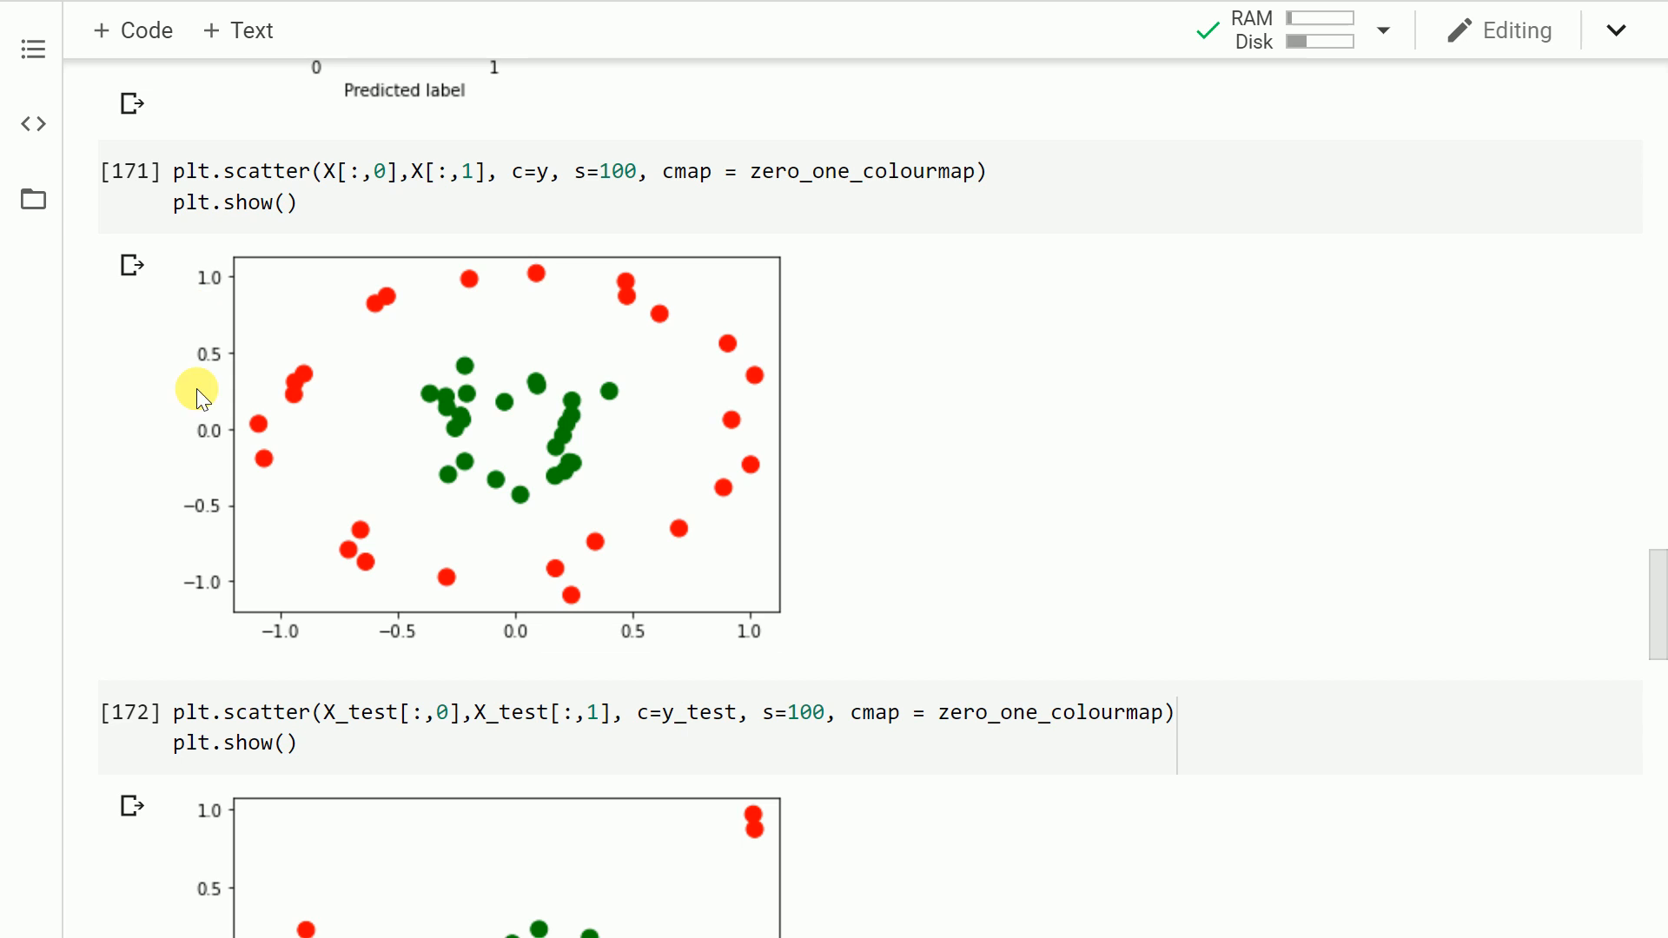
mouse_move(476, 463)
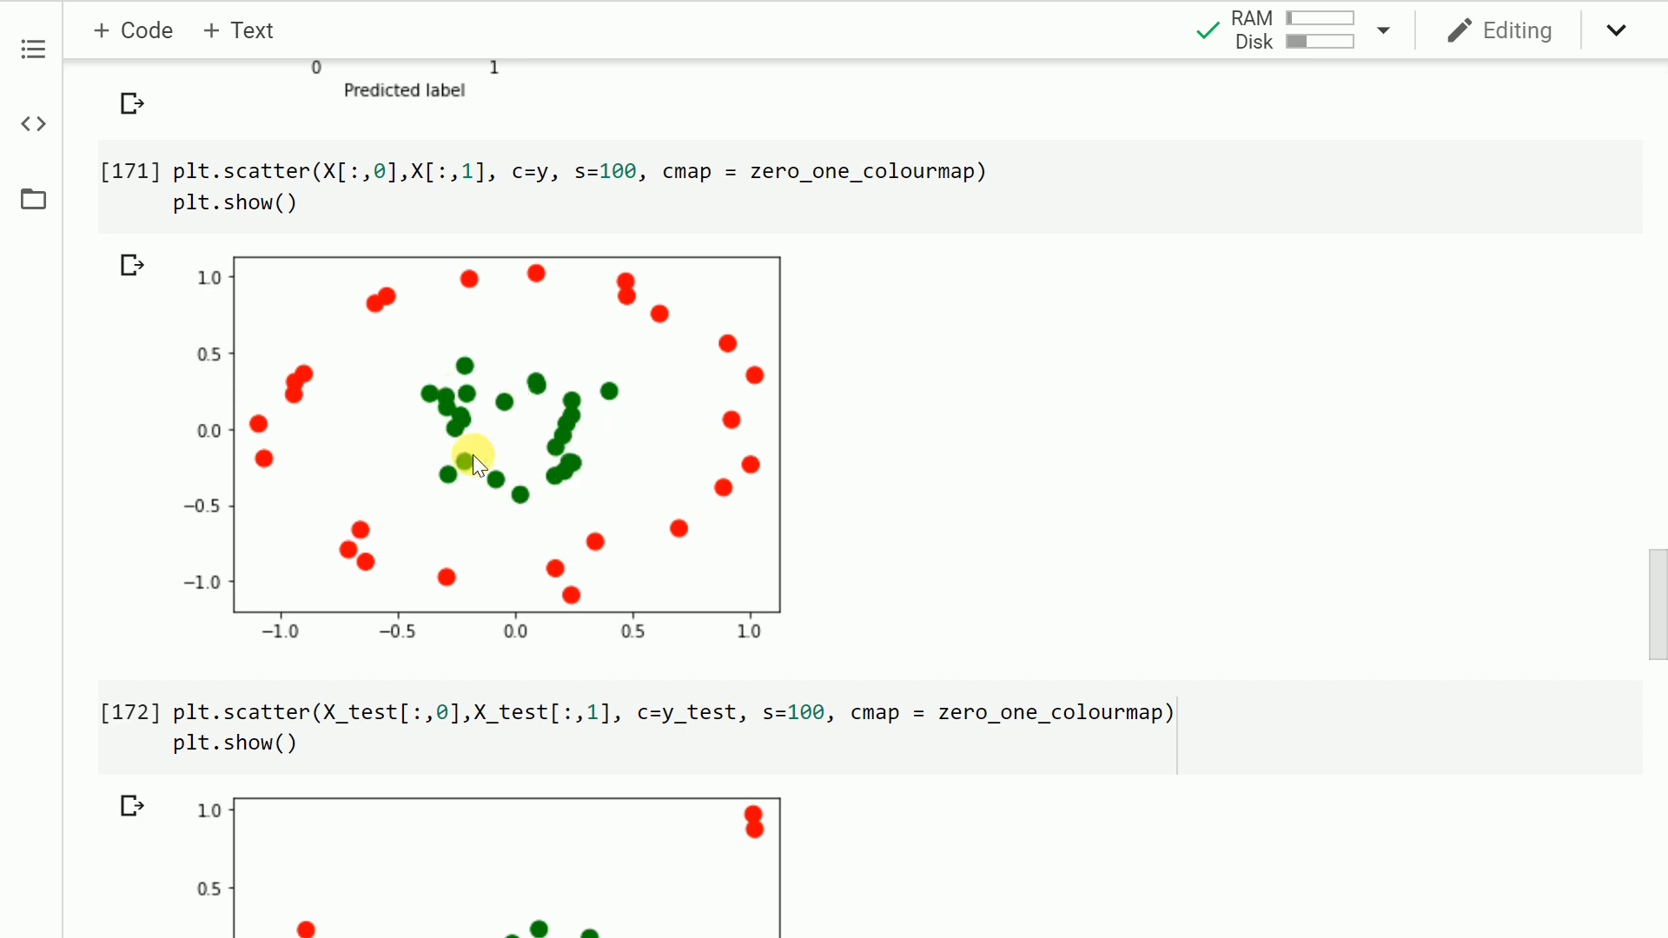
scroll("down", 3)
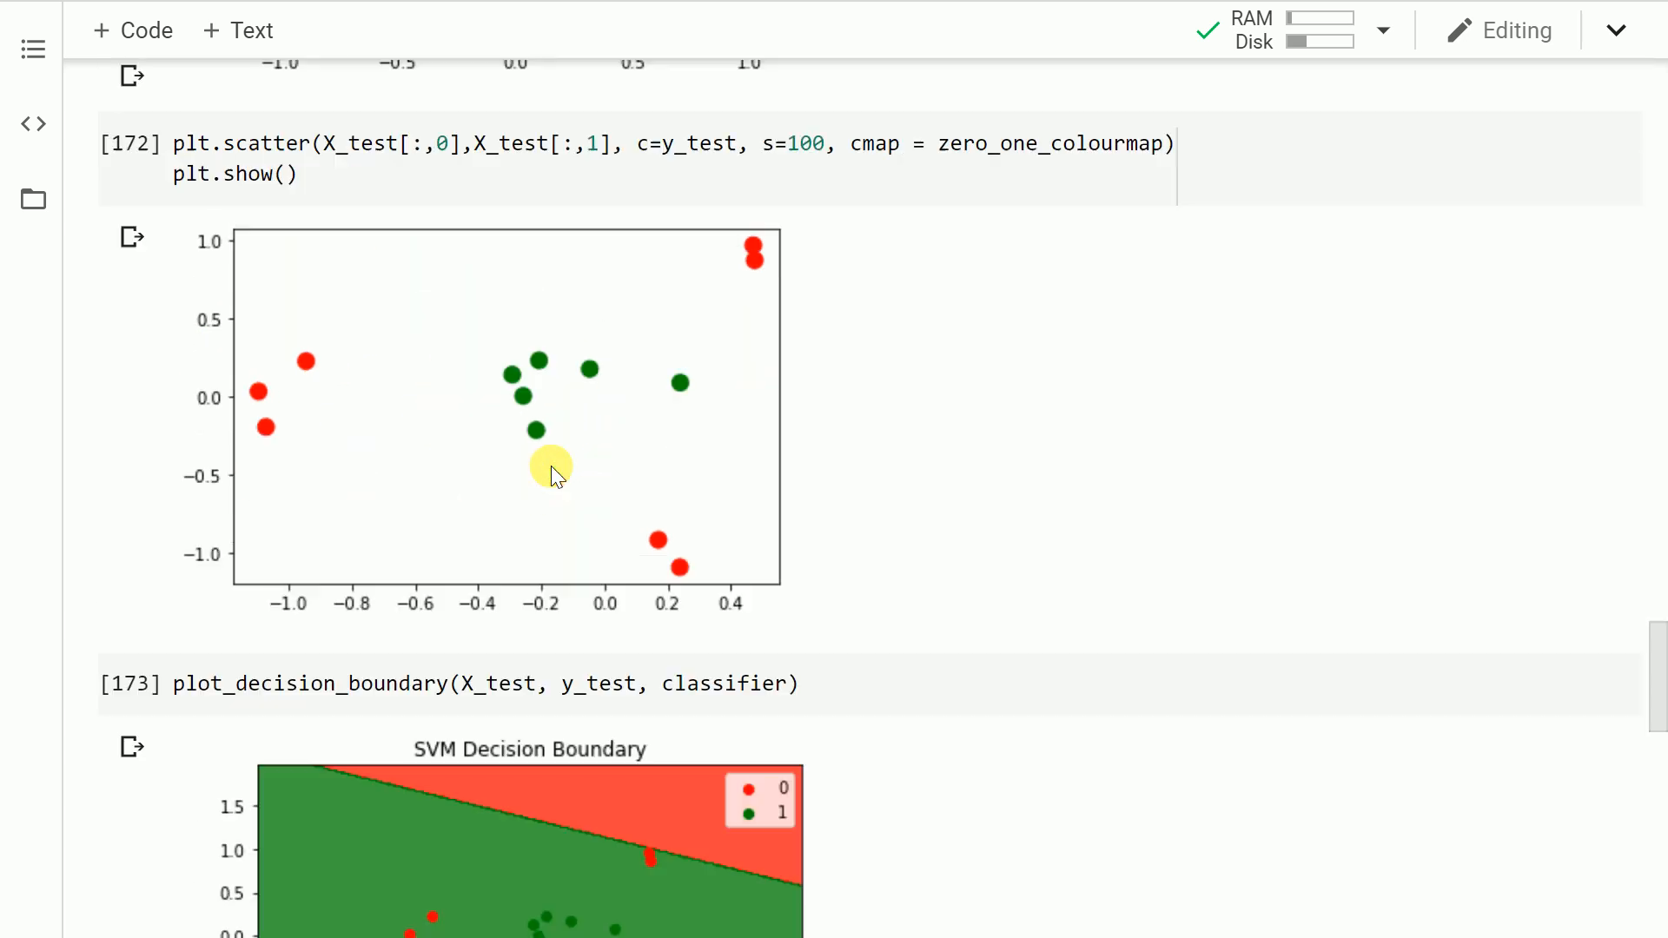
scroll("down", 3)
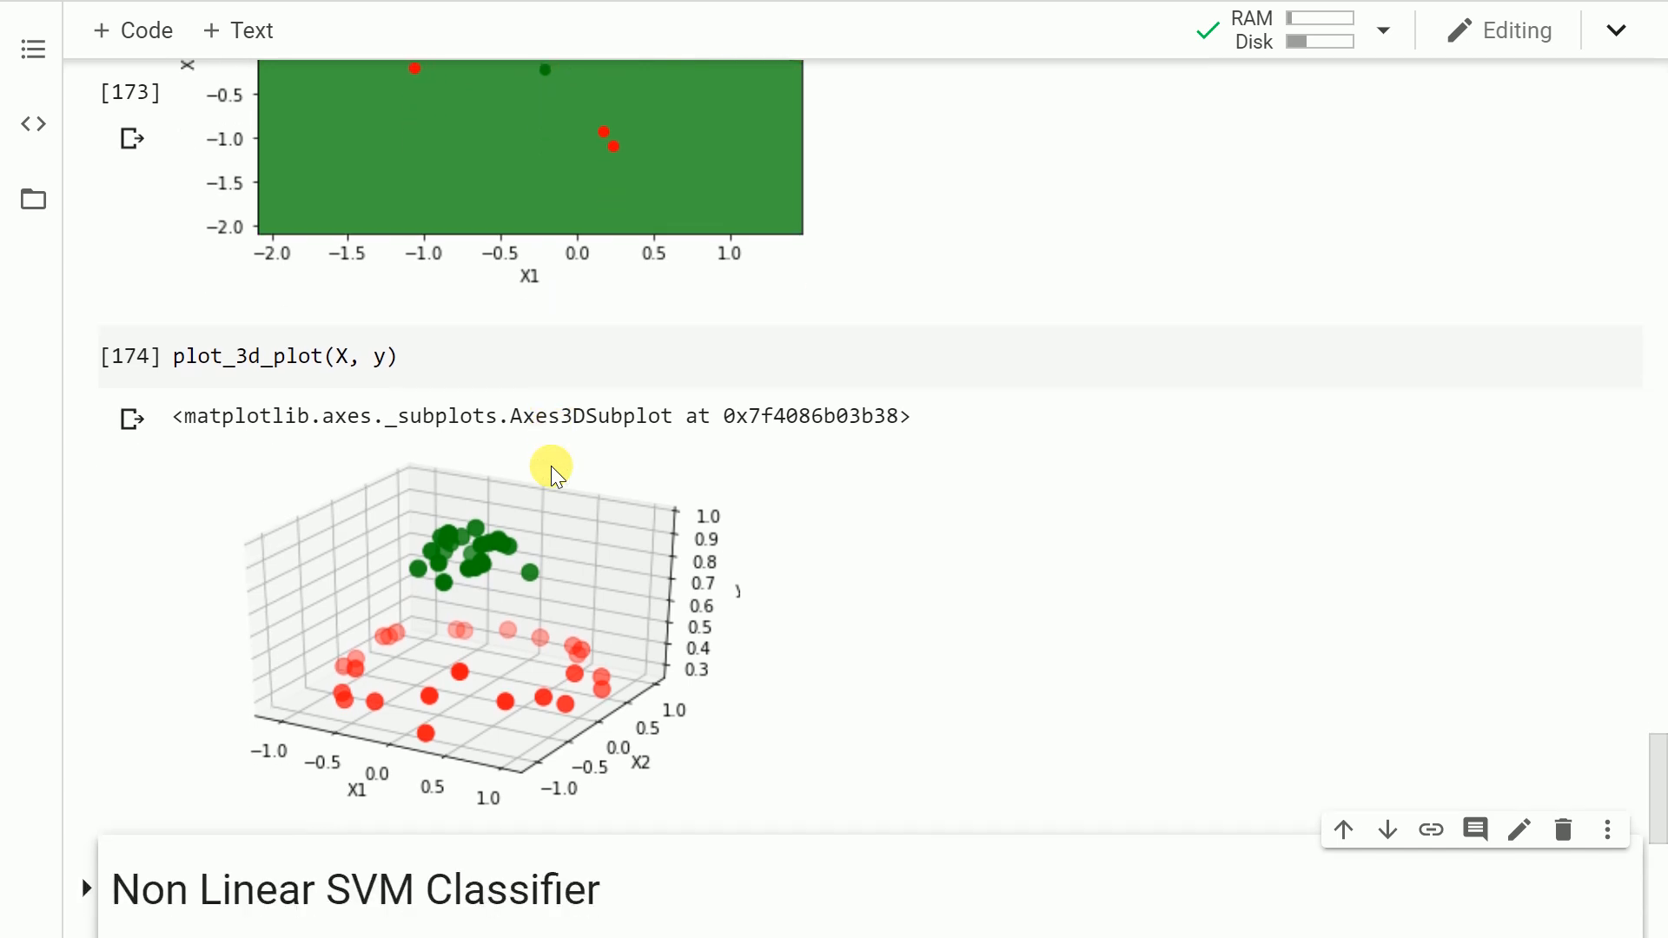
mouse_move(455, 530)
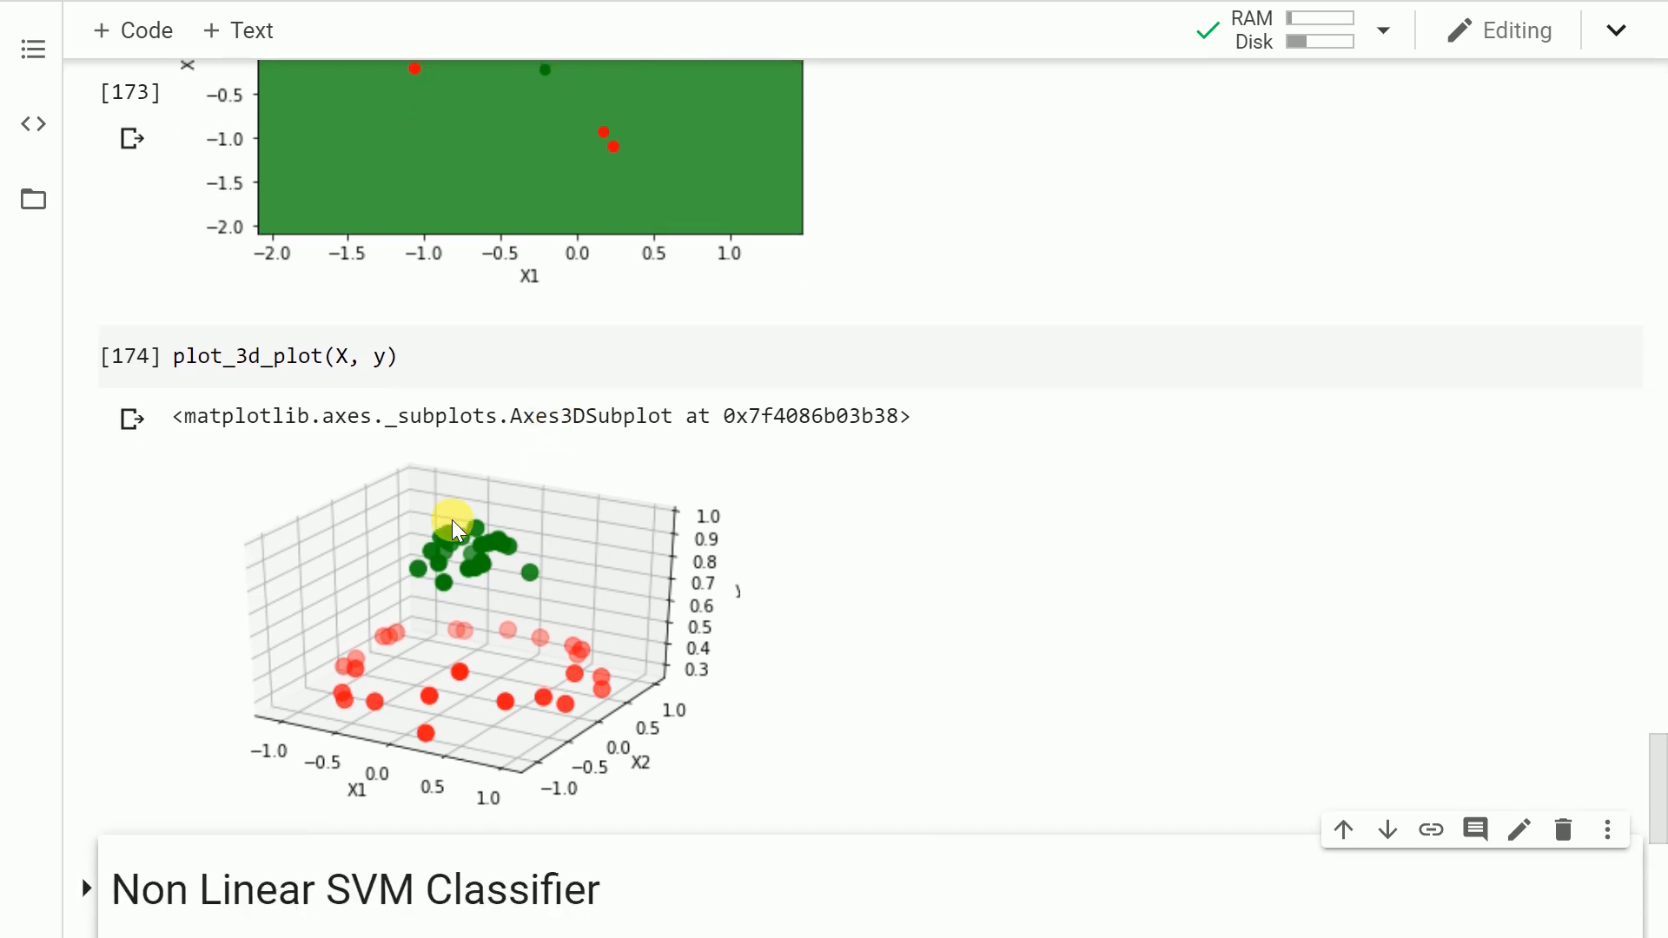
mouse_move(431, 575)
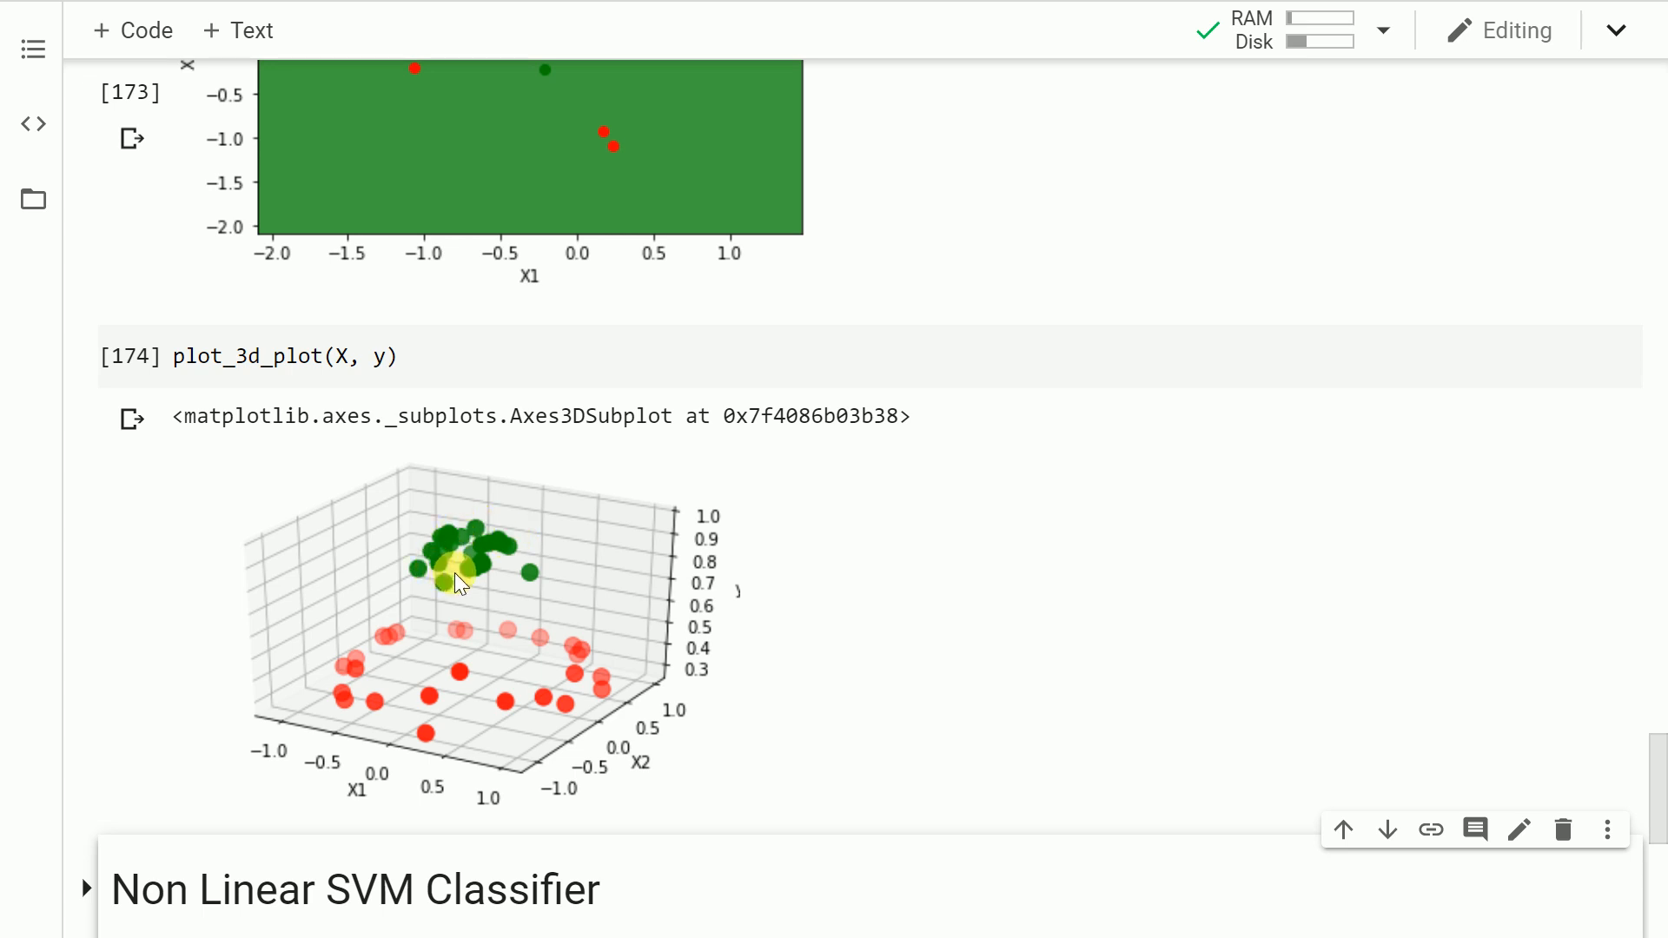
mouse_move(476, 580)
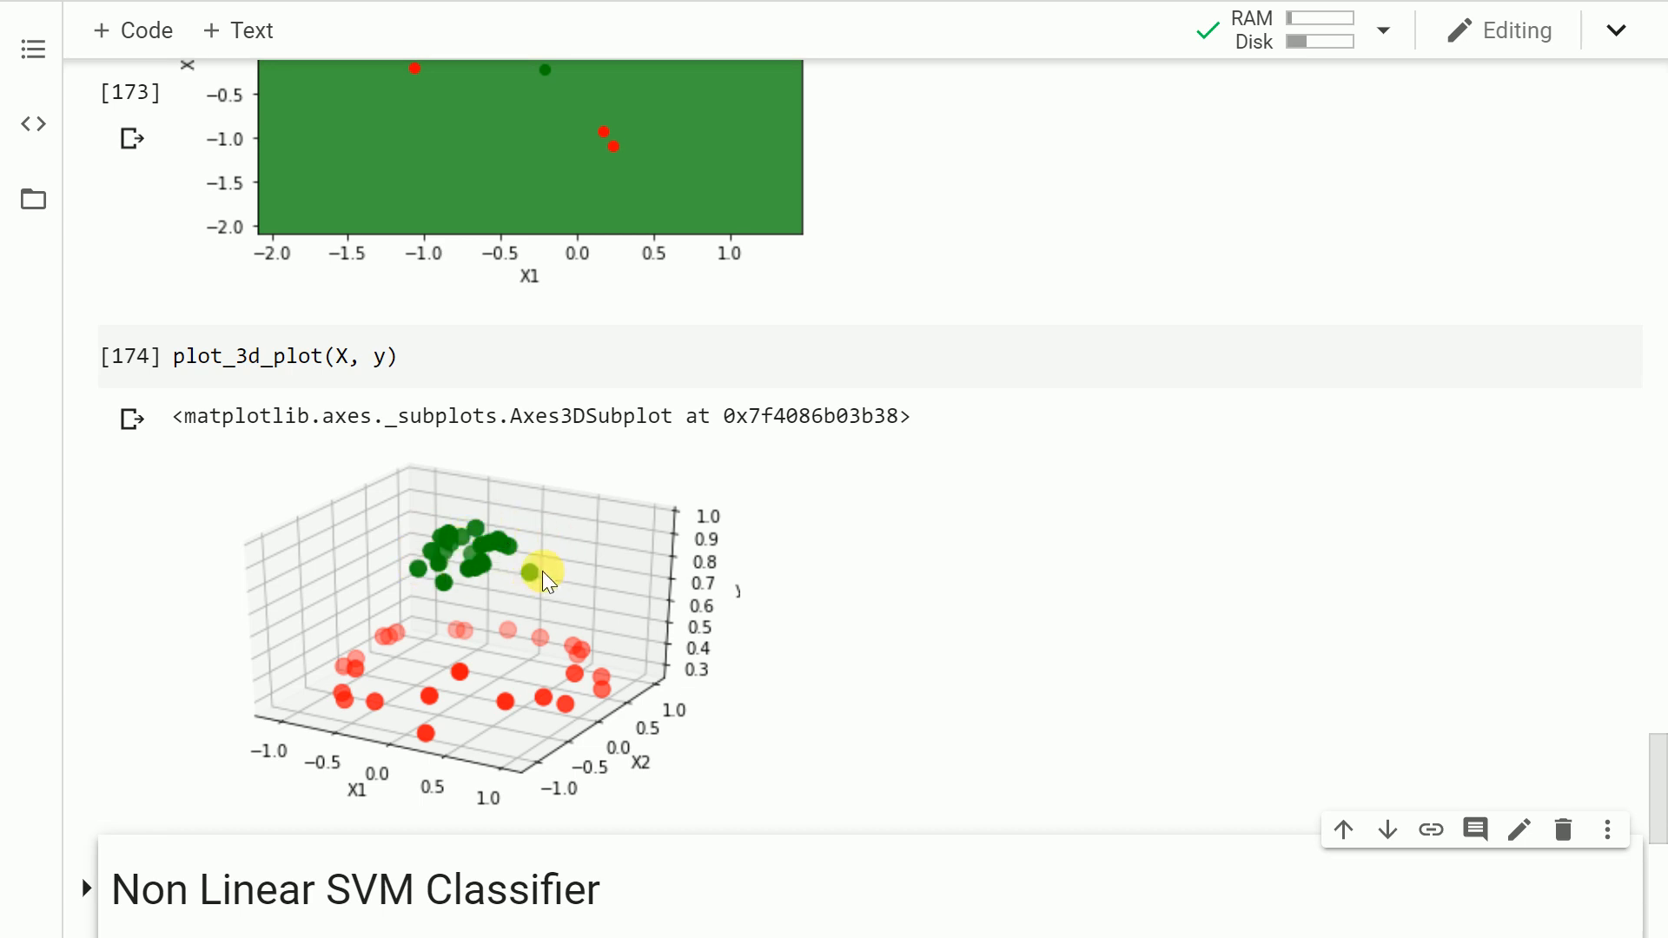
mouse_move(371, 638)
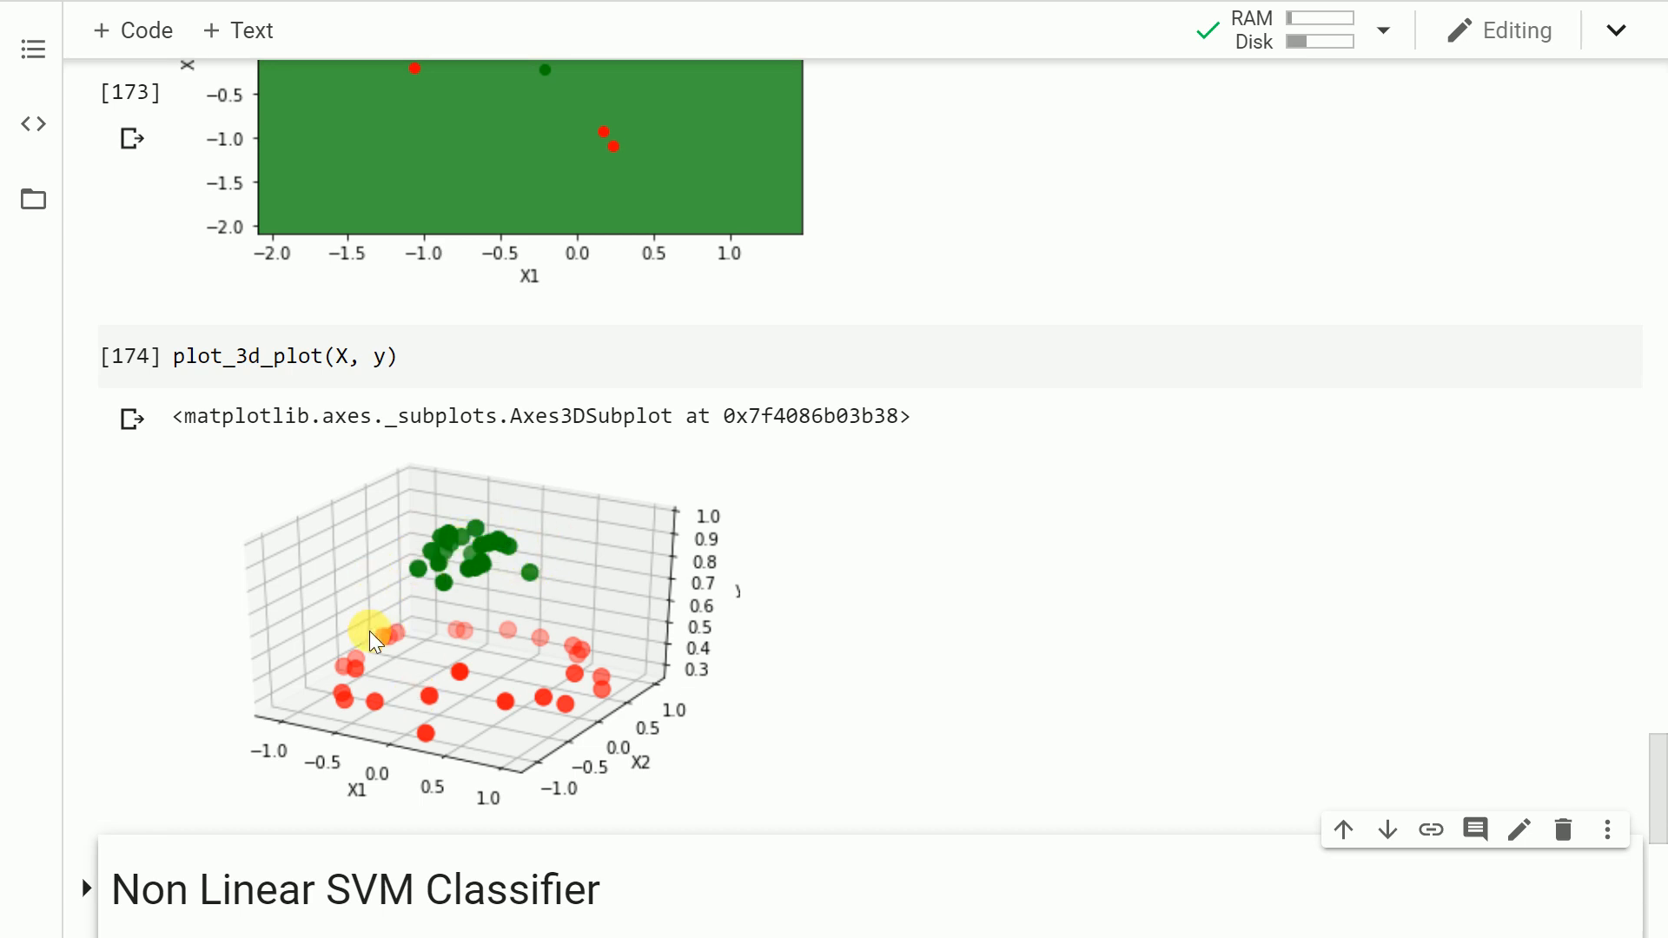
mouse_move(373, 596)
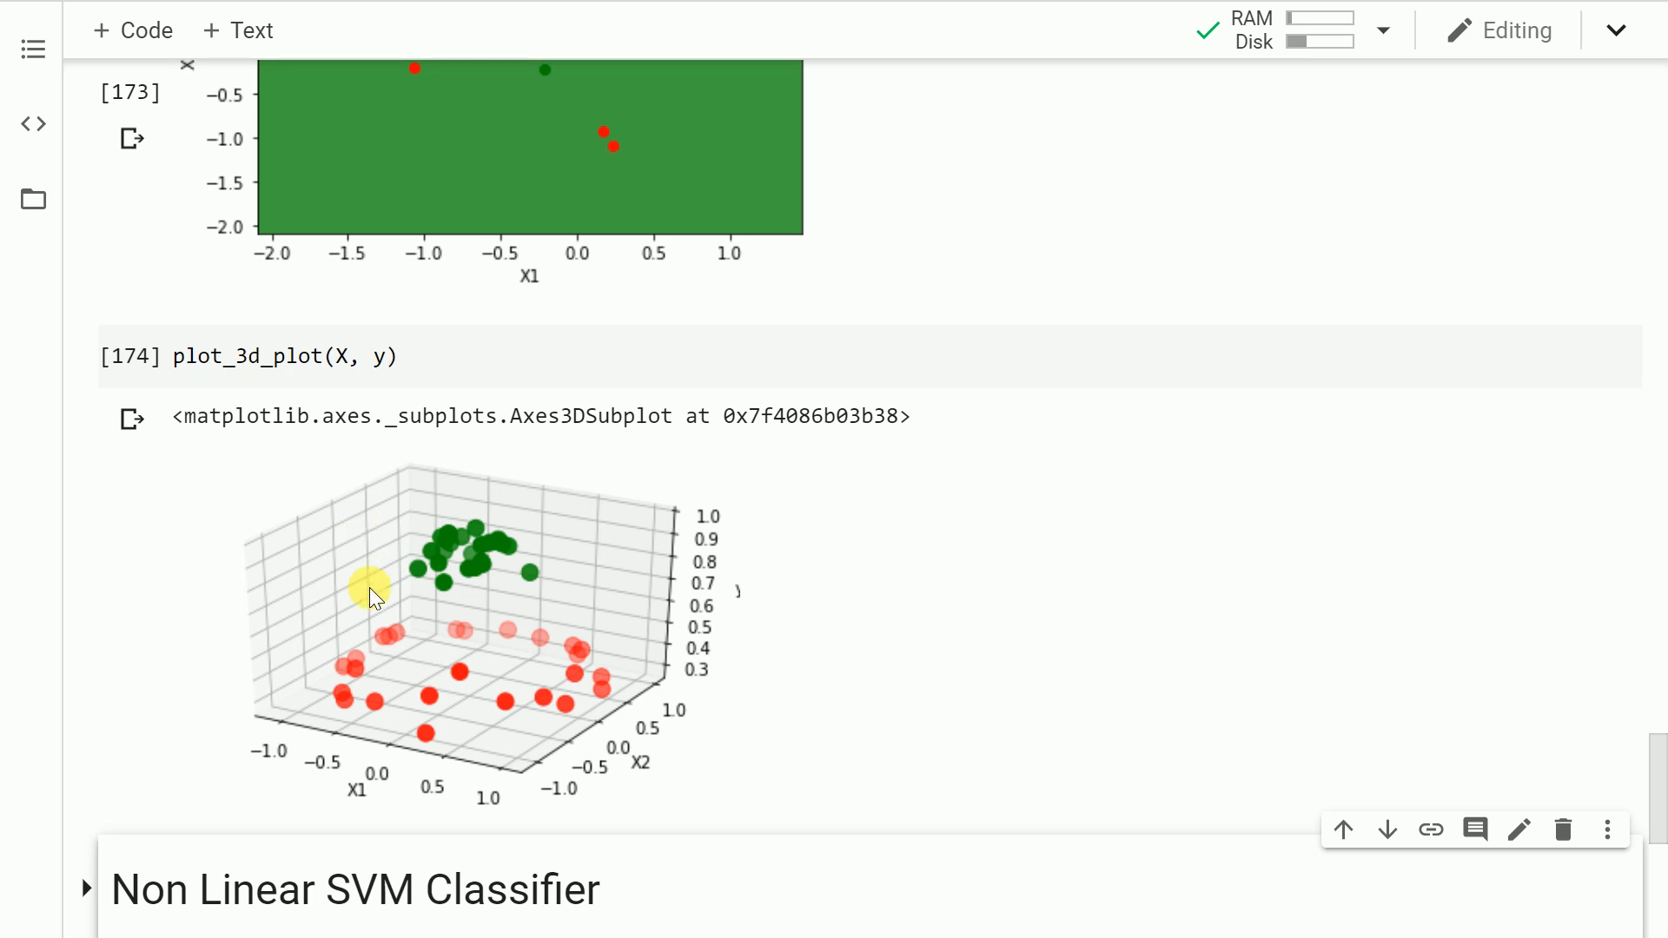
mouse_move(442, 740)
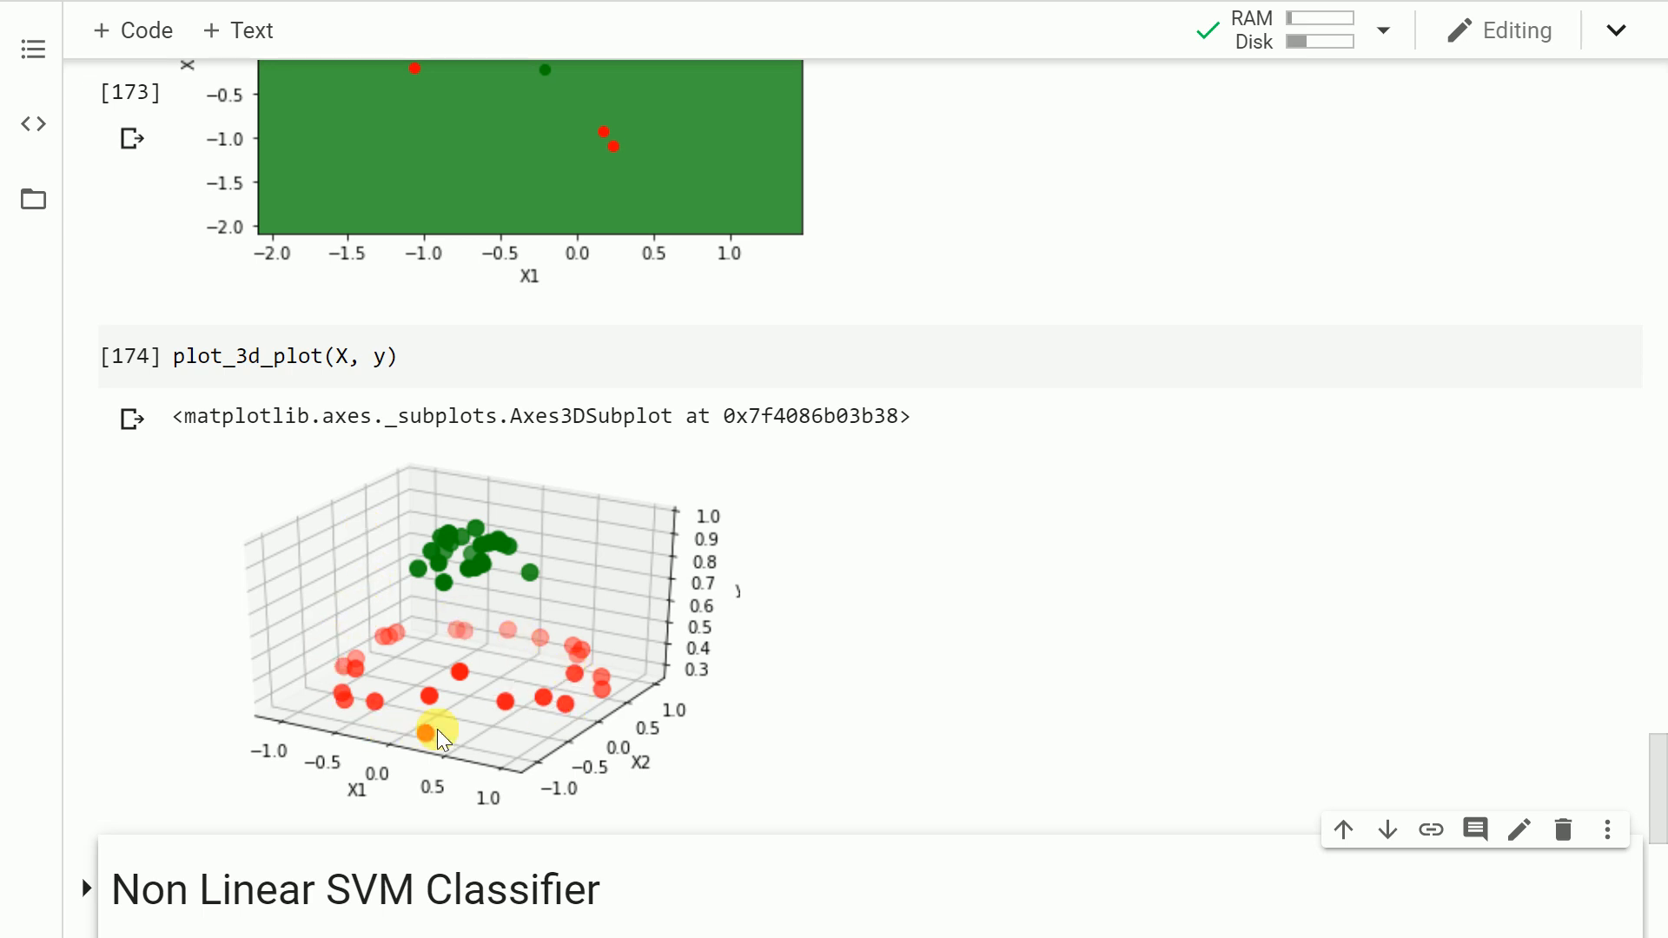
mouse_move(637, 728)
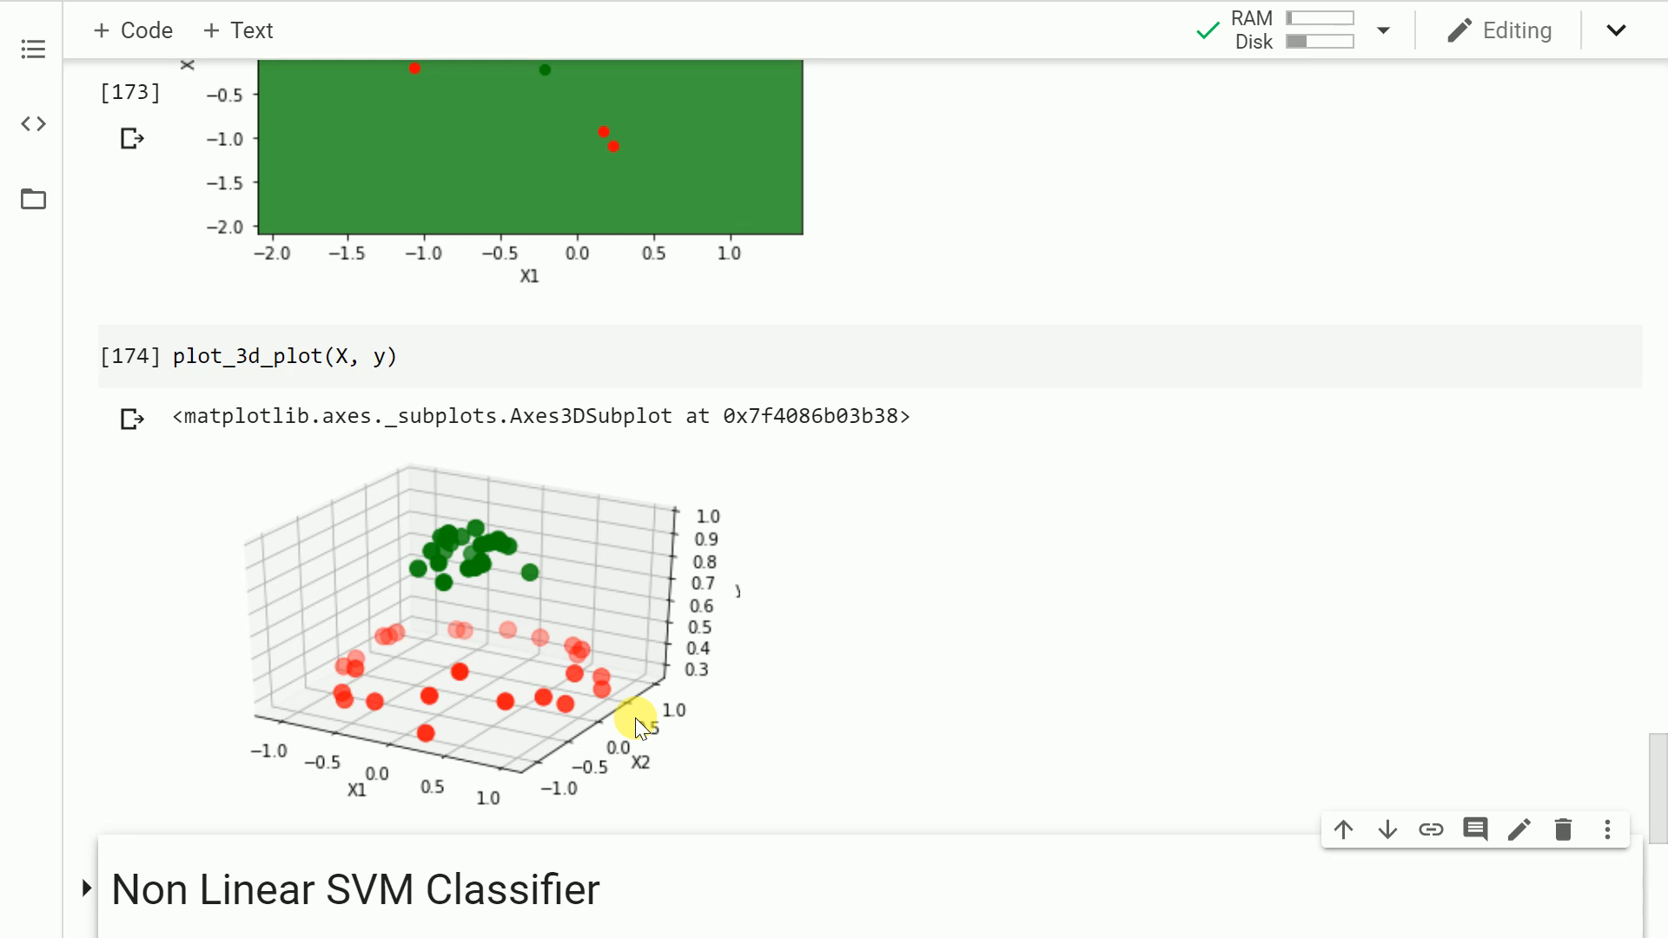
mouse_move(396, 690)
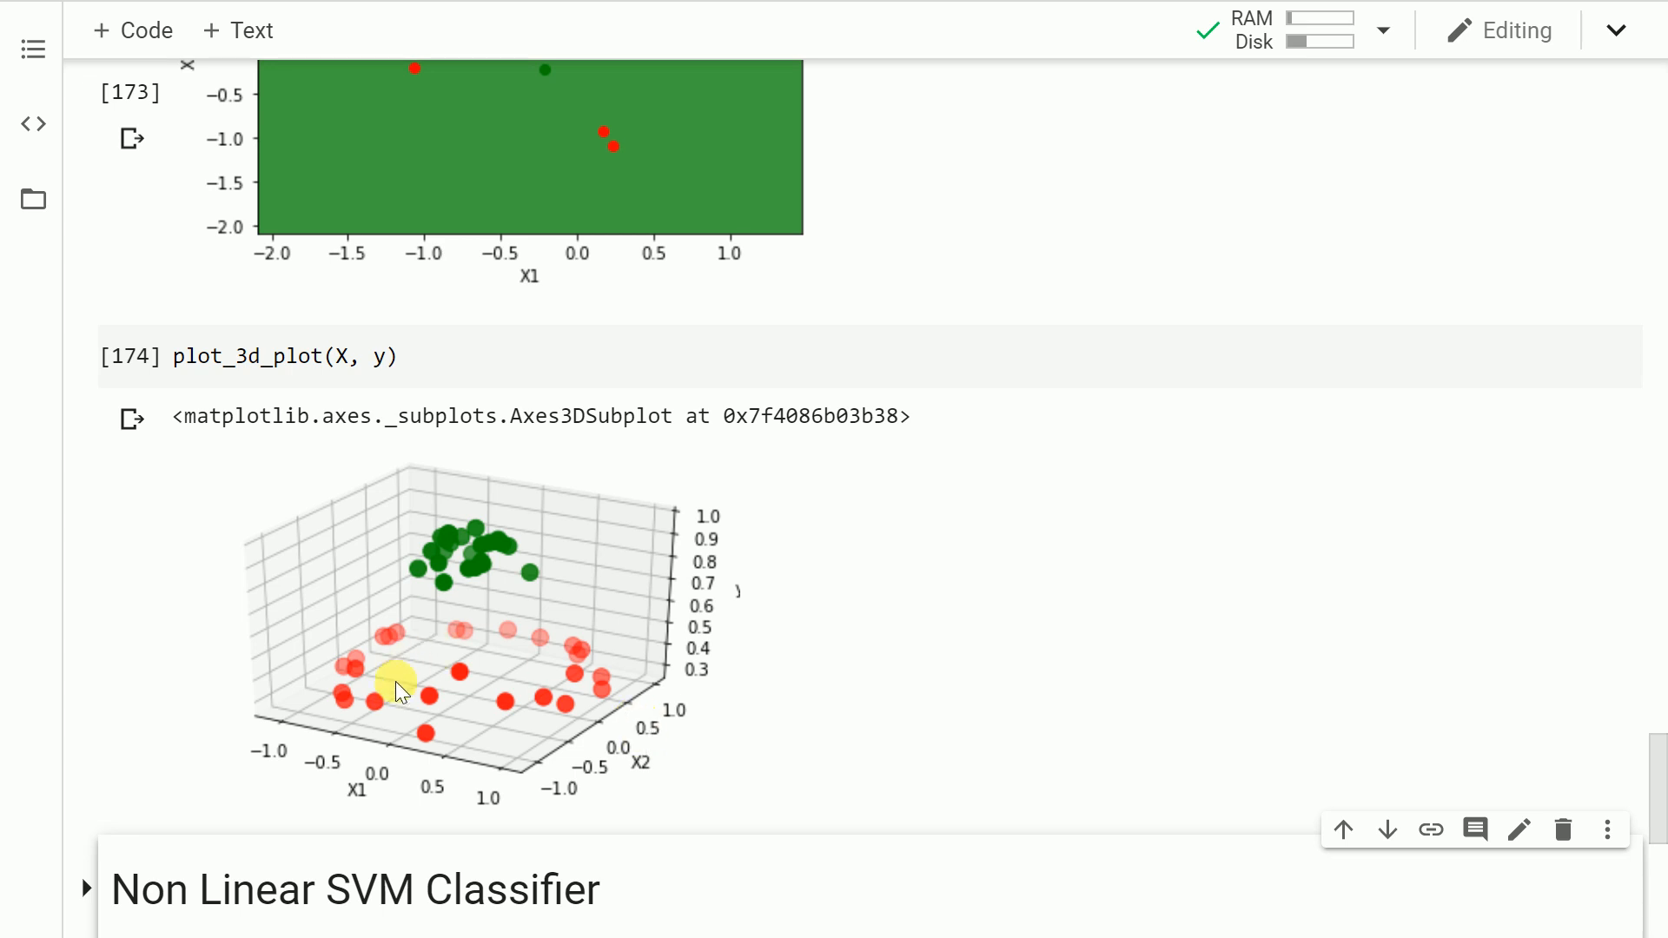
mouse_move(601, 750)
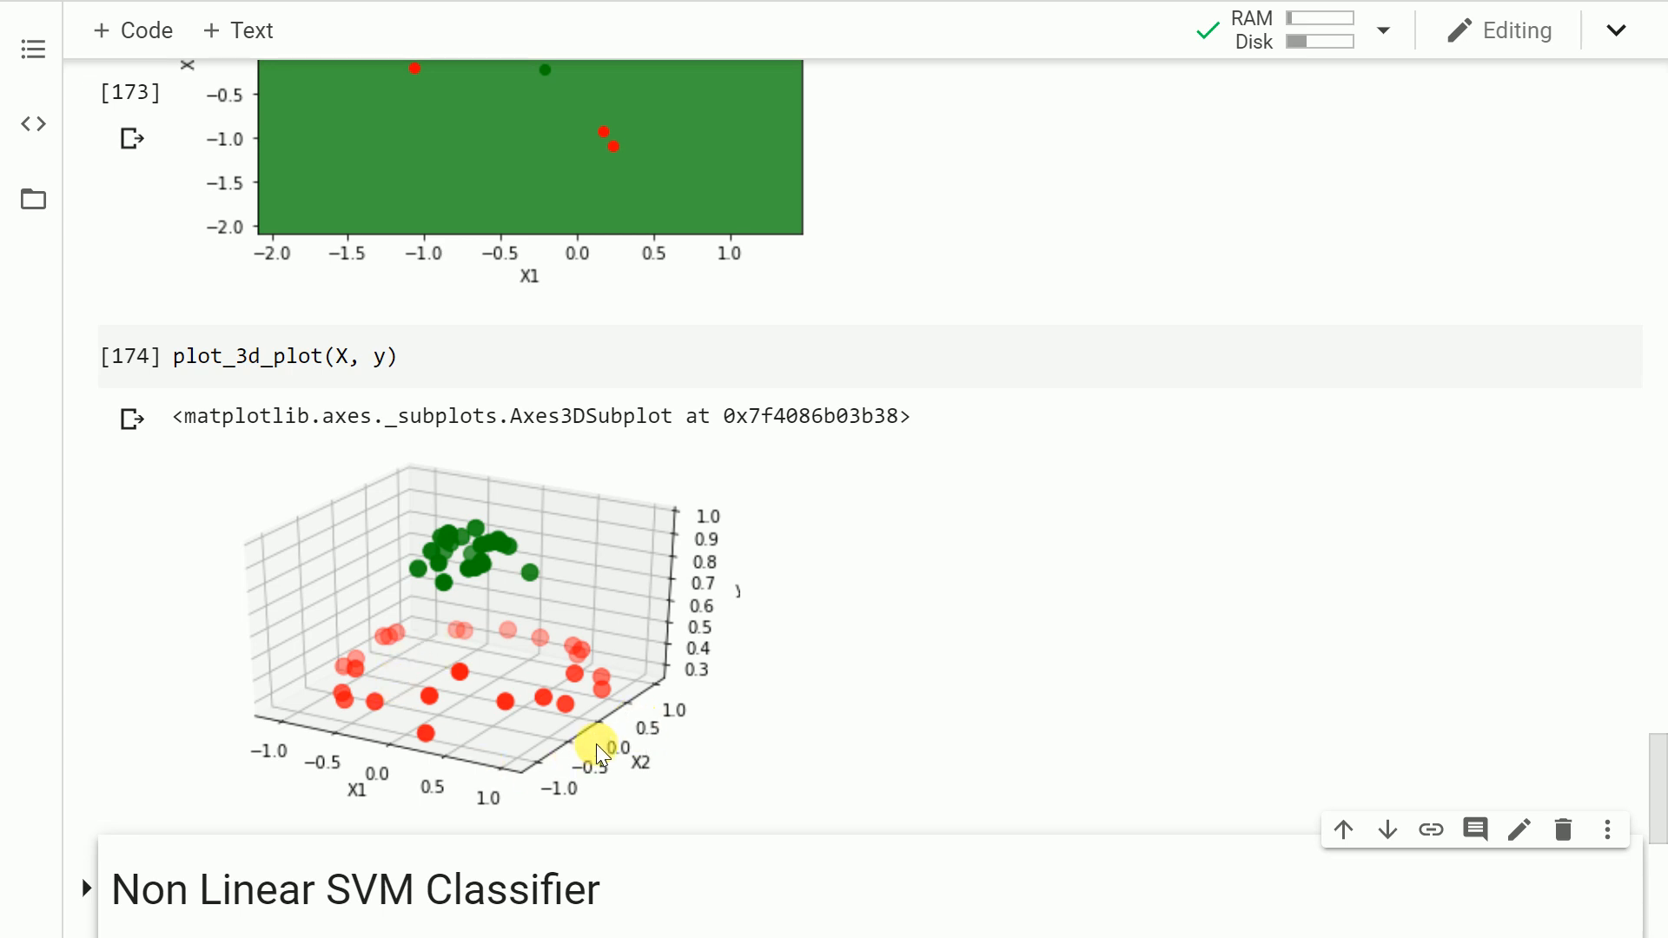
mouse_move(542, 712)
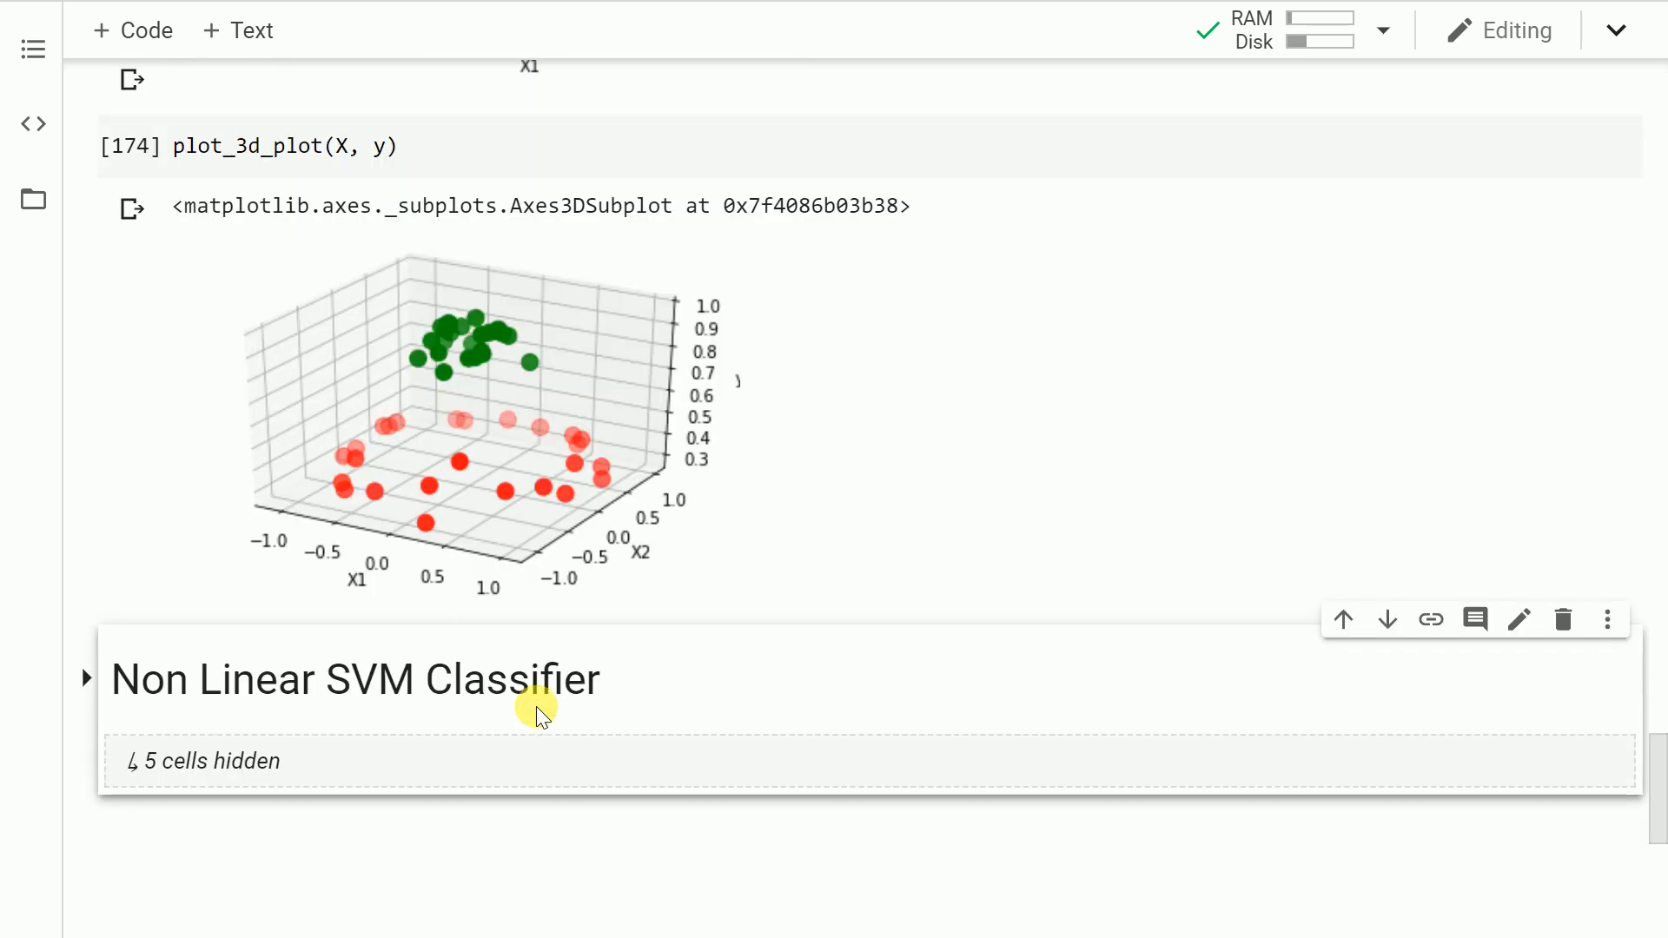
scroll("down", 3)
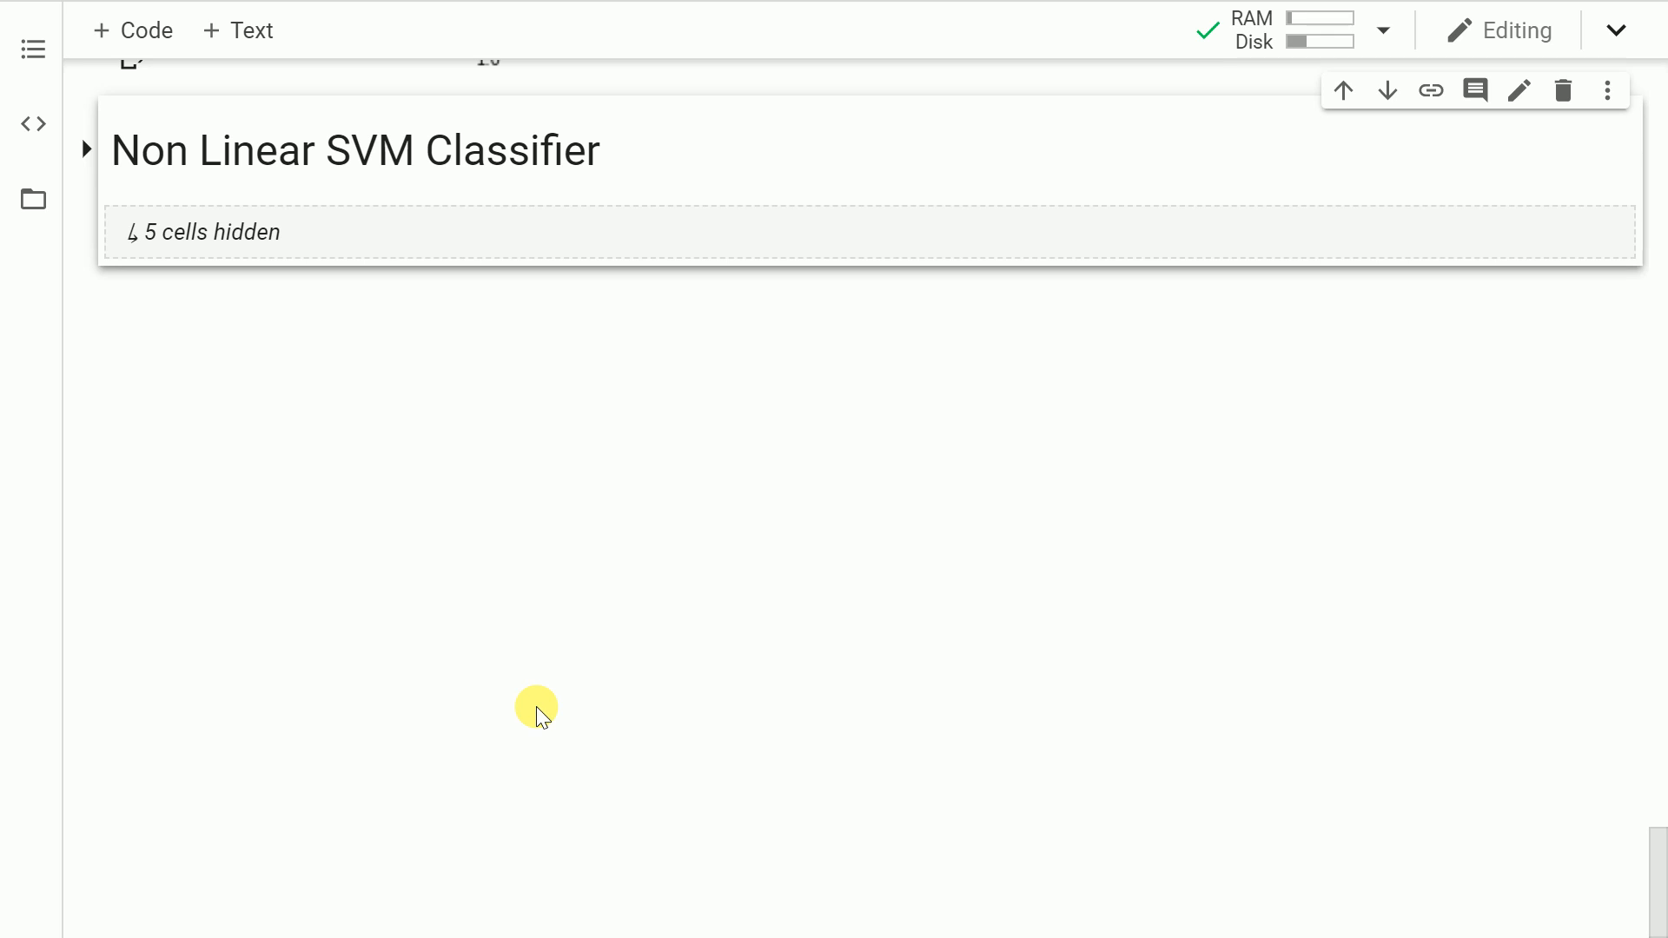
Expand the Non Linear SVM section, train rbf_classifier and compute its test accuracy of 1.0.
left_click(85, 149)
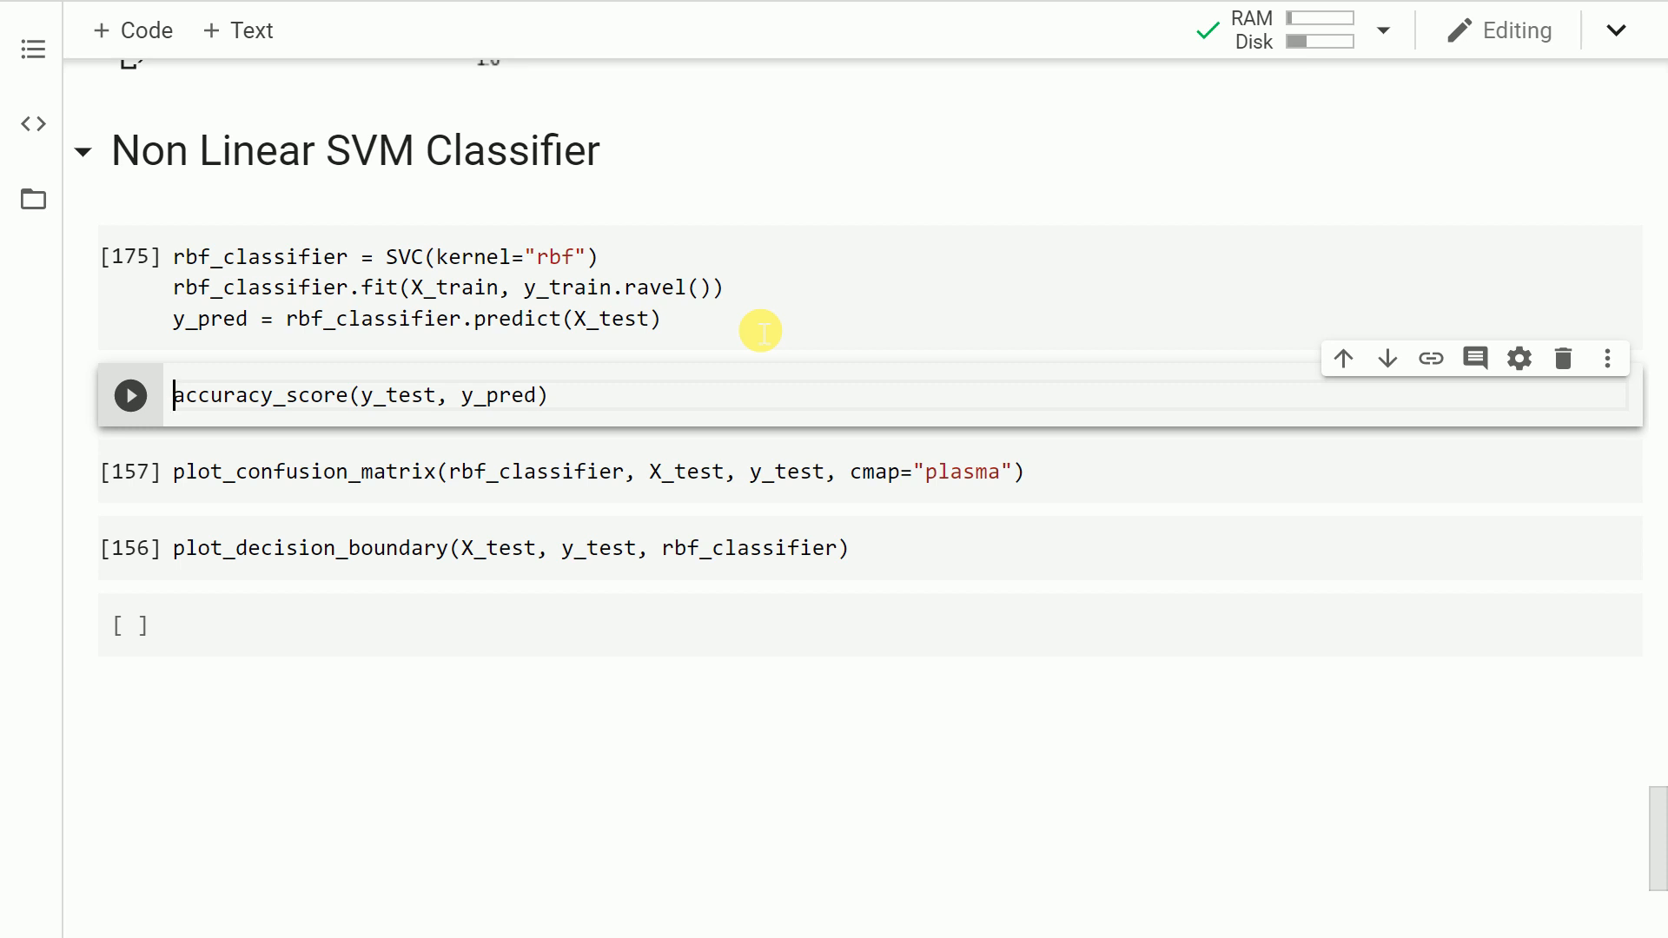
left_click(130, 394)
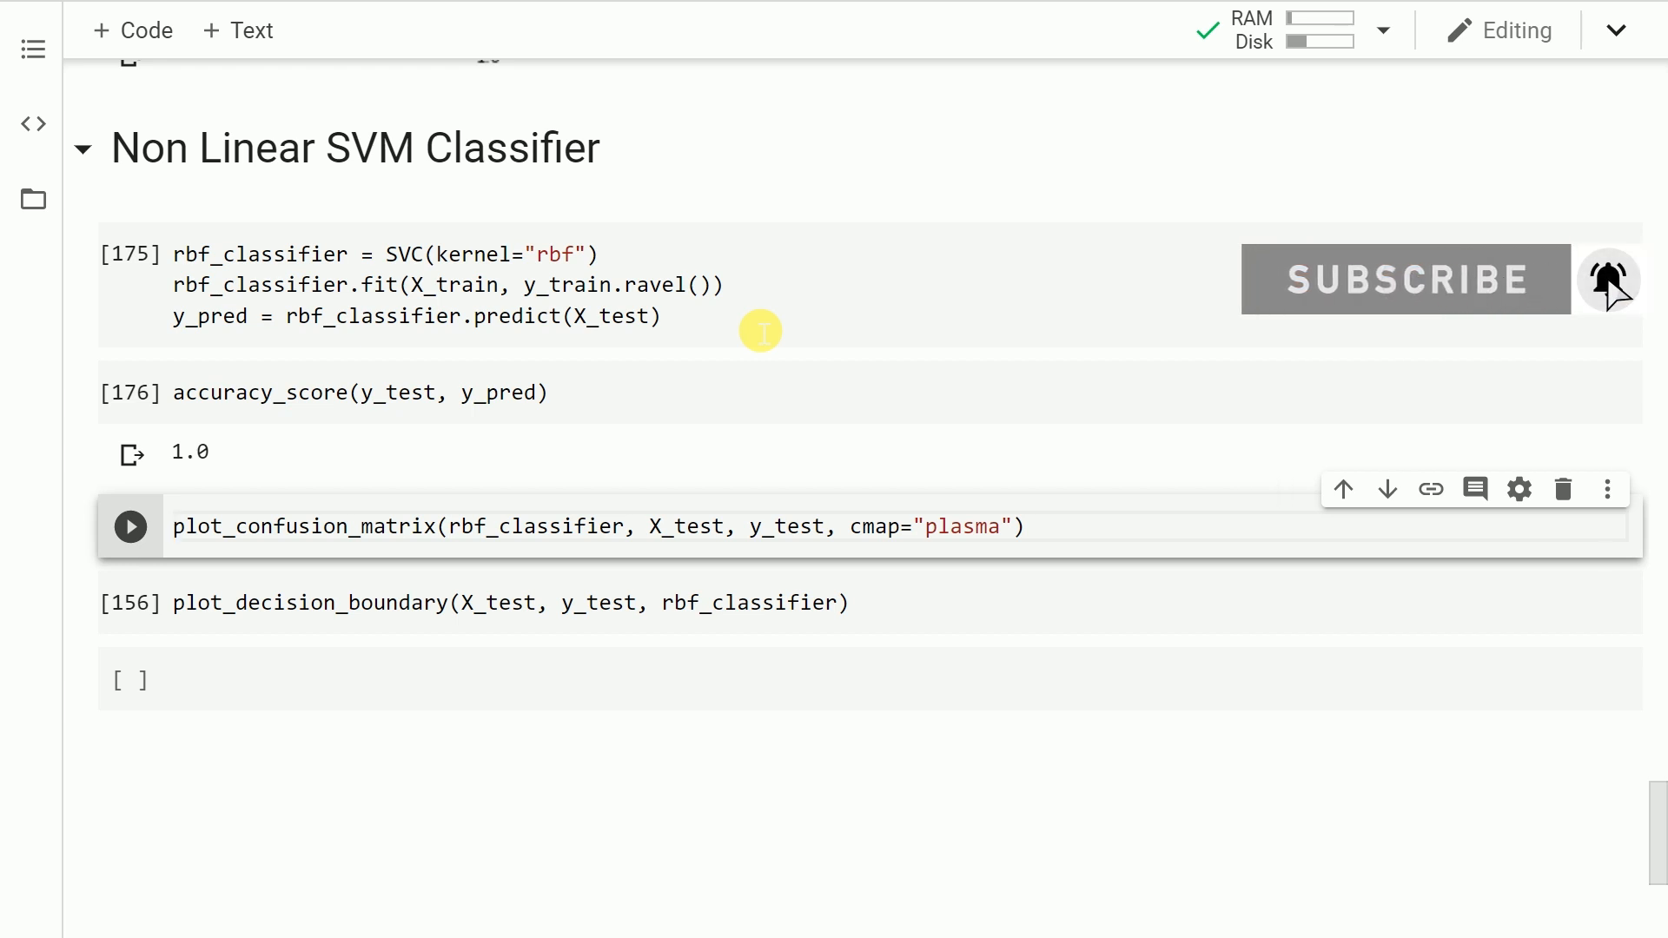
left_click(130, 527)
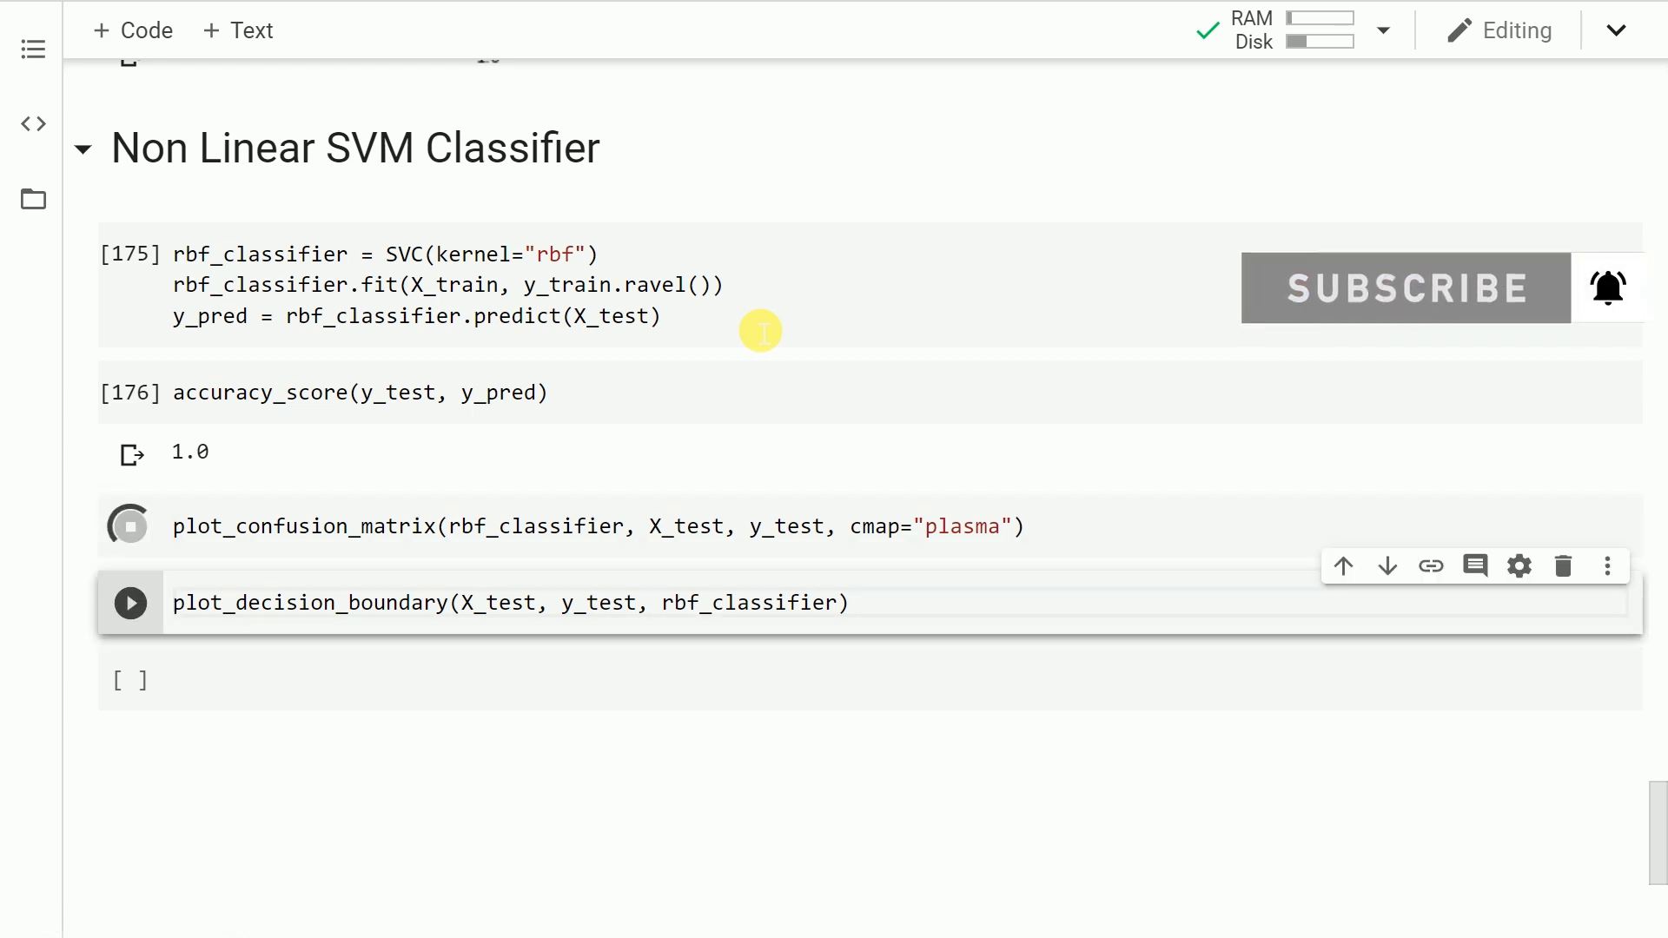
Run plot_confusion_matrix for rbf_classifier, showing 7 class 0 and 6 class 1 correct.
left_click(127, 524)
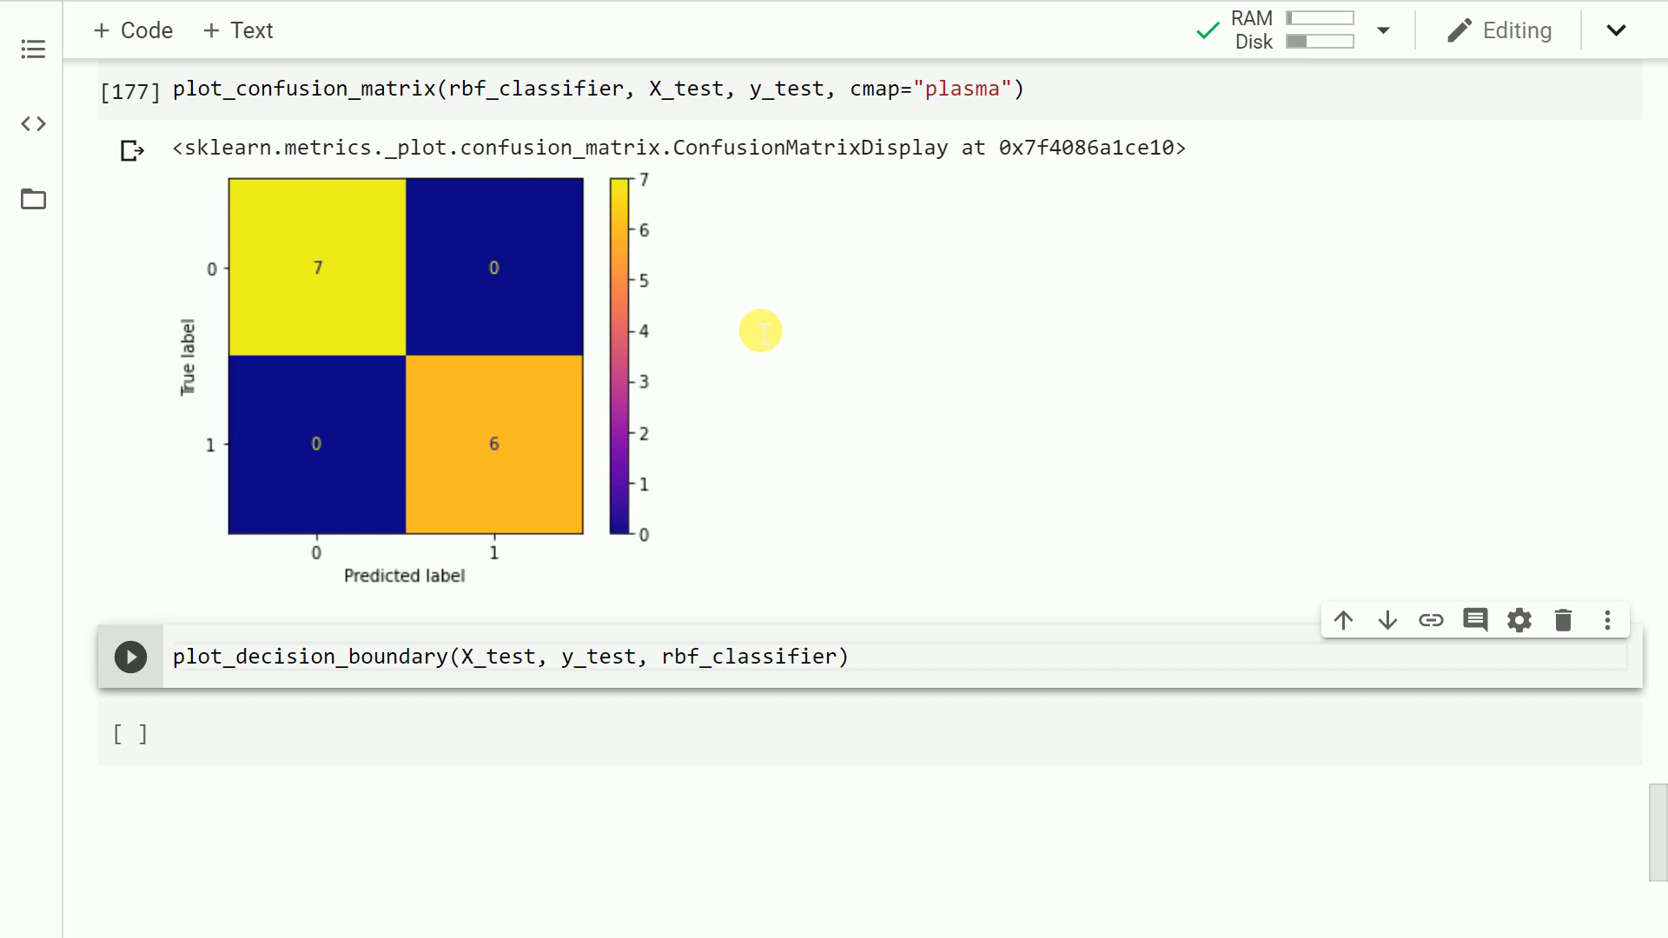
scroll("down", 3)
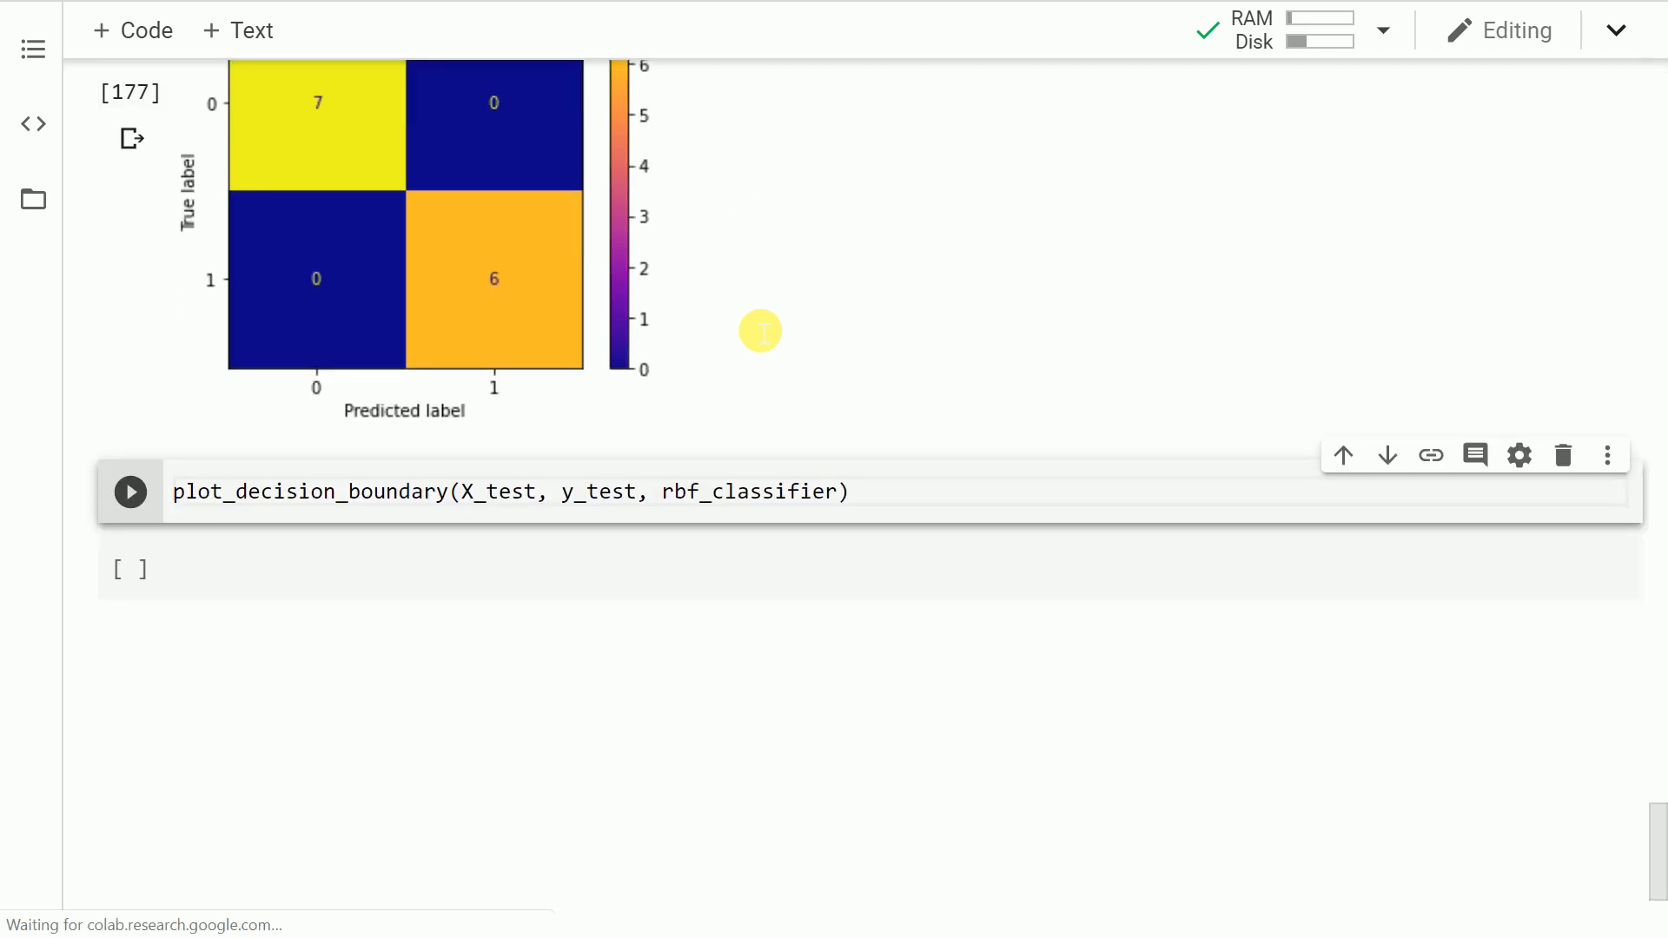
Plot the RBF classifier's decision boundary, a green ellipse around the class 1 points in a red region.
left_click(130, 490)
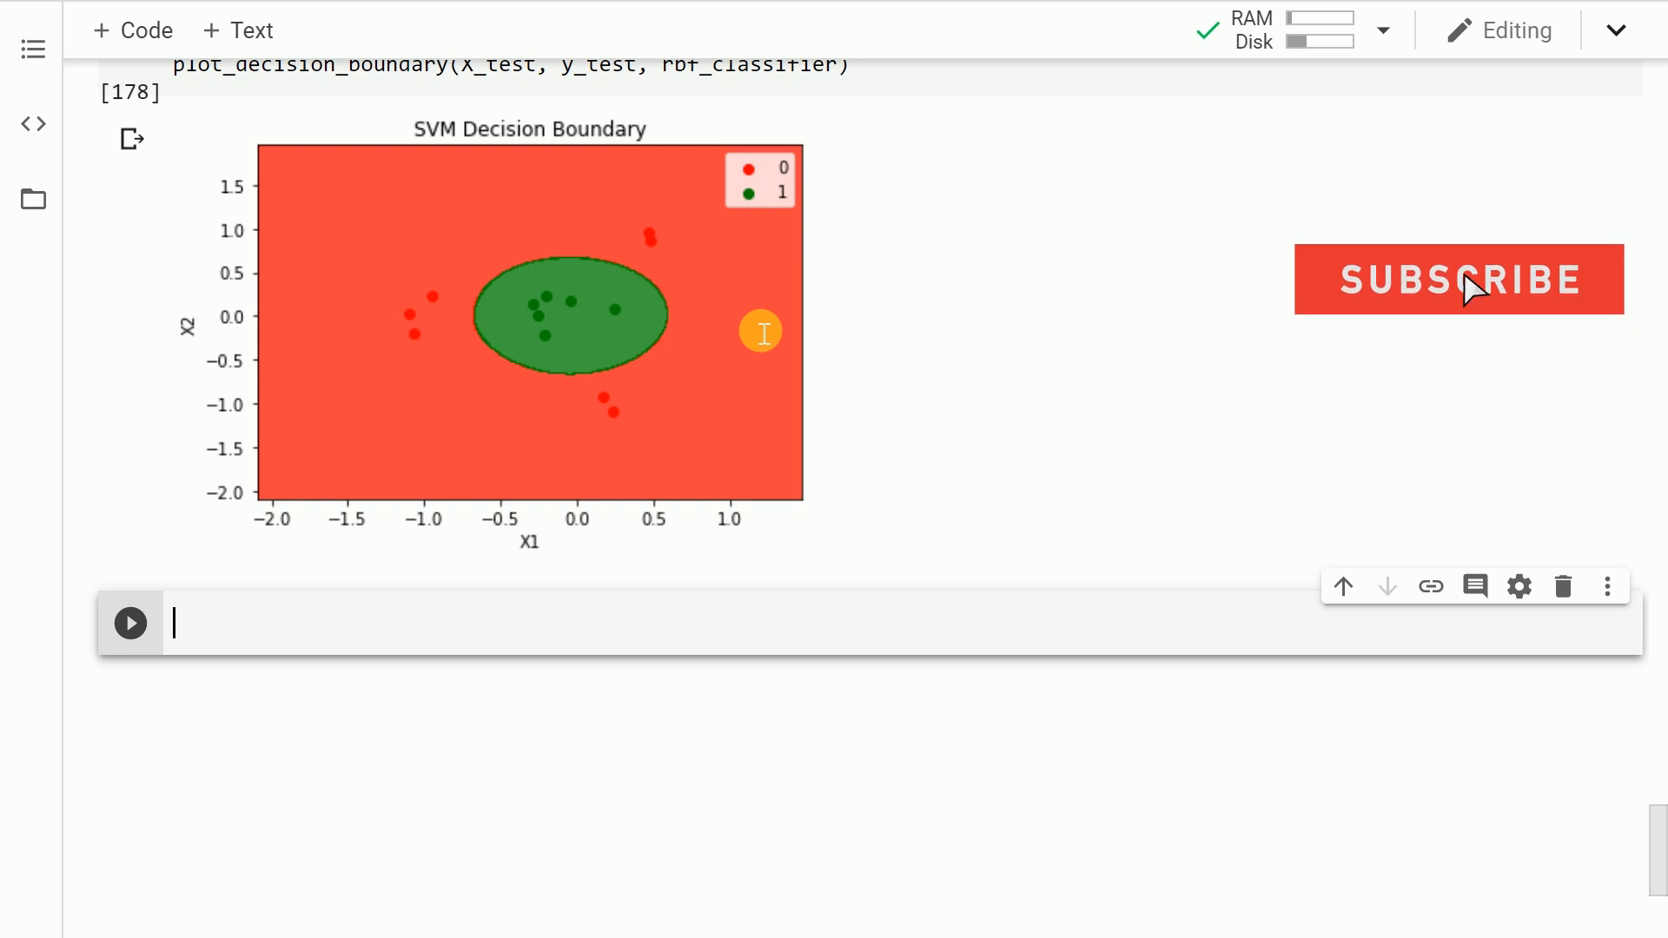
left_click(1458, 279)
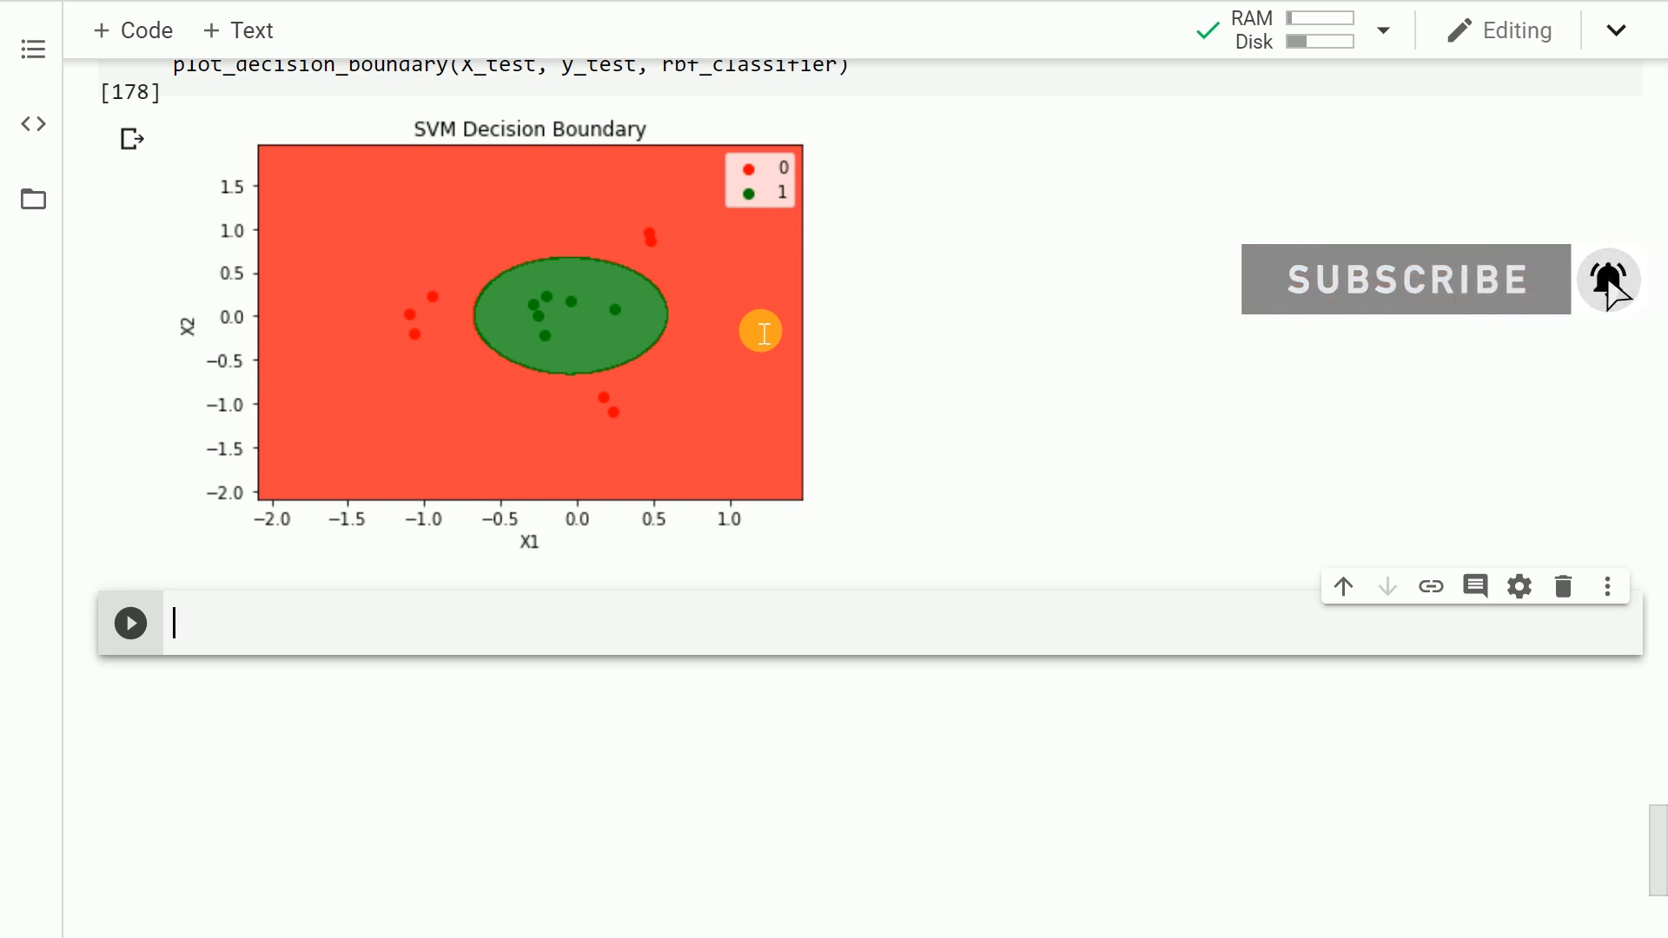